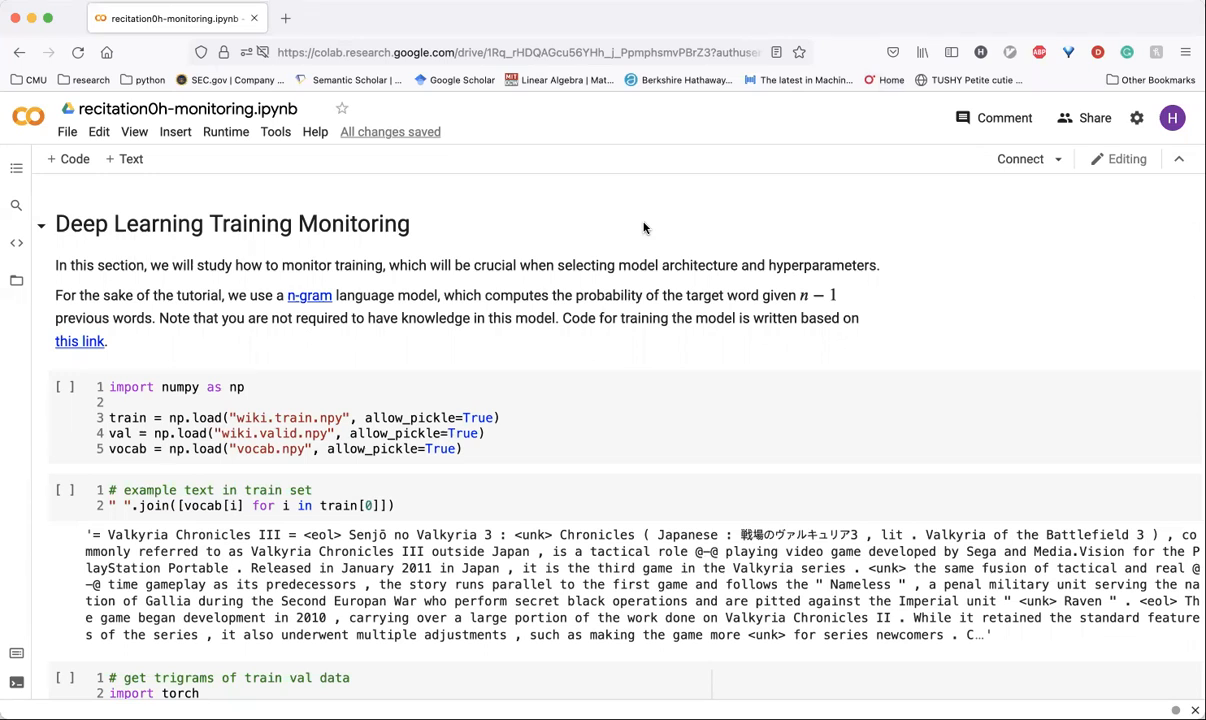
# - Scroll to the trigram-building cell showing printed train and validation tensor pairs on GPU
pyautogui.scroll(-3)
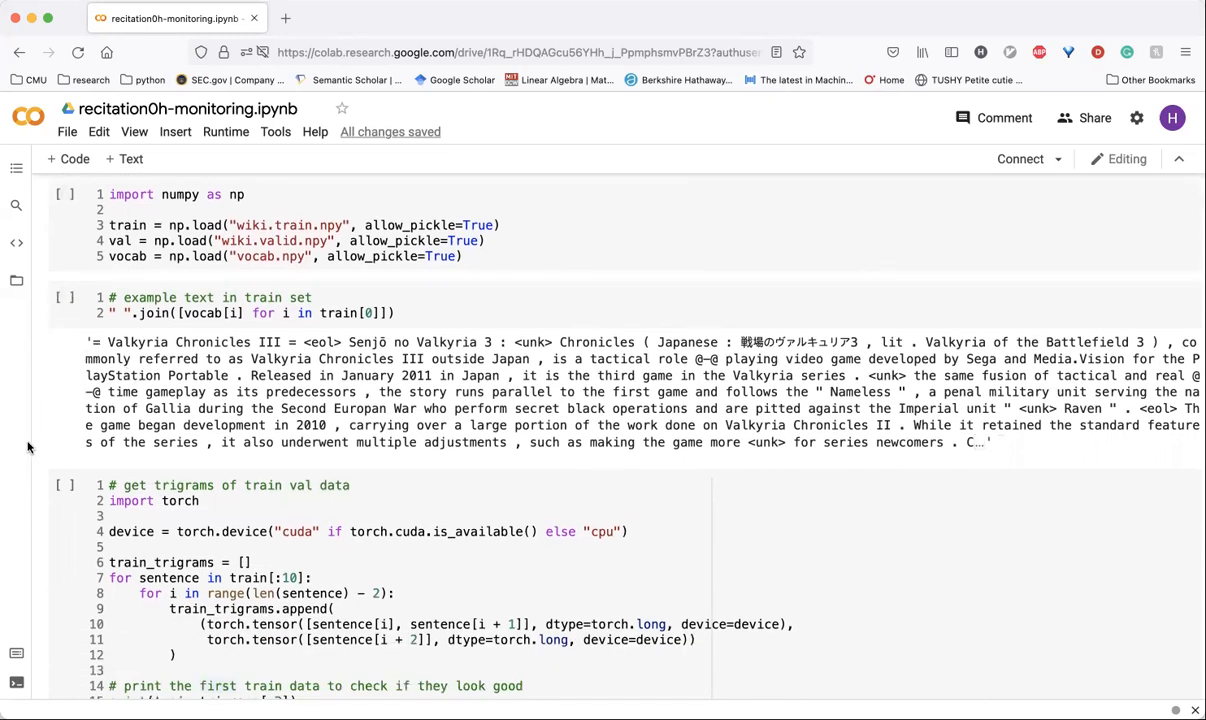
pyautogui.scroll(-3)
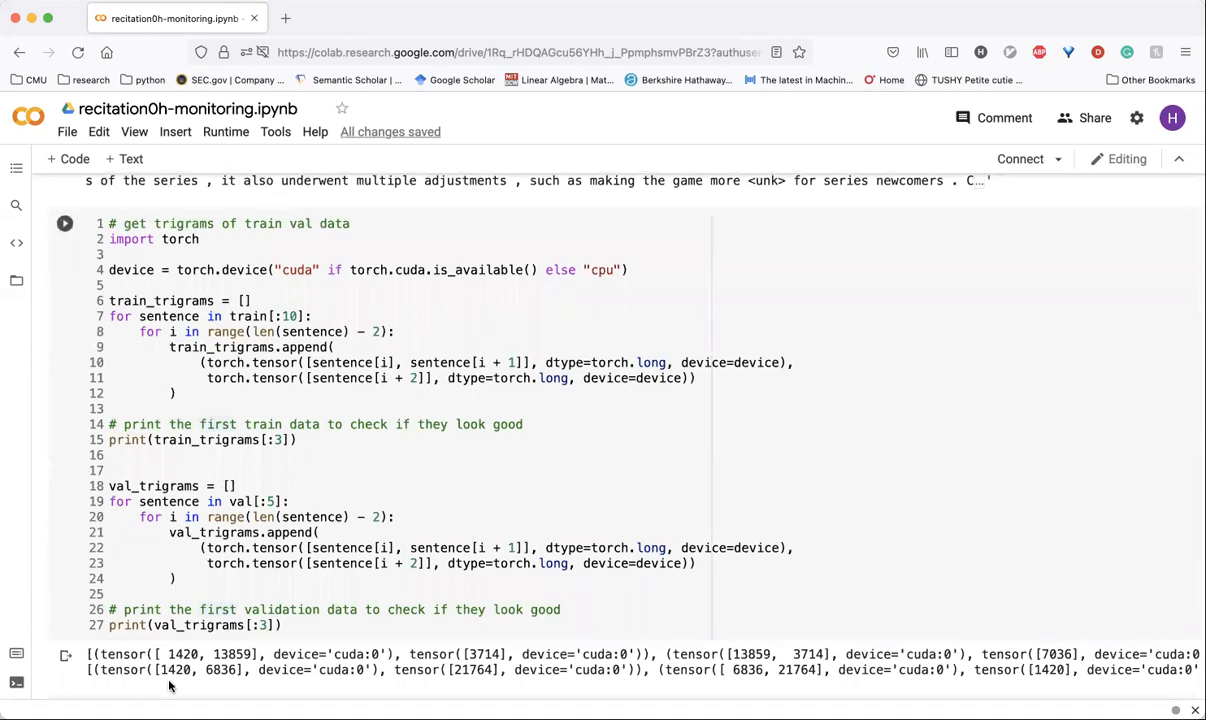
pyautogui.moveTo(168, 687)
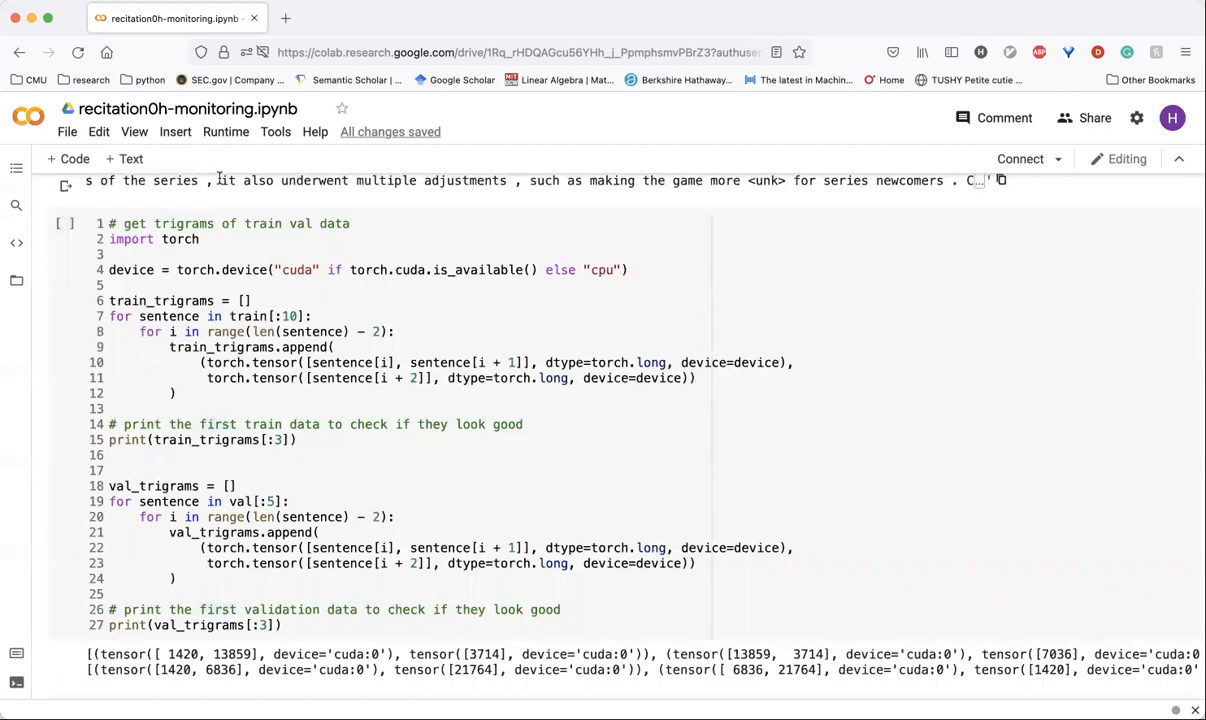
pyautogui.scroll(3)
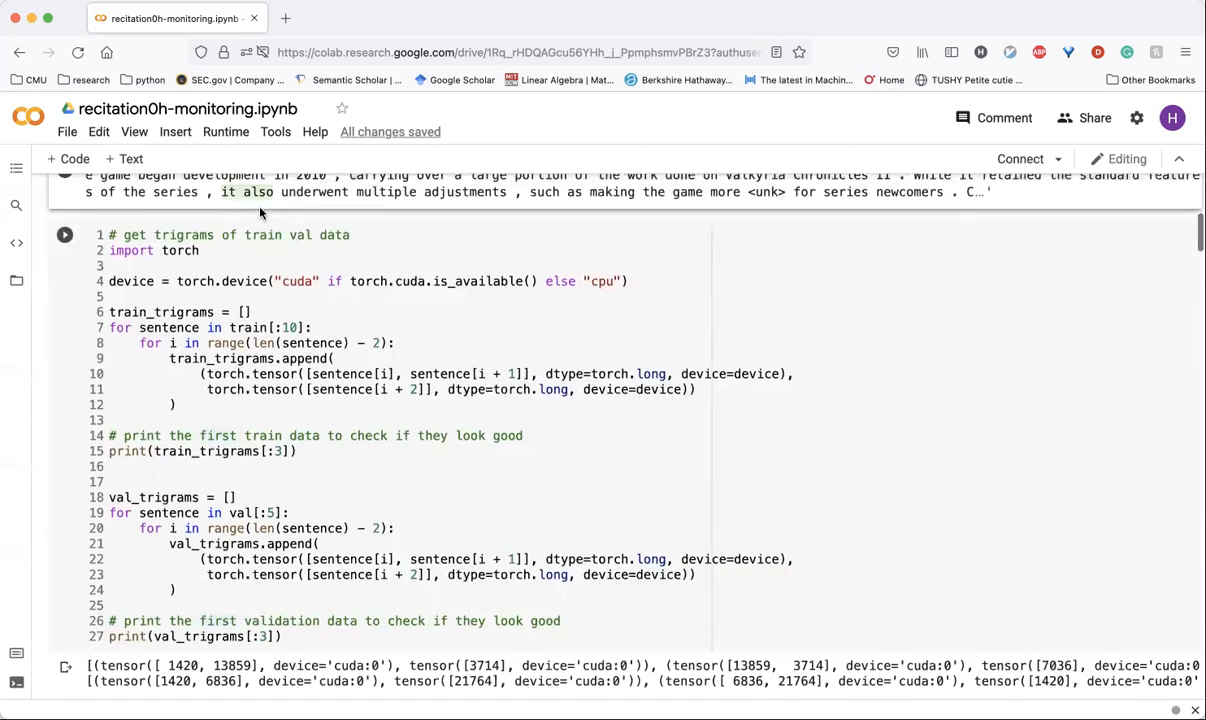
pyautogui.click(64, 234)
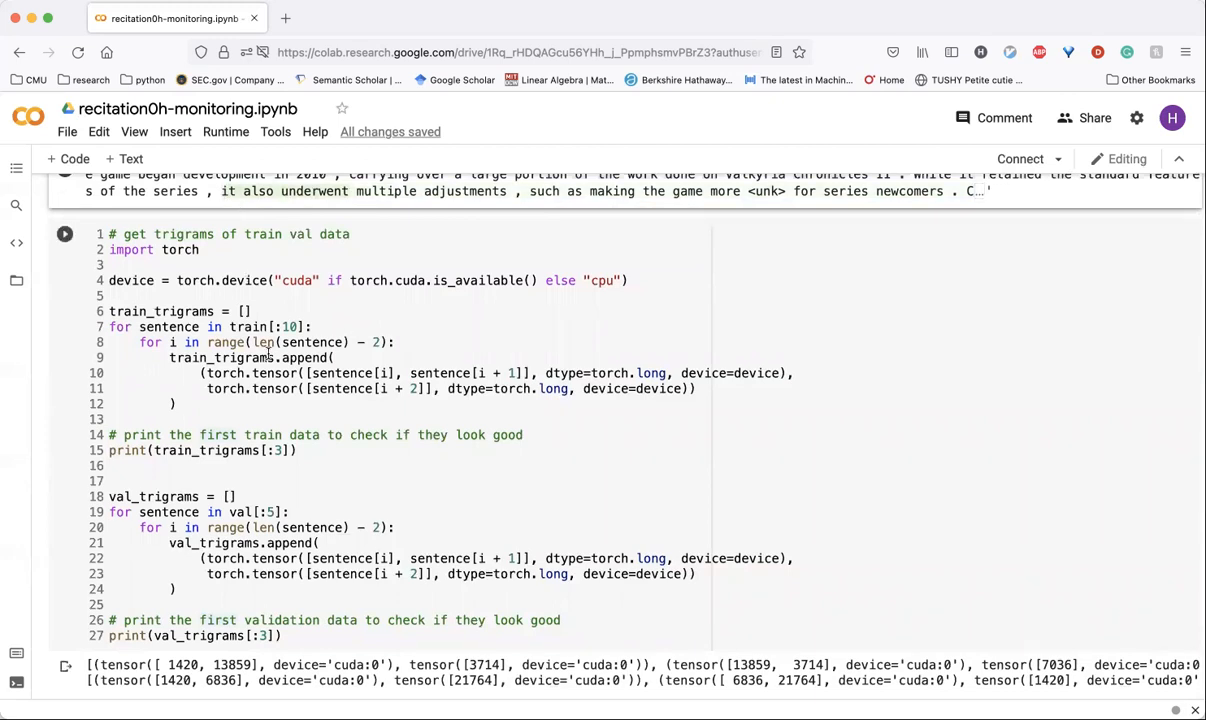
# - Scroll past trigram counts, NGramLanguageModeler, train_epoch and validate to the metrics explanation
pyautogui.scroll(-3)
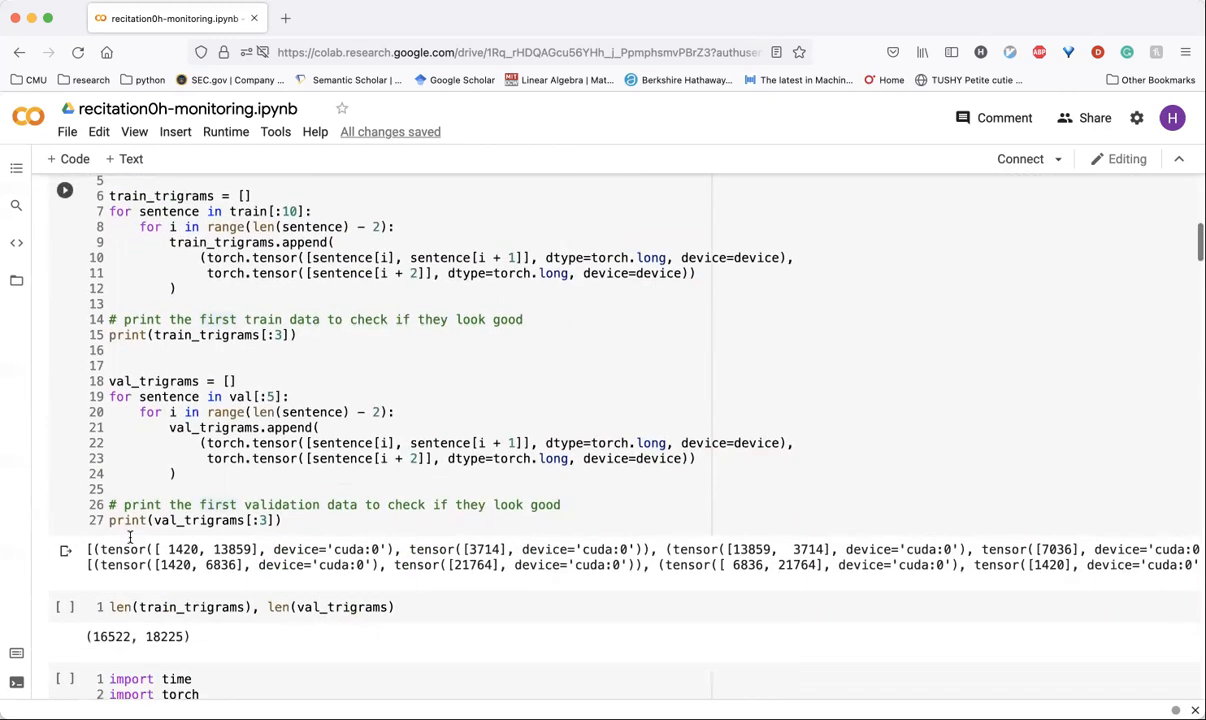
pyautogui.scroll(-3)
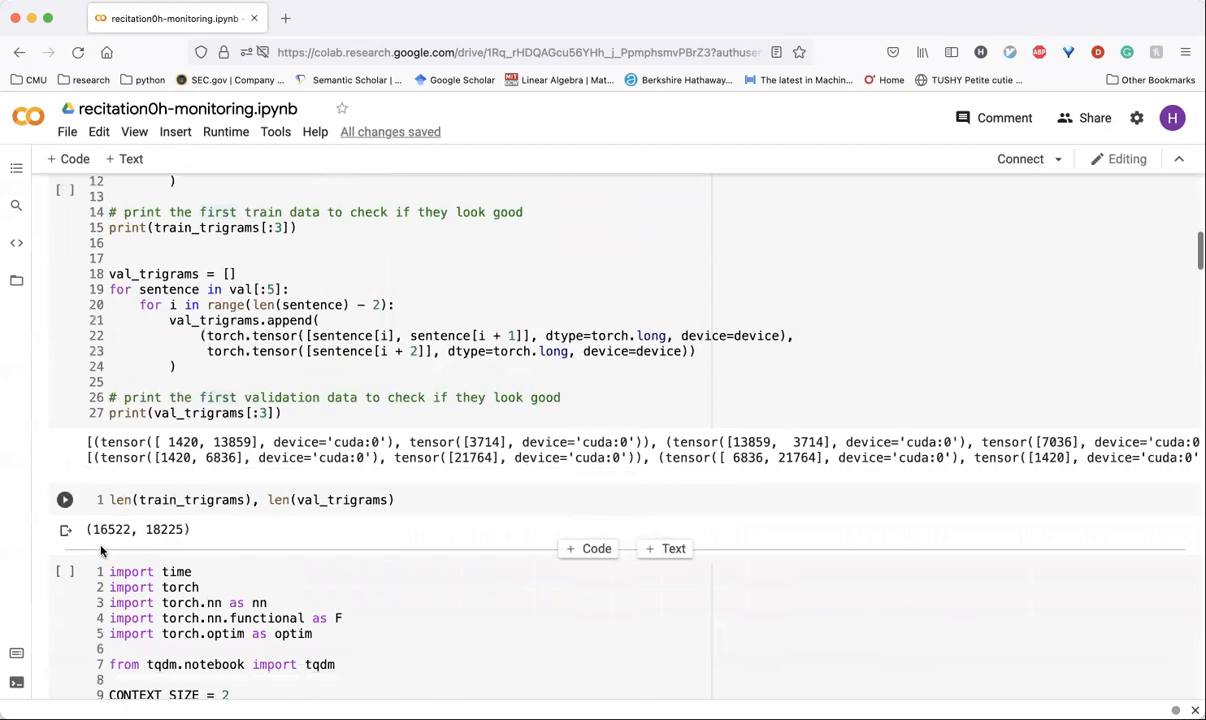
pyautogui.scroll(3)
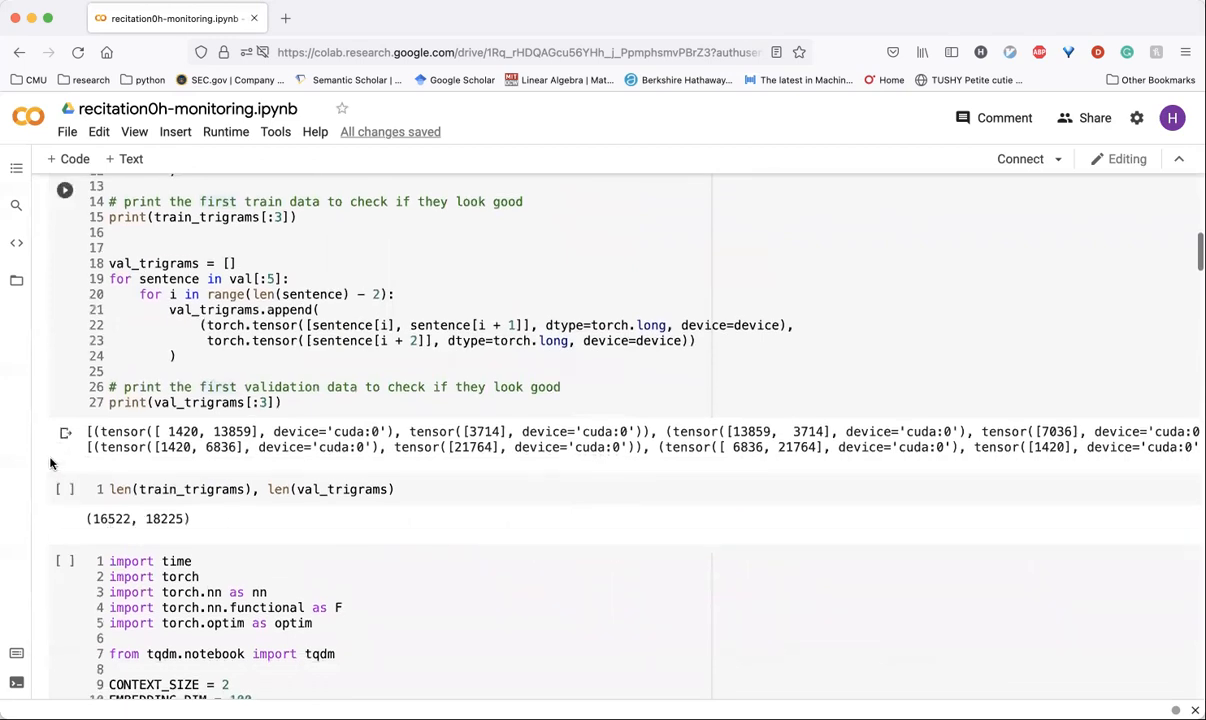
pyautogui.scroll(-3)
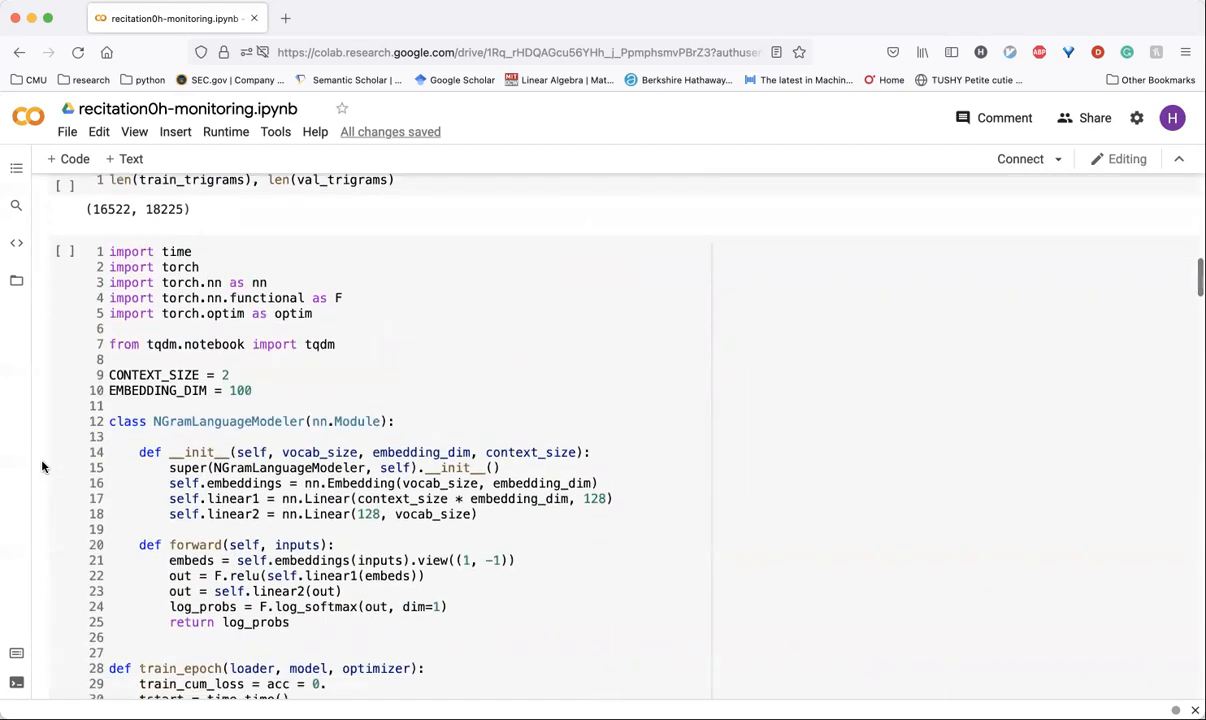
pyautogui.scroll(-3)
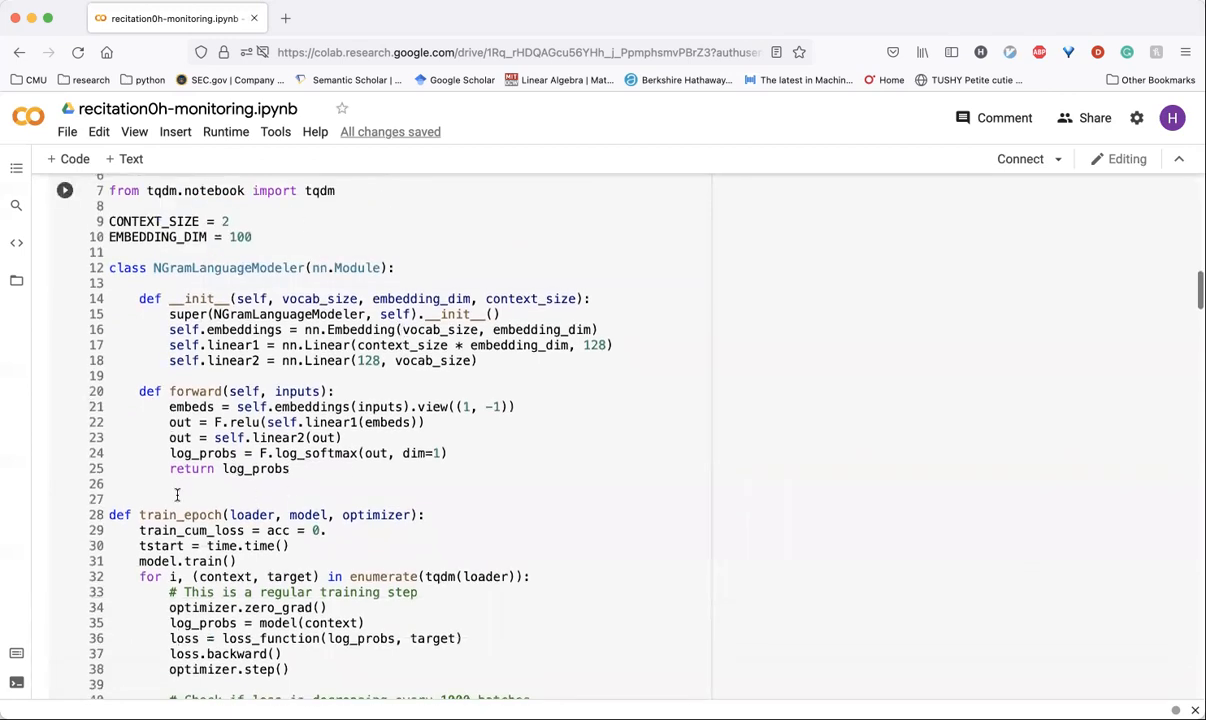
pyautogui.scroll(-3)
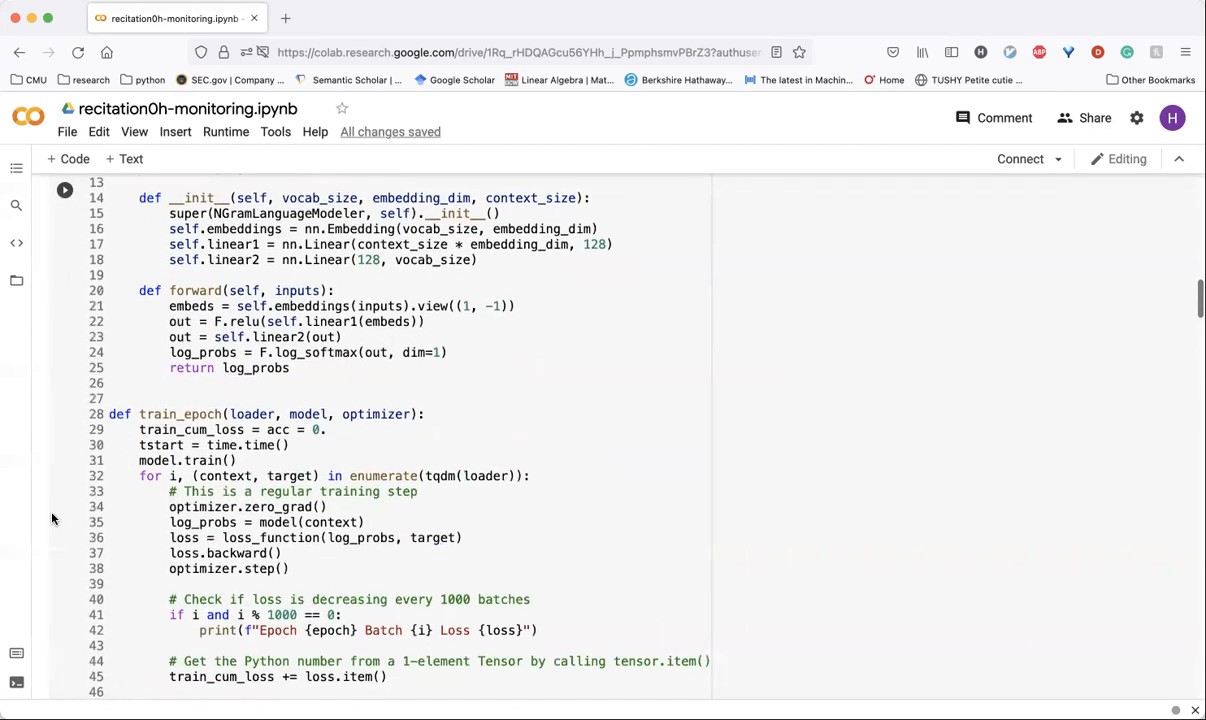
pyautogui.scroll(-3)
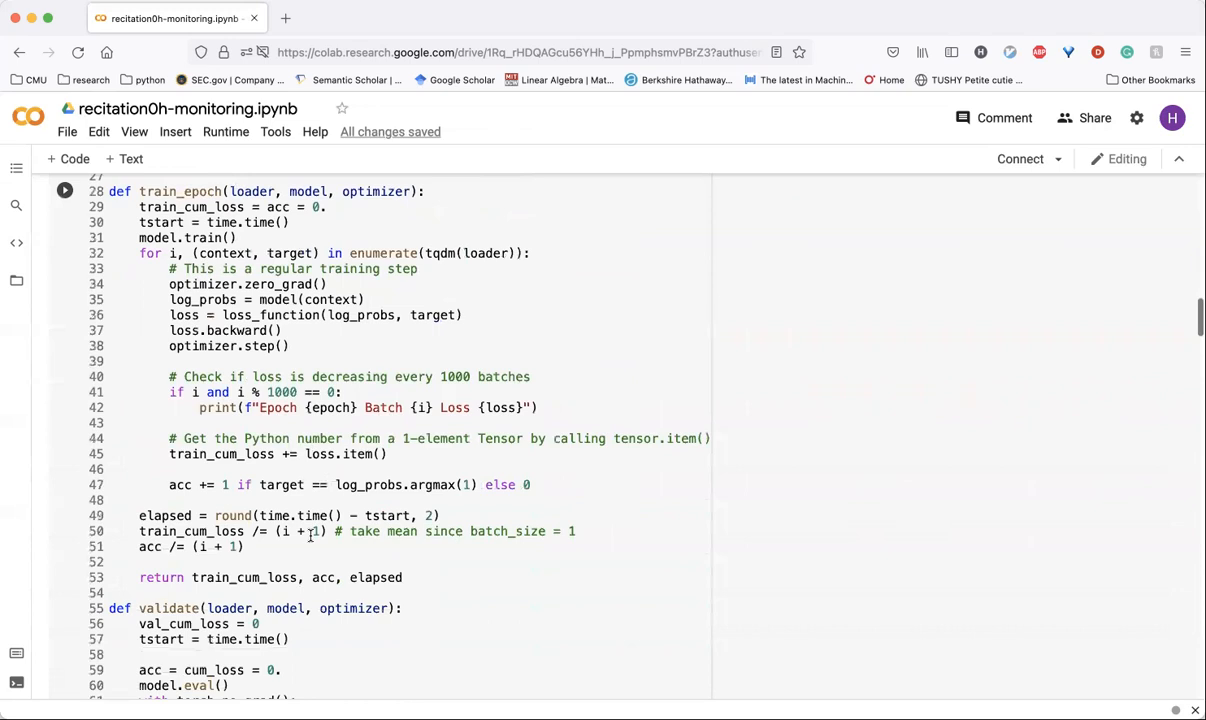
pyautogui.scroll(-3)
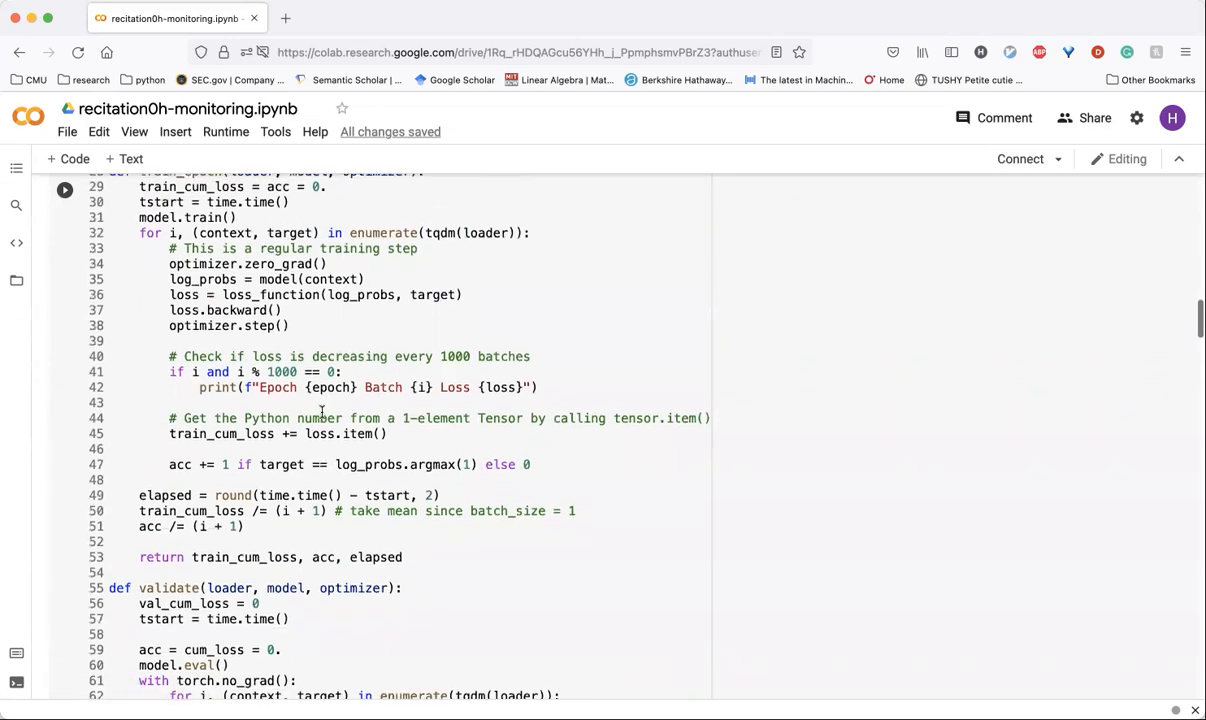
pyautogui.scroll(-3)
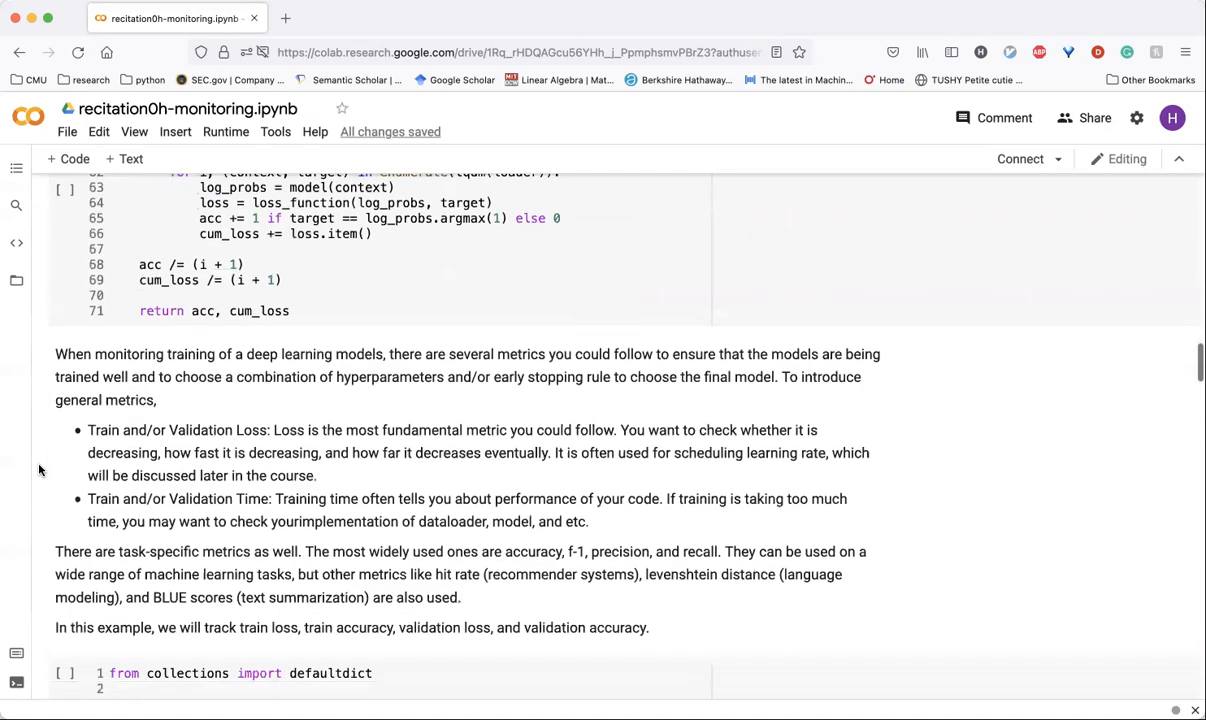
pyautogui.scroll(-3)
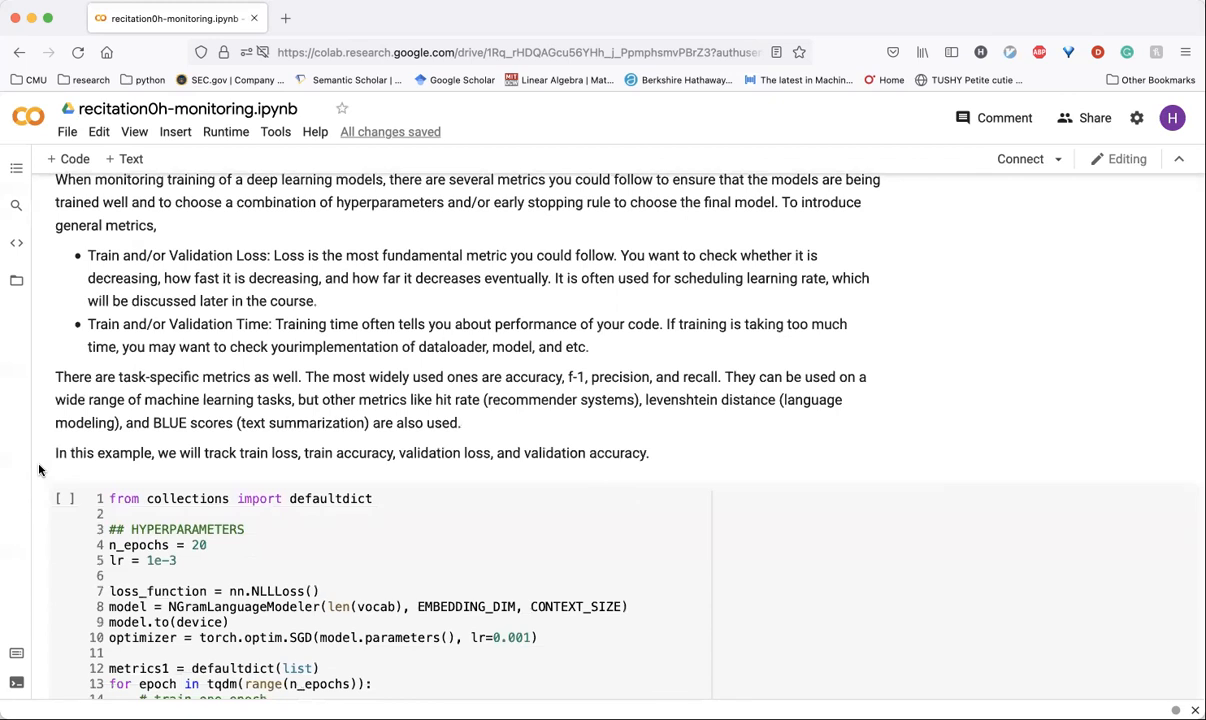
pyautogui.scroll(-3)
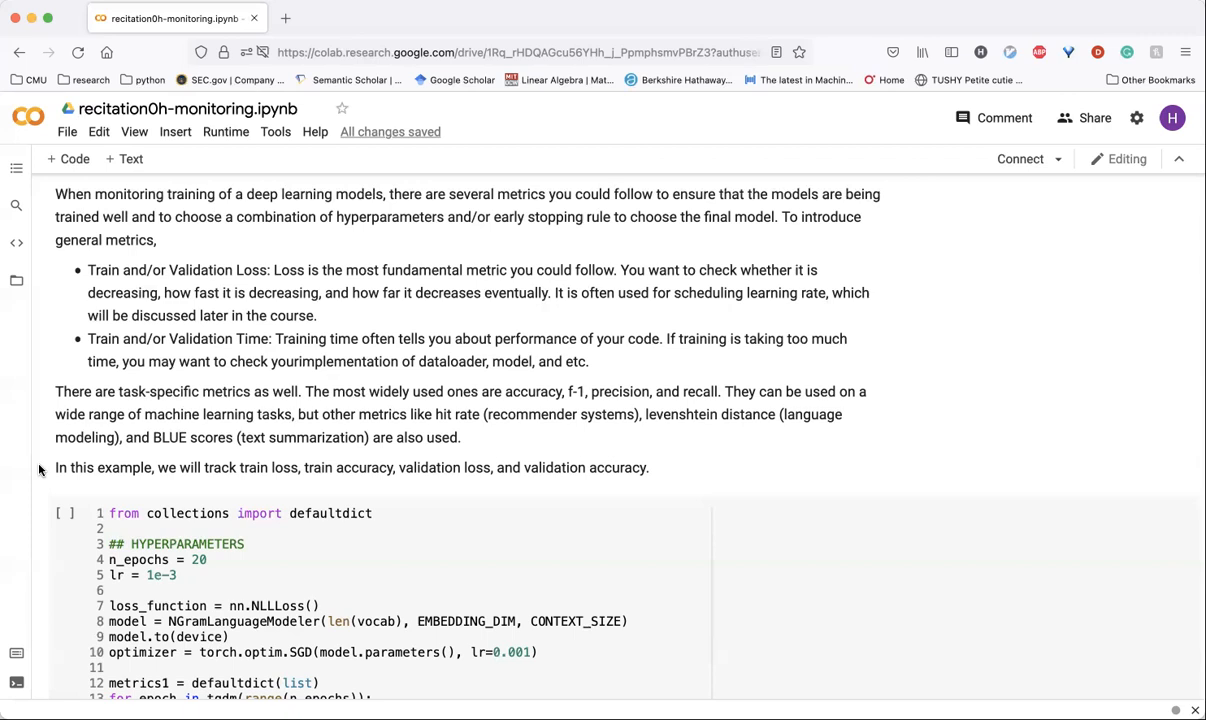
pyautogui.moveTo(88, 385)
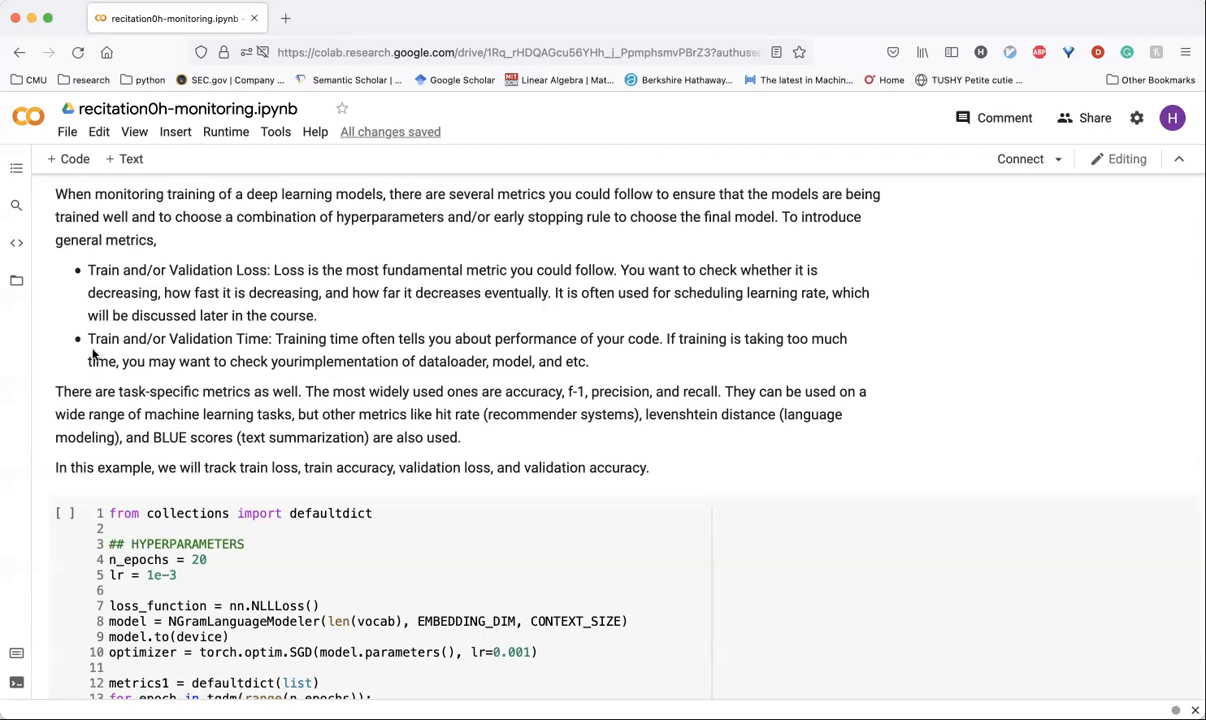
pyautogui.moveTo(270, 338)
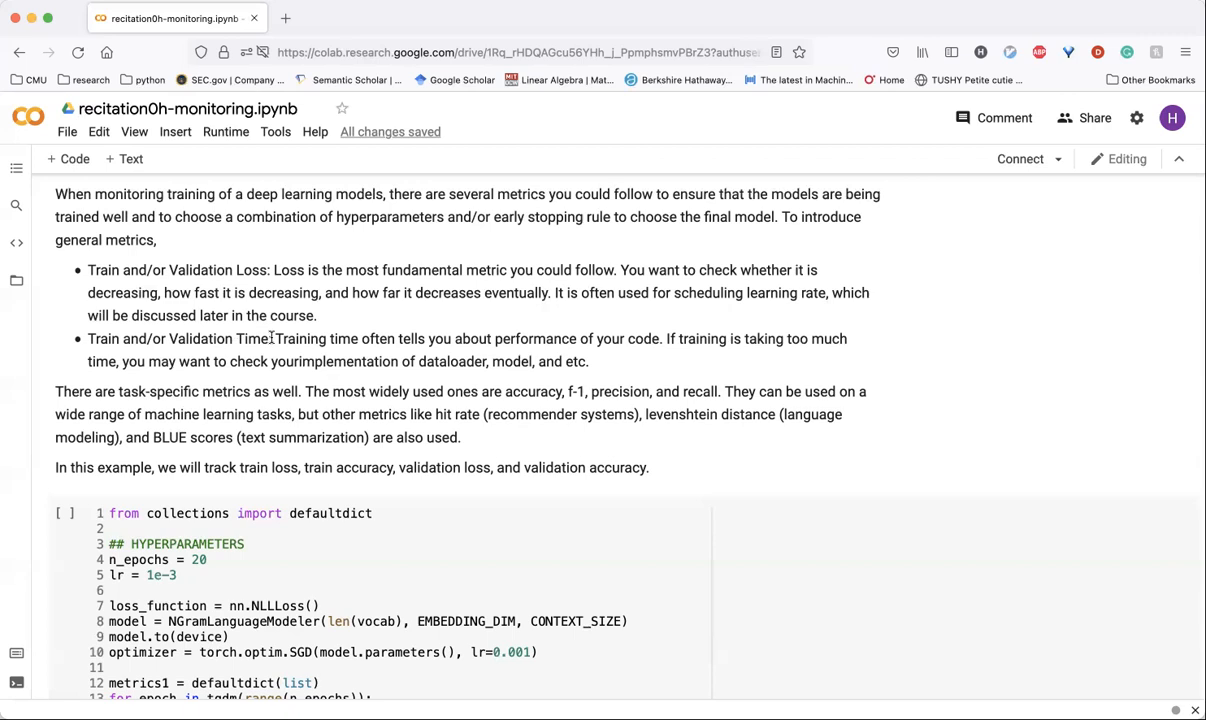
pyautogui.moveTo(50, 368)
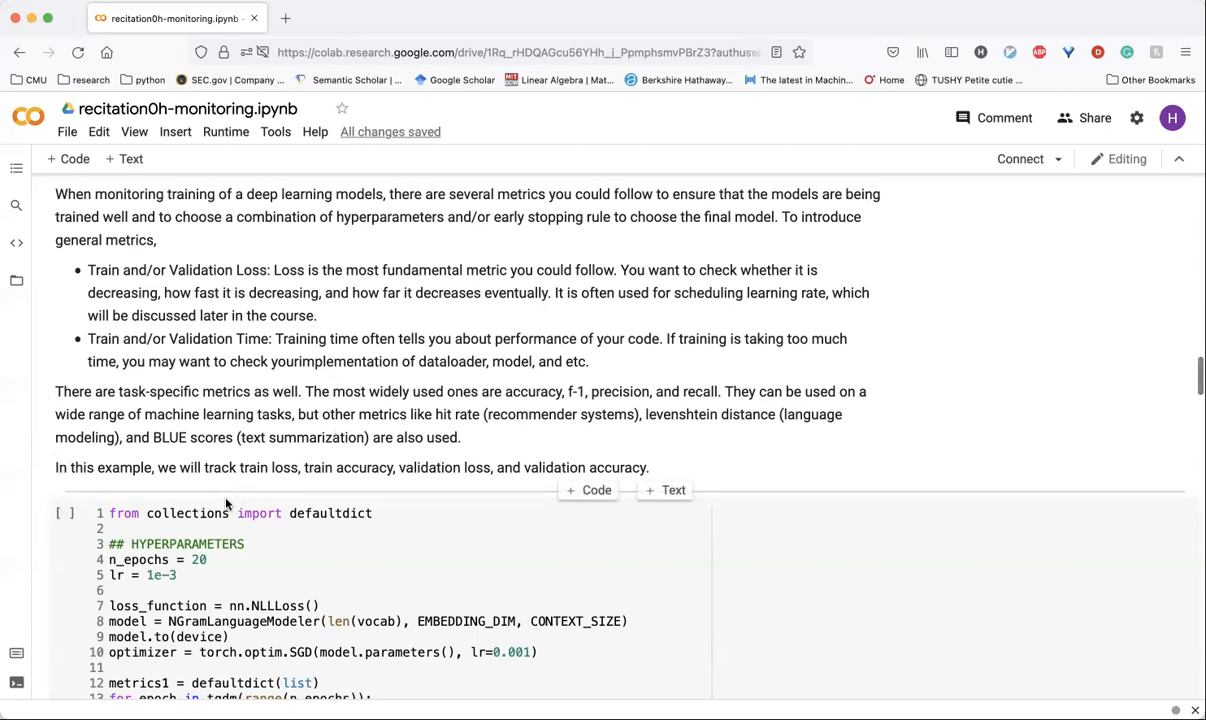
pyautogui.moveTo(40, 403)
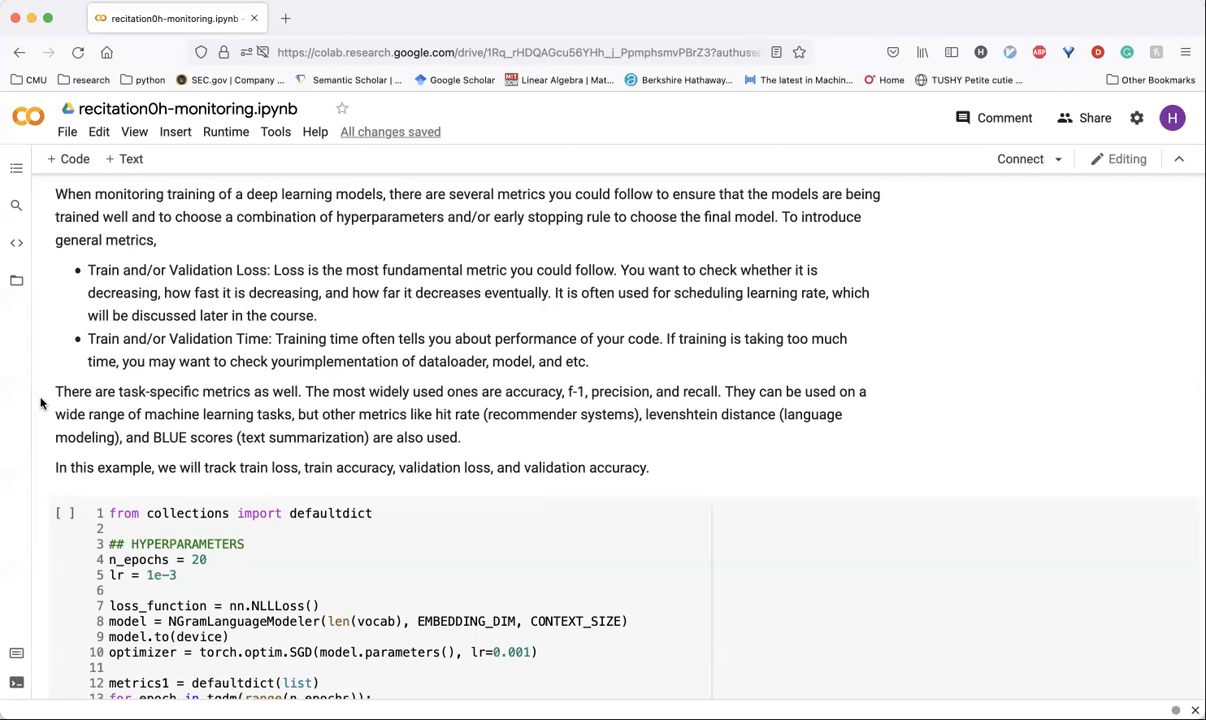
pyautogui.scroll(-3)
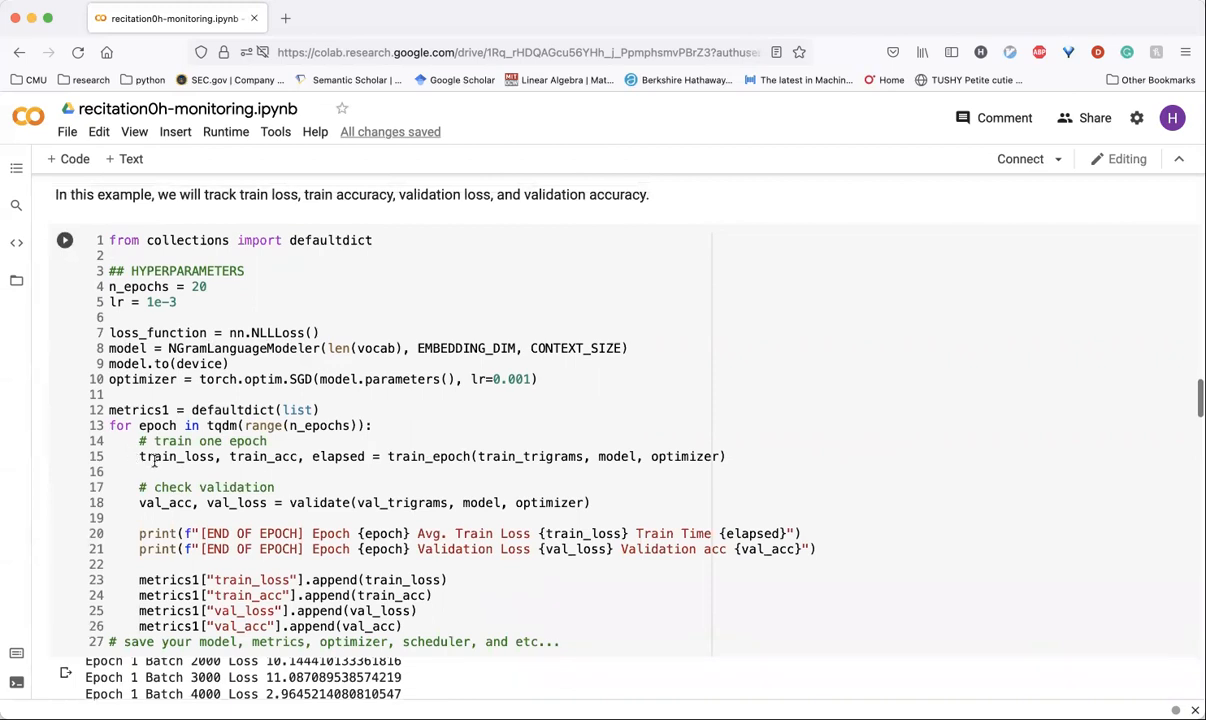
pyautogui.moveTo(140, 456)
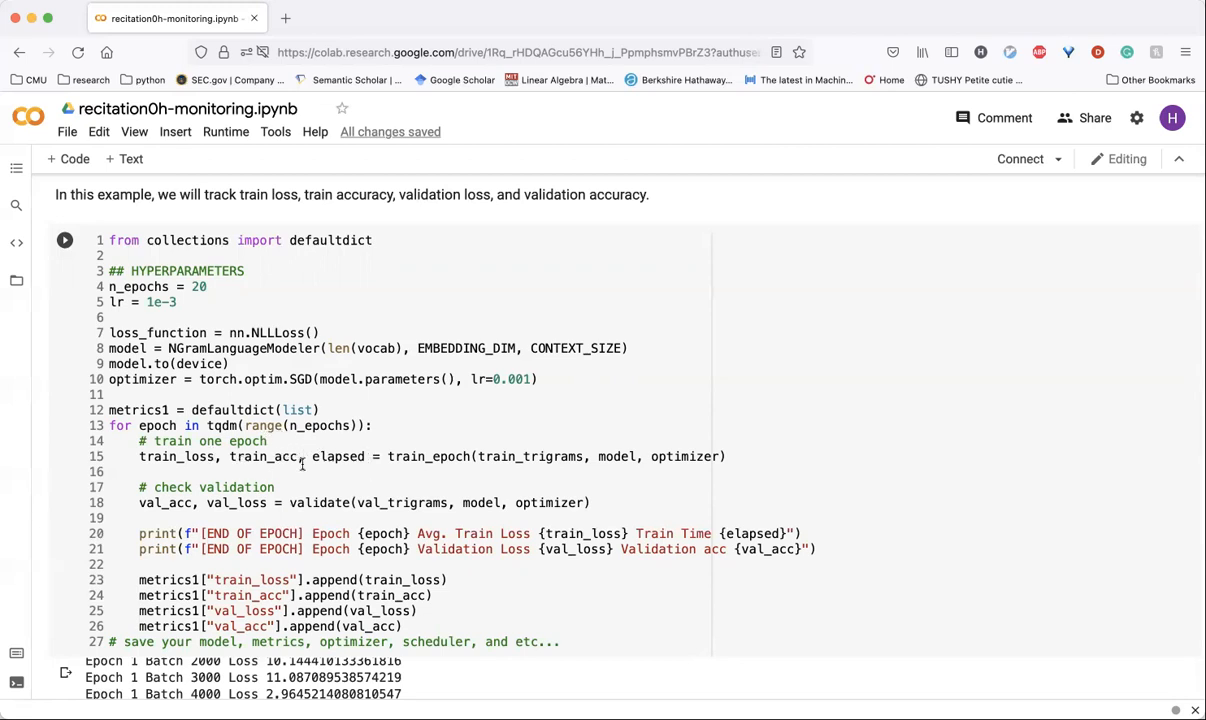
pyautogui.moveTo(363, 453)
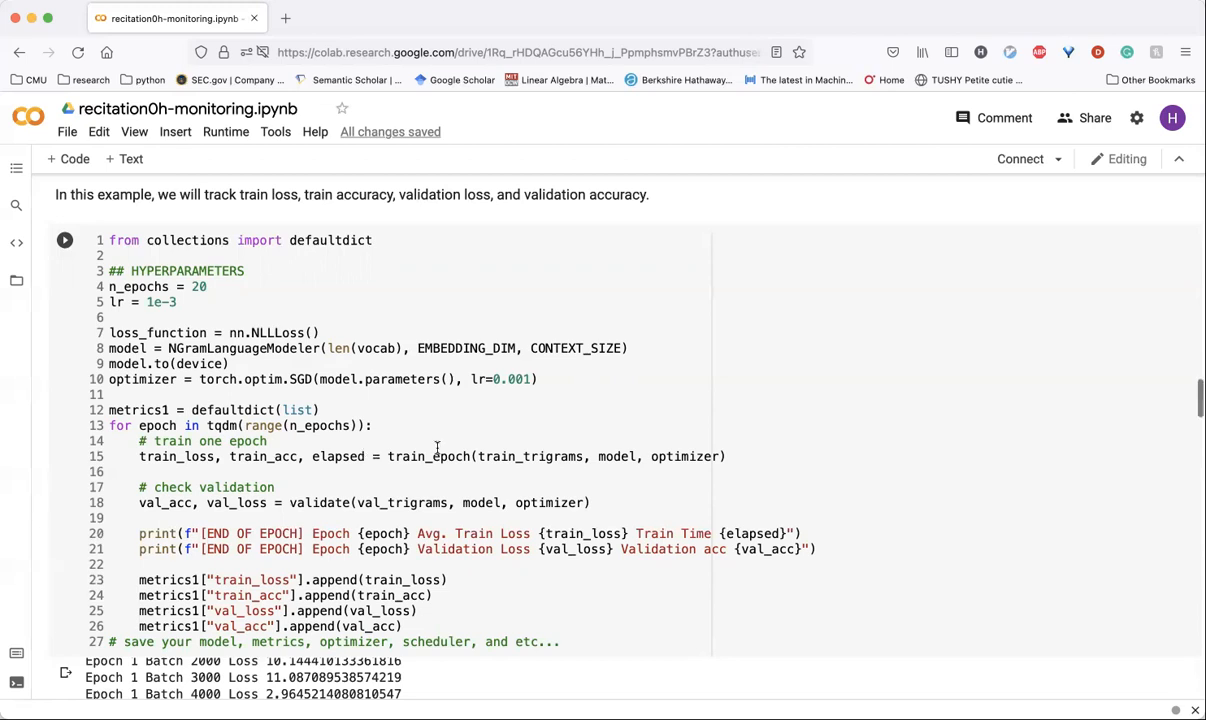
pyautogui.moveTo(183, 517)
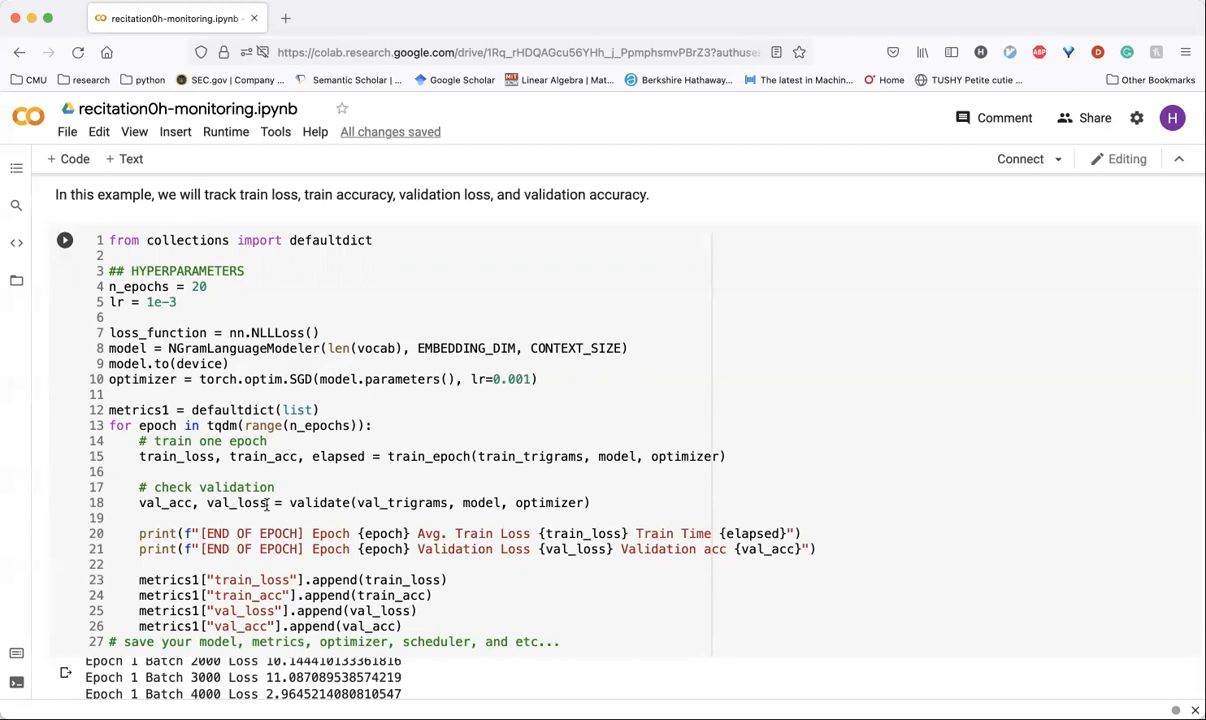
# - Scroll to the cell defining n_epochs, lr = 1e-3 and the metrics1 training loop
pyautogui.scroll(-3)
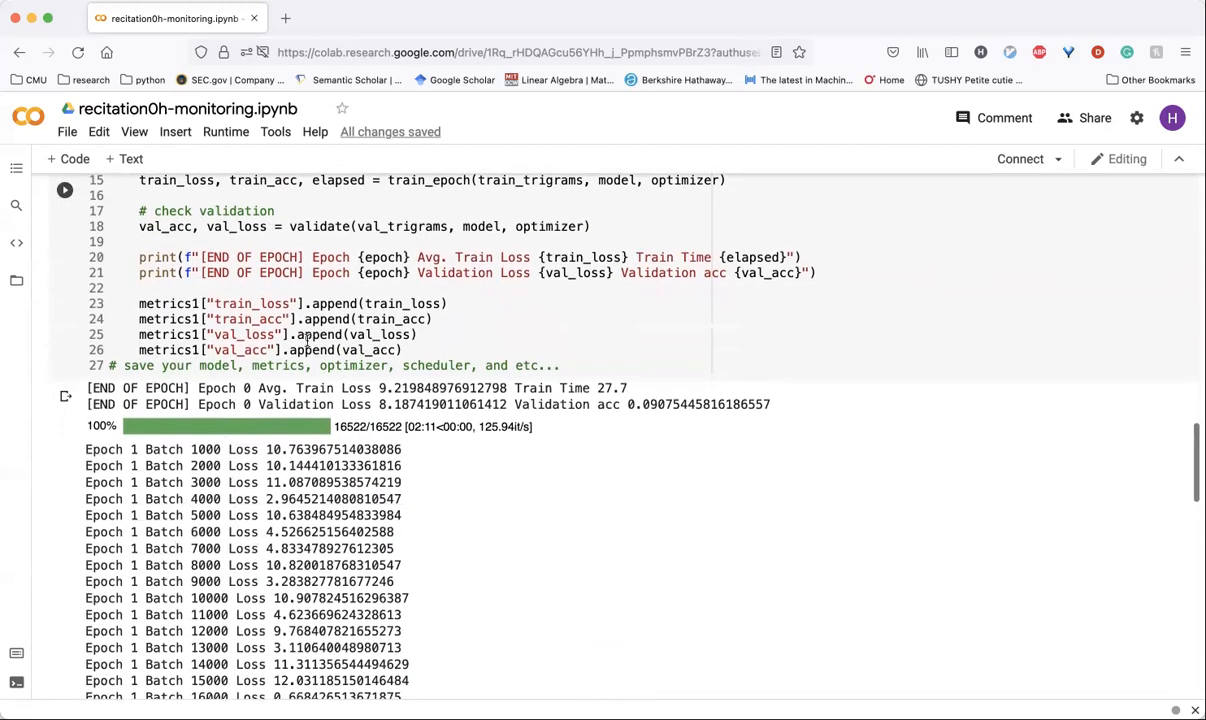
pyautogui.moveTo(87, 462)
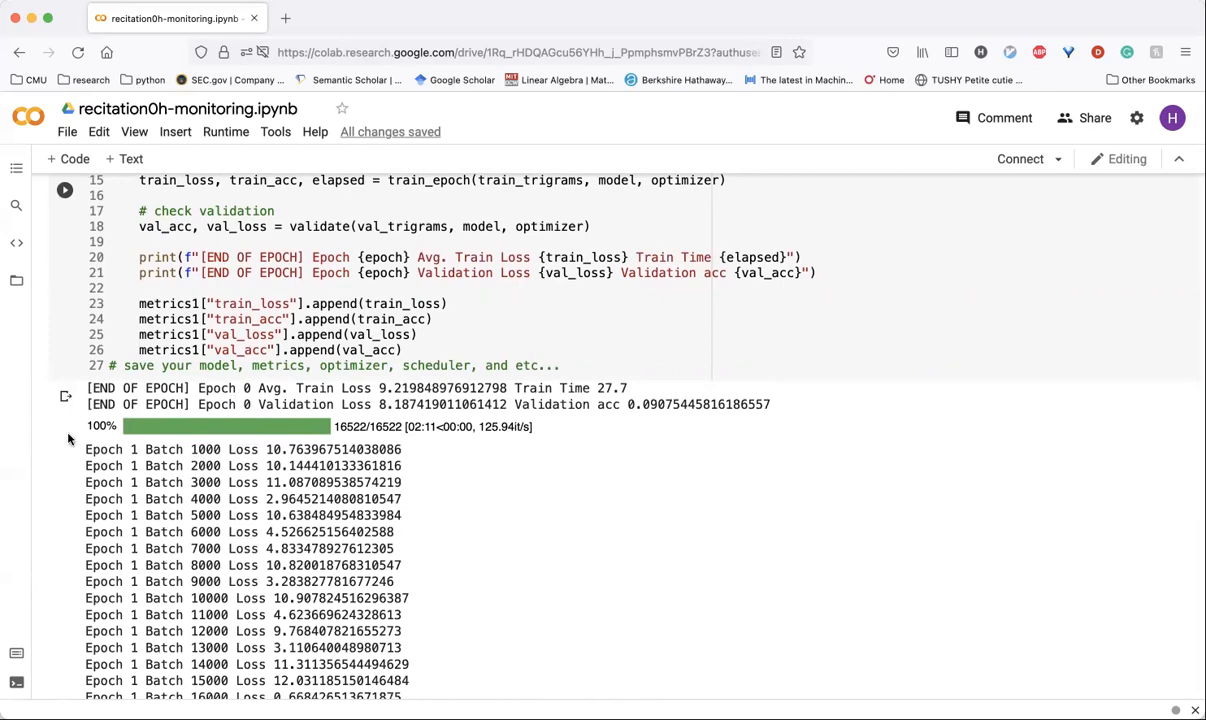
# - Review the epoch 0 logs, then scroll down to the lr=1e-4 training cell's Epoch 2 output
pyautogui.scroll(3)
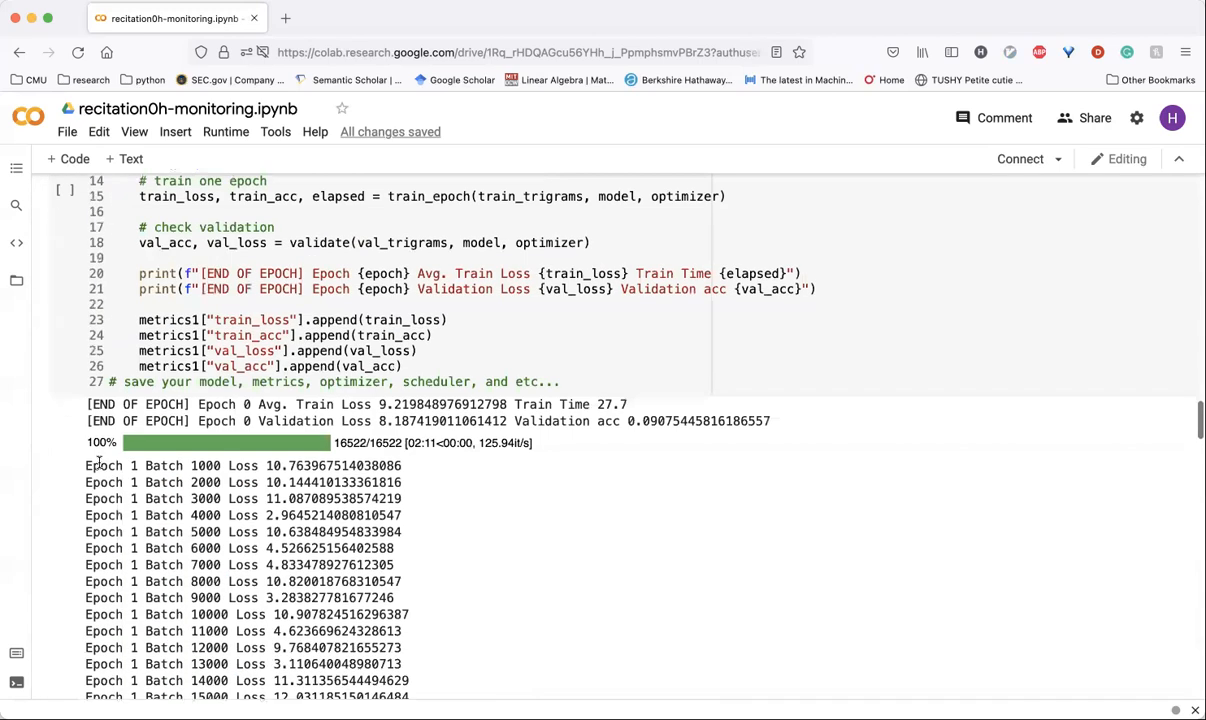
pyautogui.scroll(3)
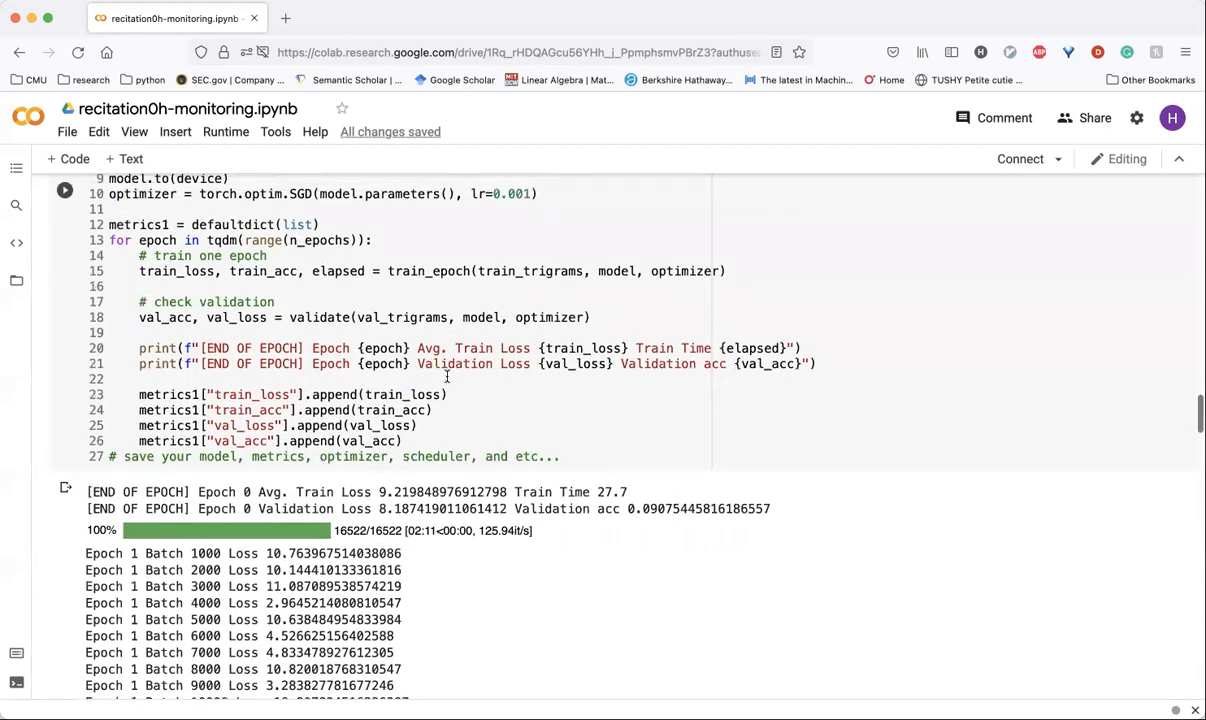
pyautogui.scroll(-3)
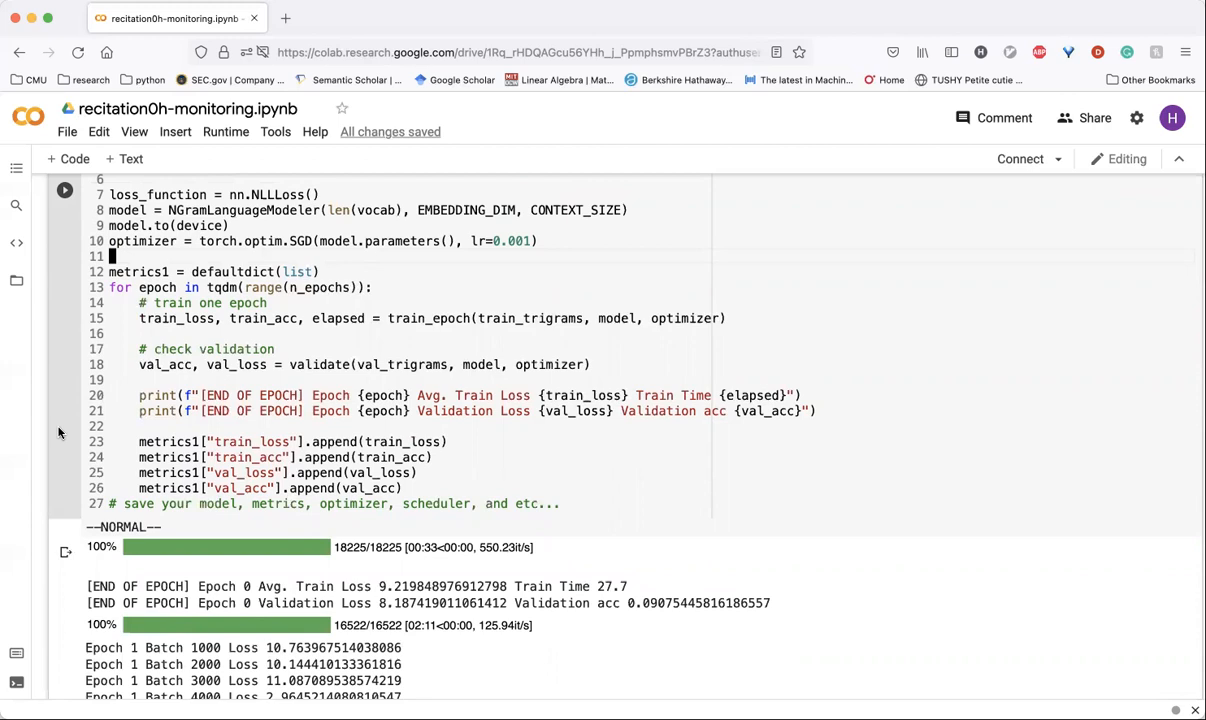
pyautogui.scroll(-3)
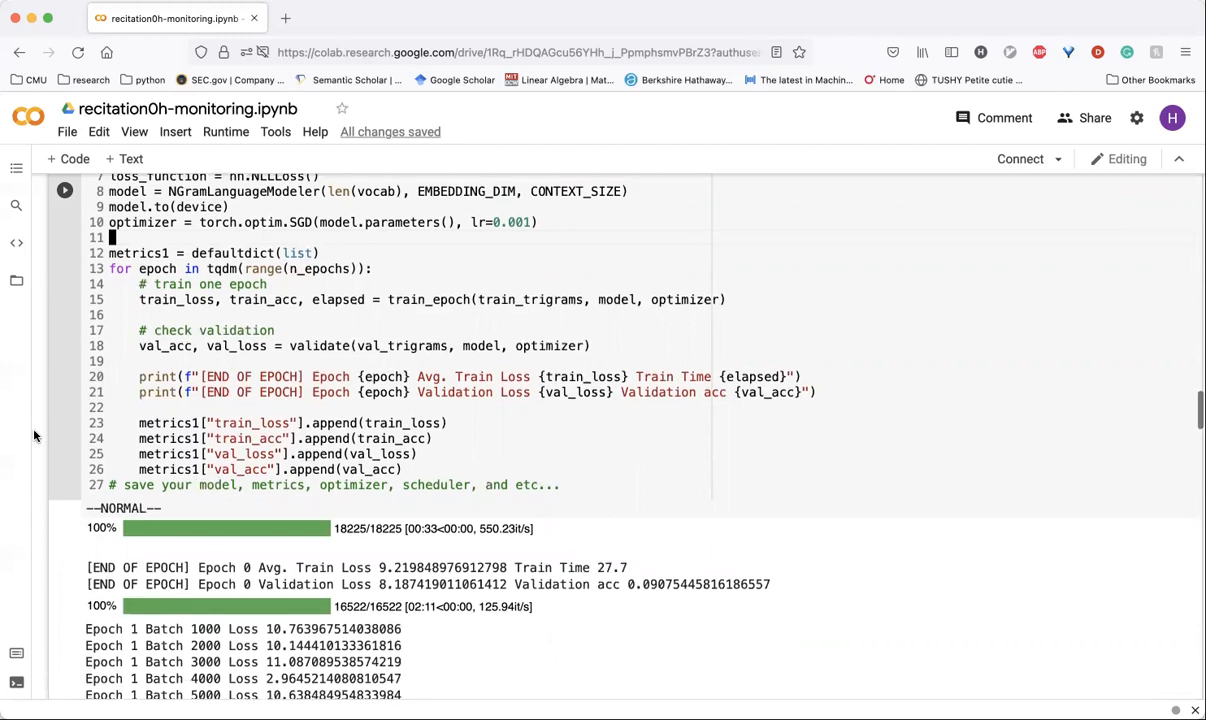
pyautogui.scroll(-3)
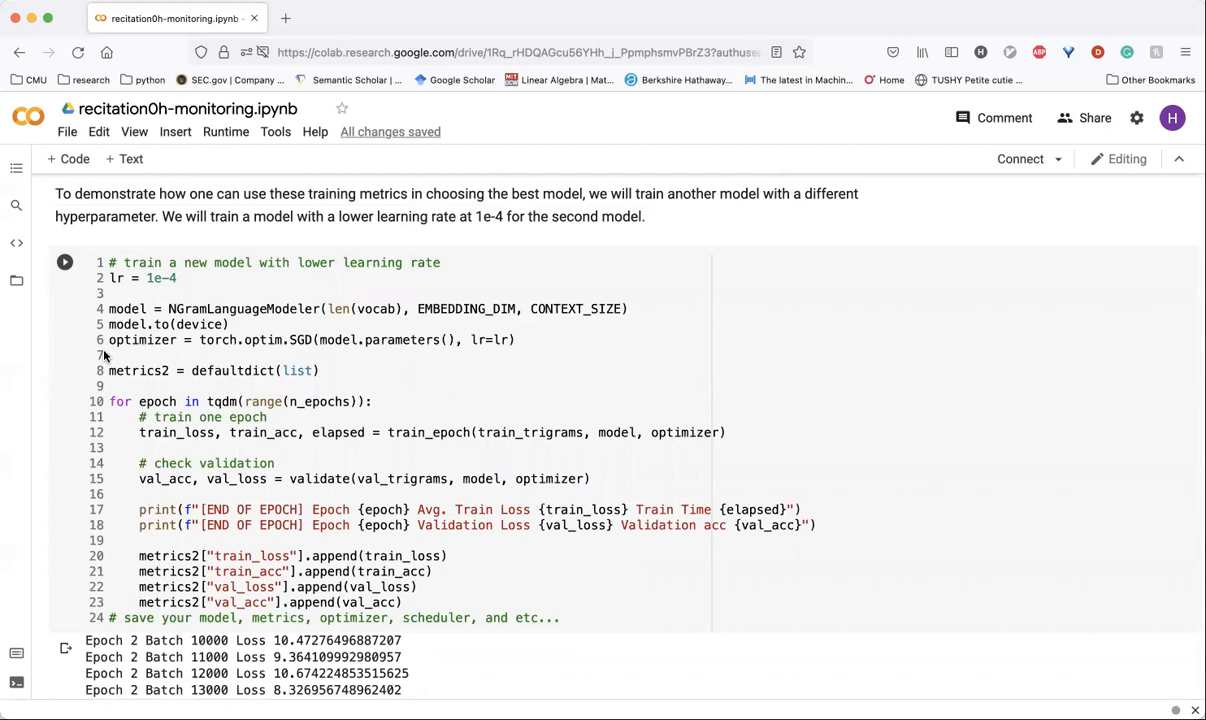
pyautogui.moveTo(72, 396)
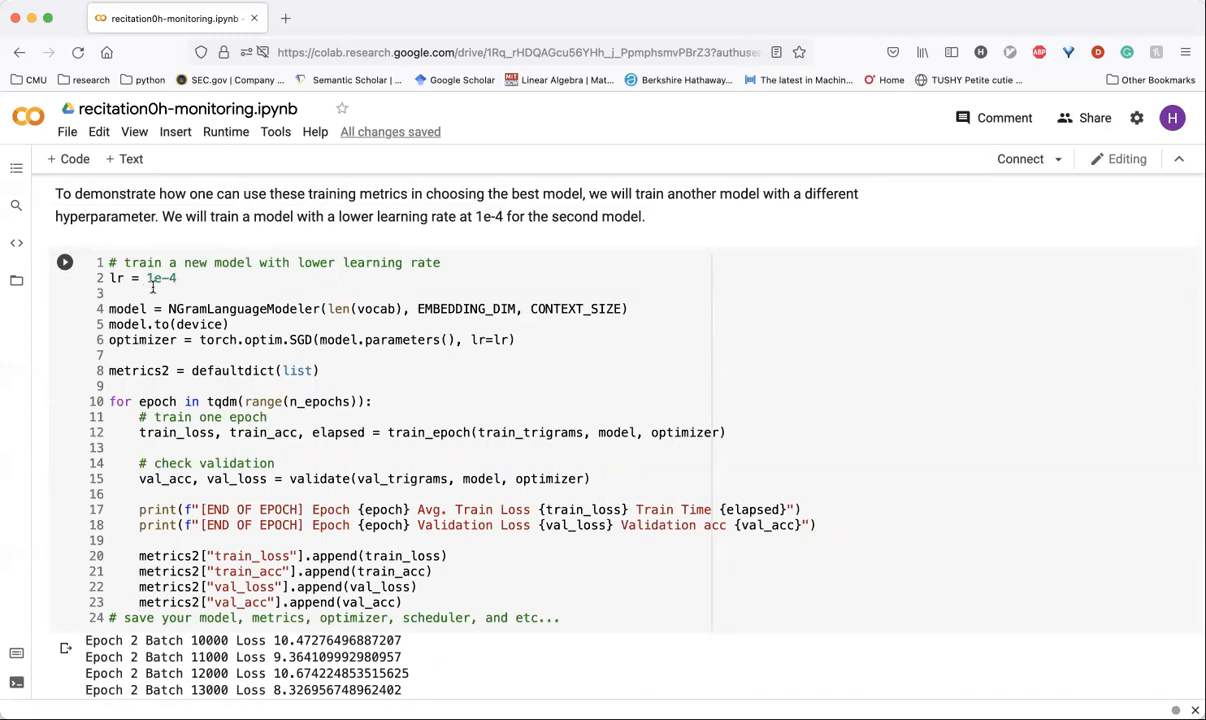
pyautogui.scroll(-3)
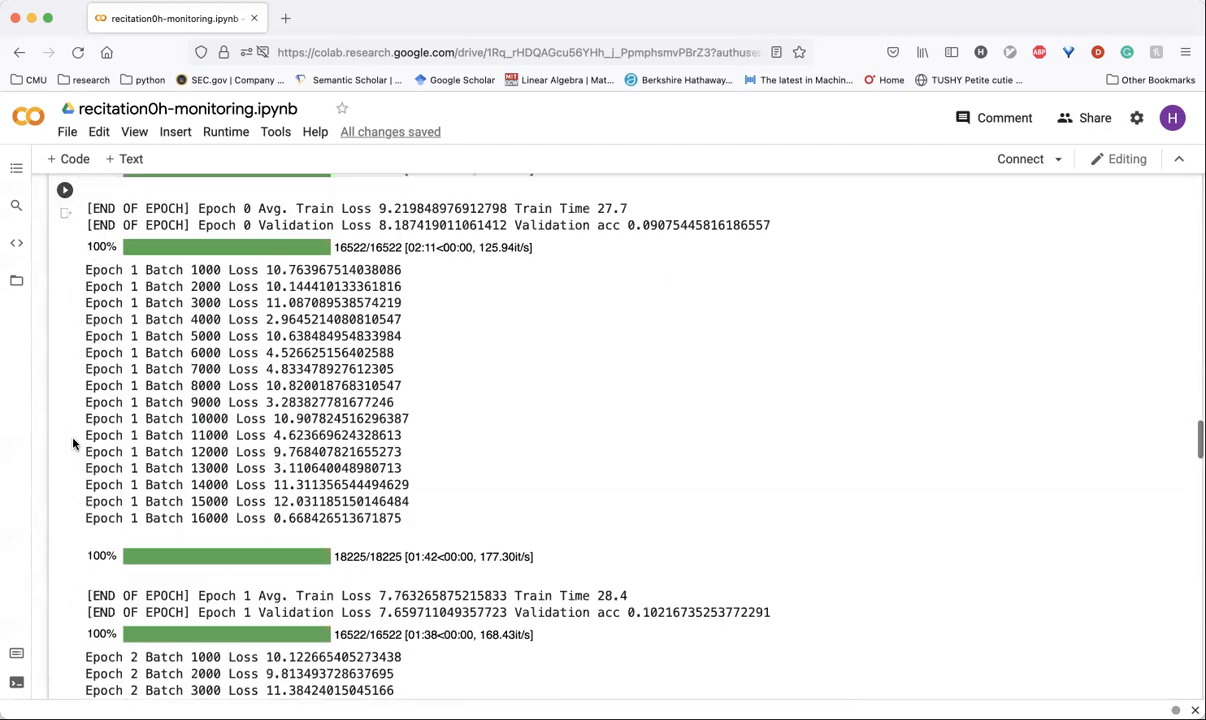
pyautogui.scroll(3)
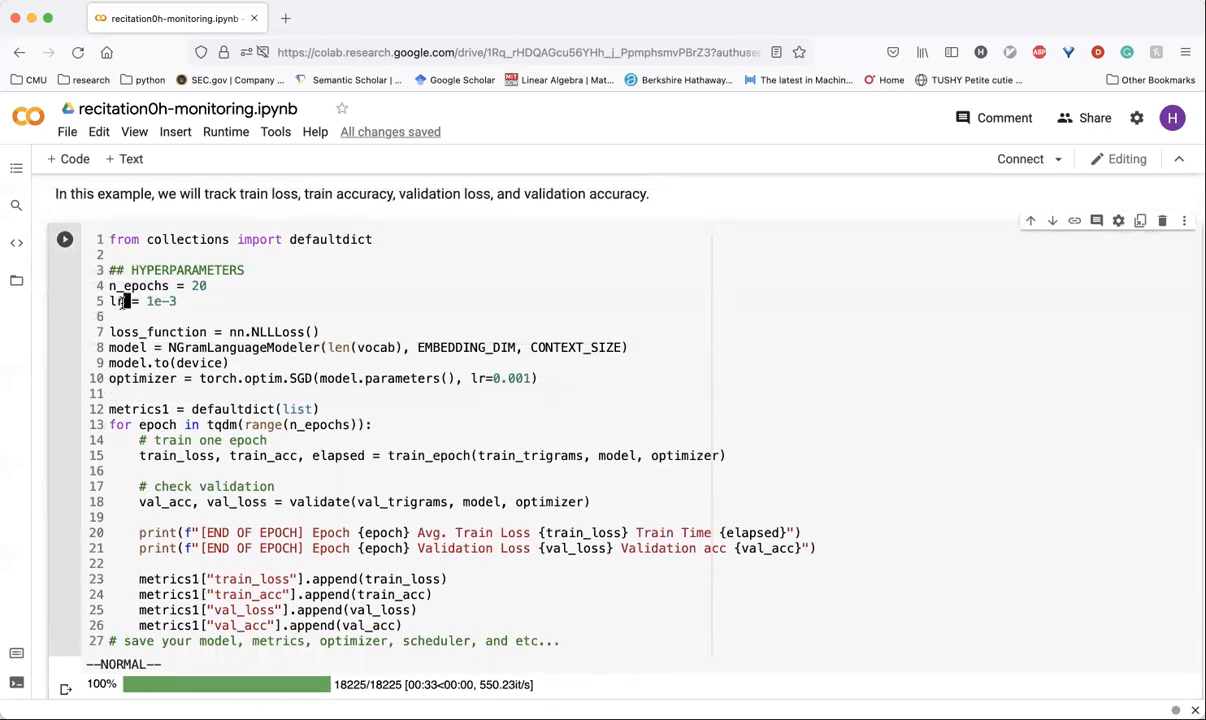
pyautogui.scroll(-3)
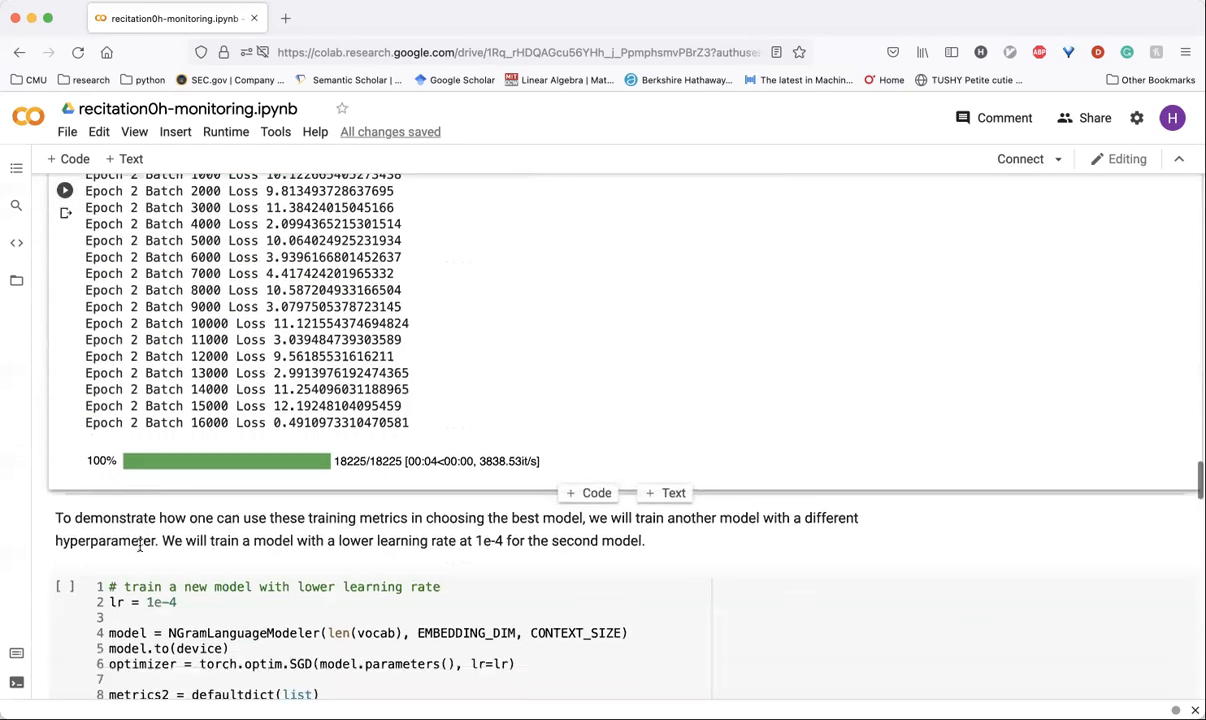
pyautogui.scroll(-3)
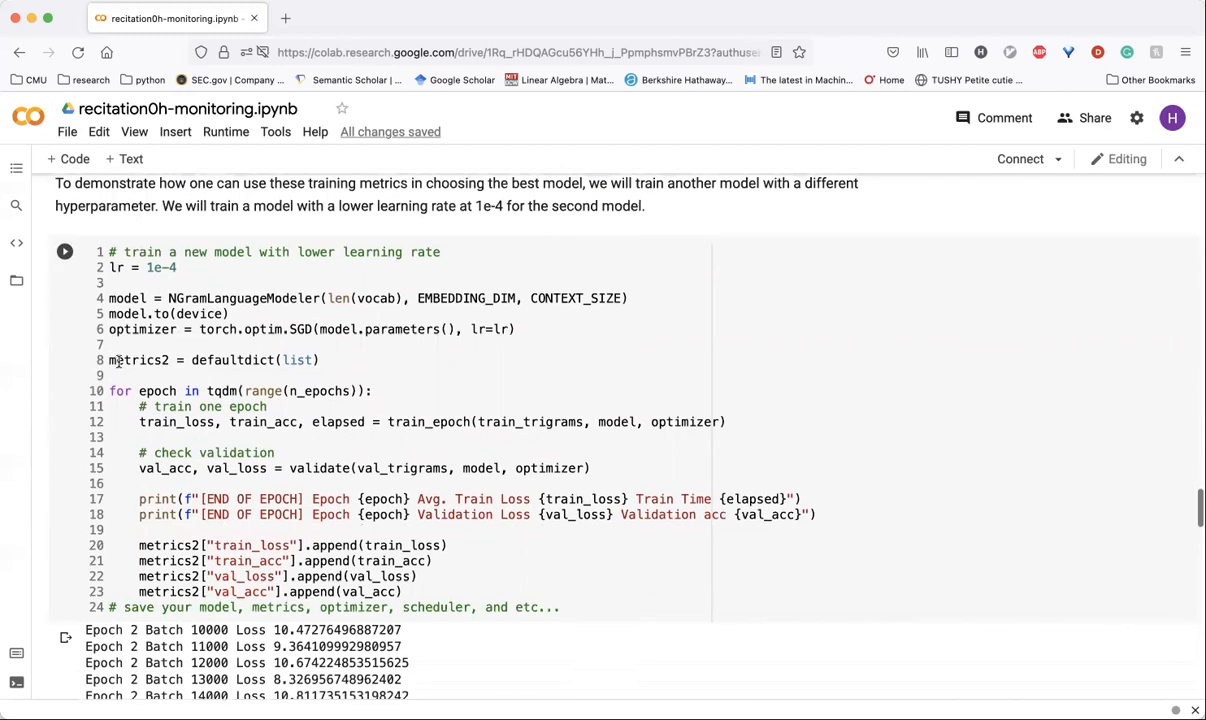
pyautogui.scroll(-3)
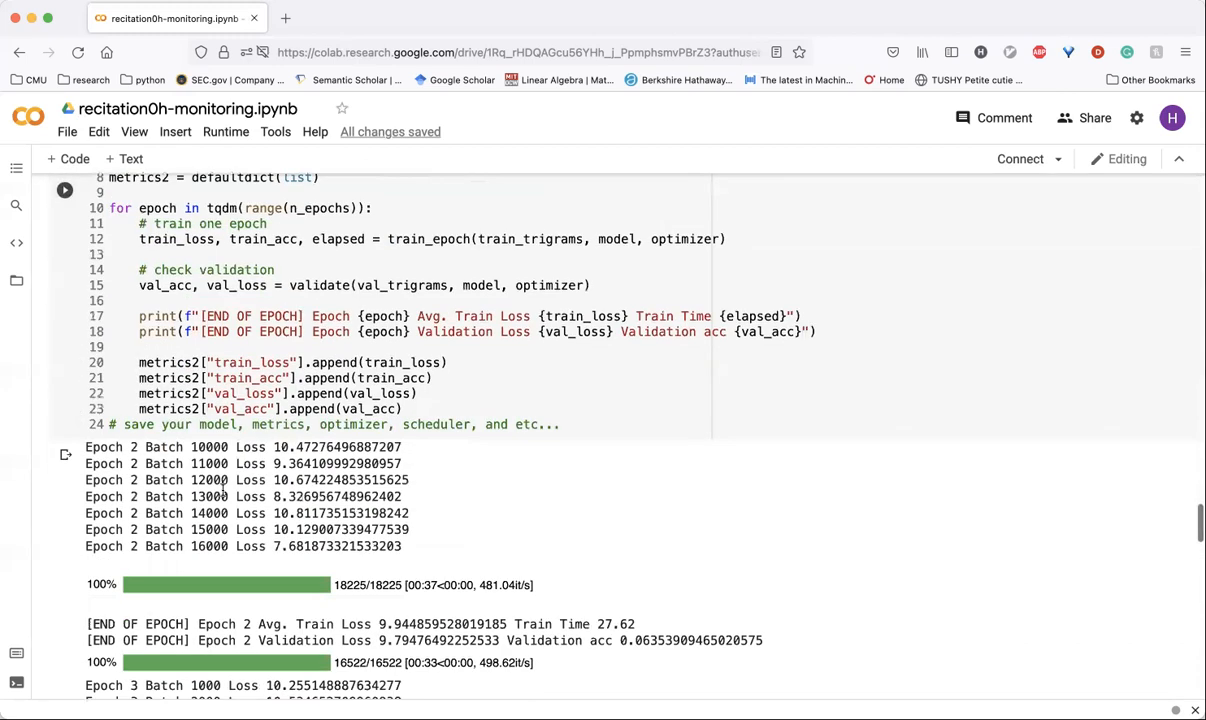
pyautogui.scroll(3)
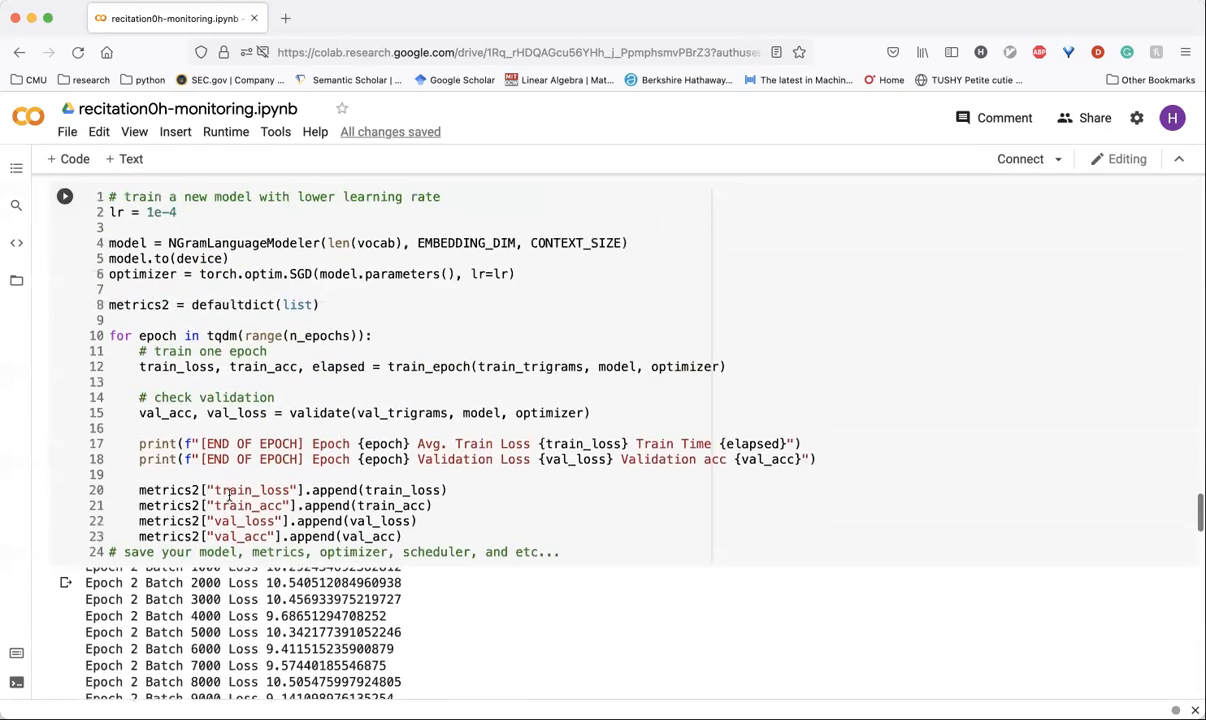
pyautogui.scroll(-3)
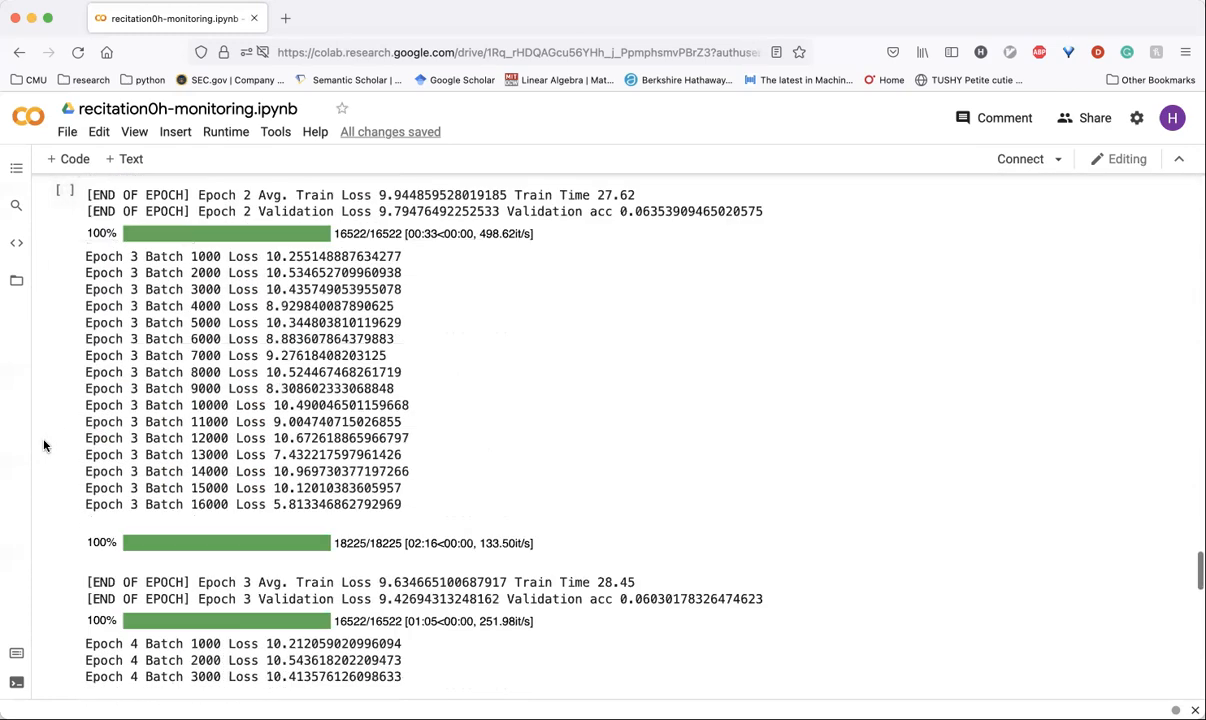
# - Scroll past the plotting code to the 2x2 train/val loss and accuracy charts over 20 epochs
pyautogui.scroll(-3)
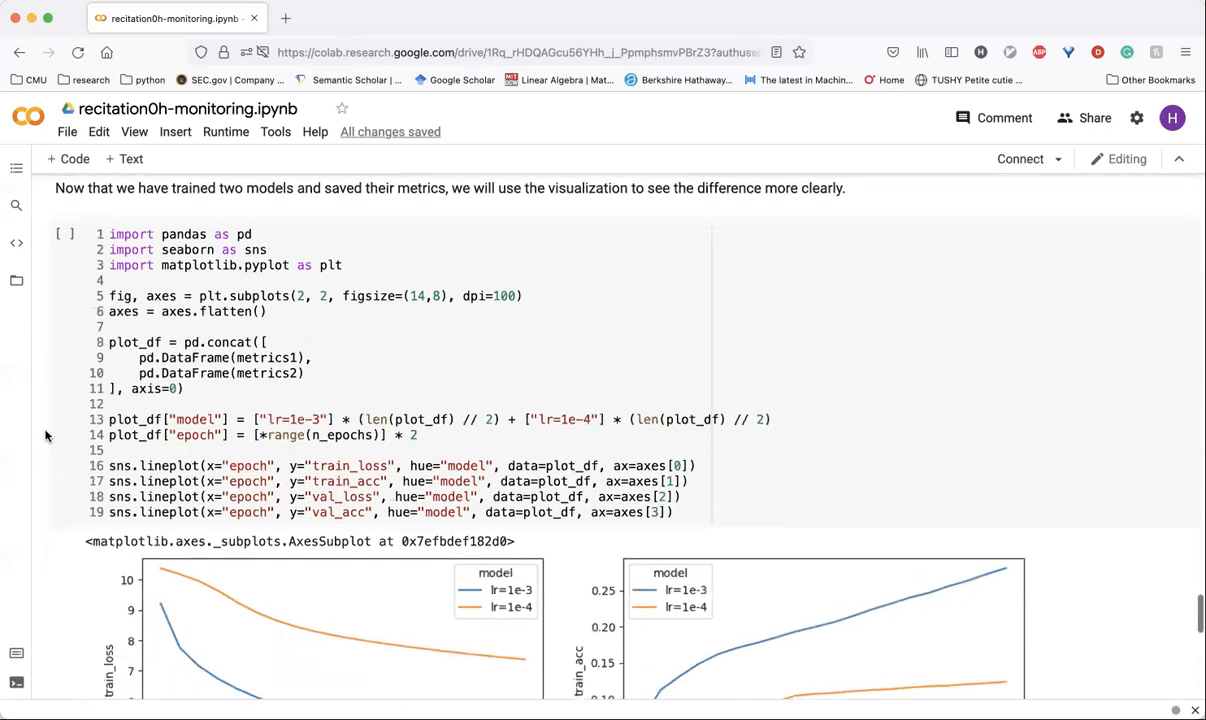
pyautogui.scroll(3)
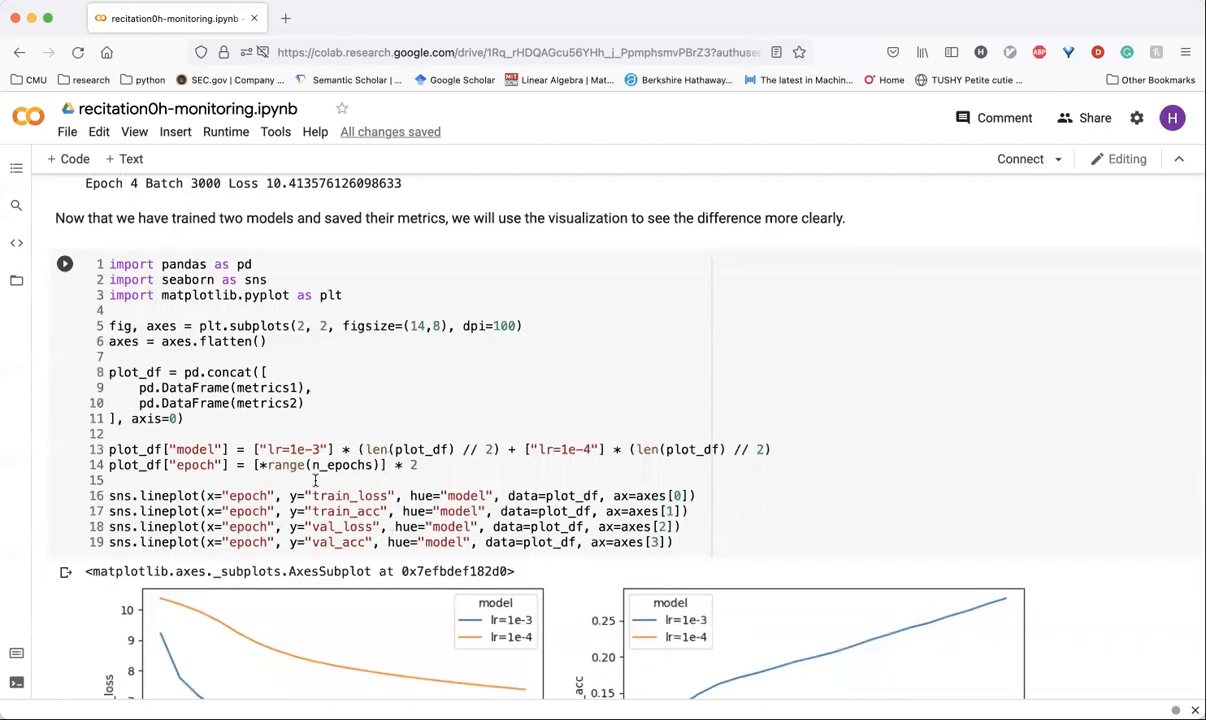
pyautogui.scroll(-3)
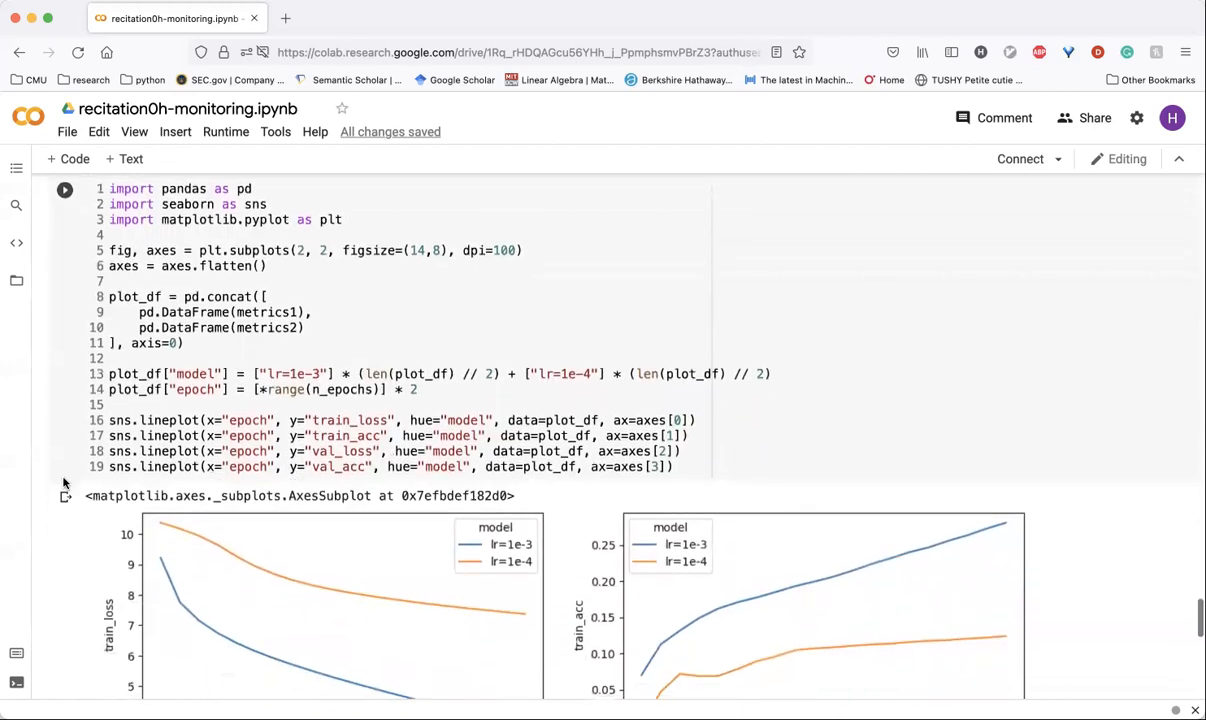
pyautogui.scroll(-3)
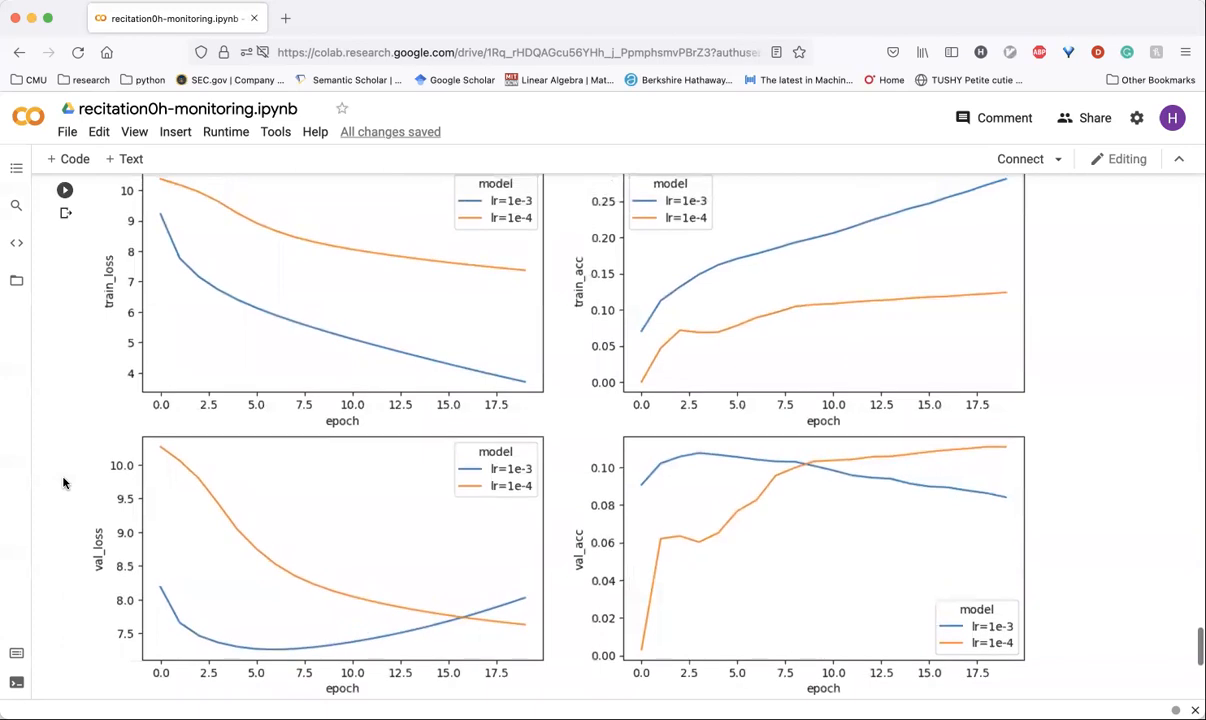
pyautogui.moveTo(47, 373)
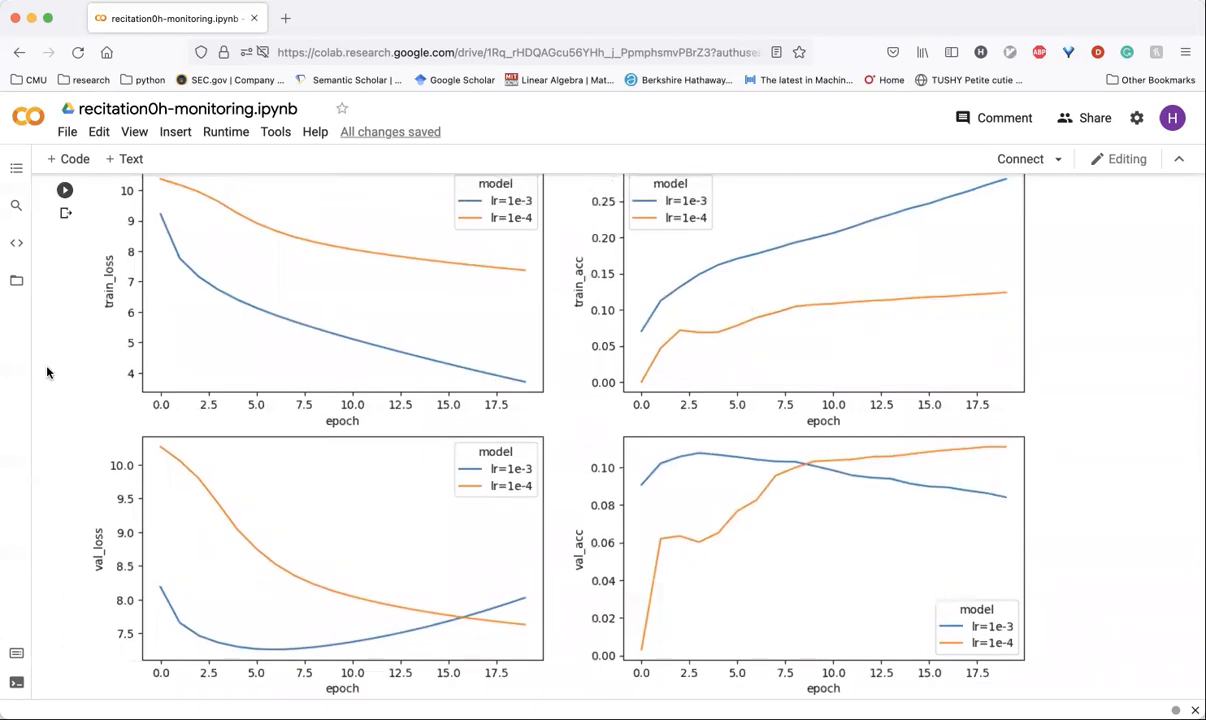
pyautogui.moveTo(122, 260)
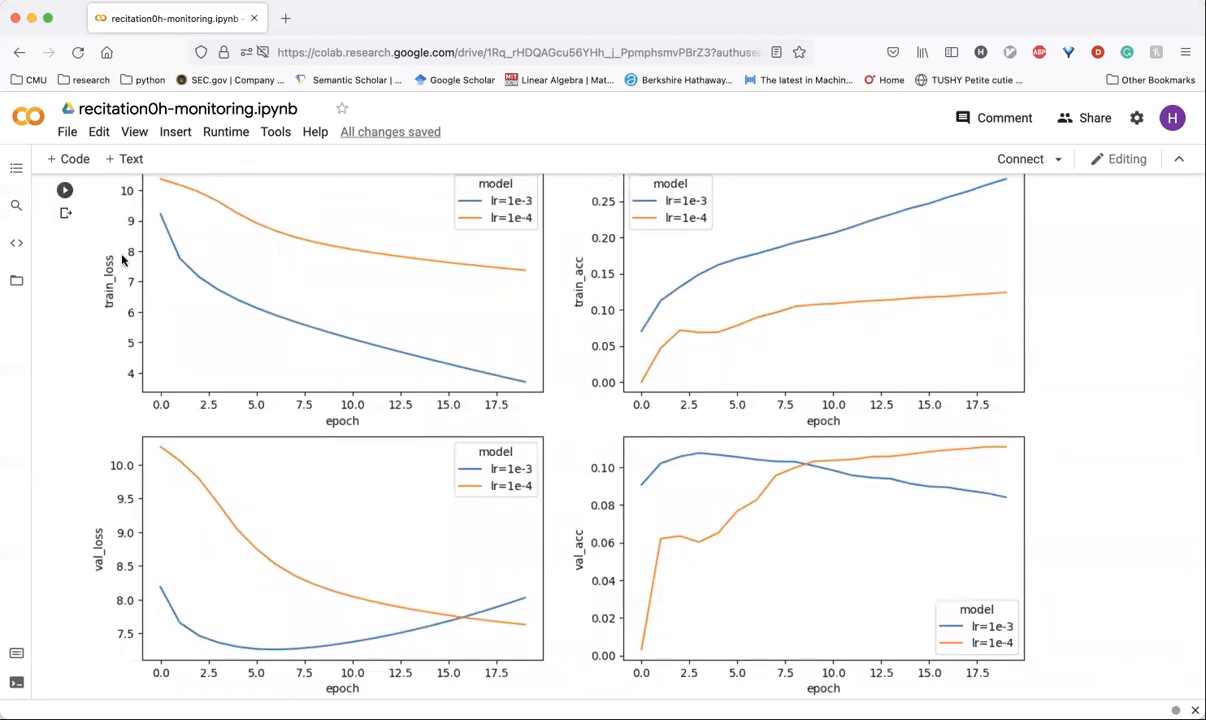
pyautogui.moveTo(113, 548)
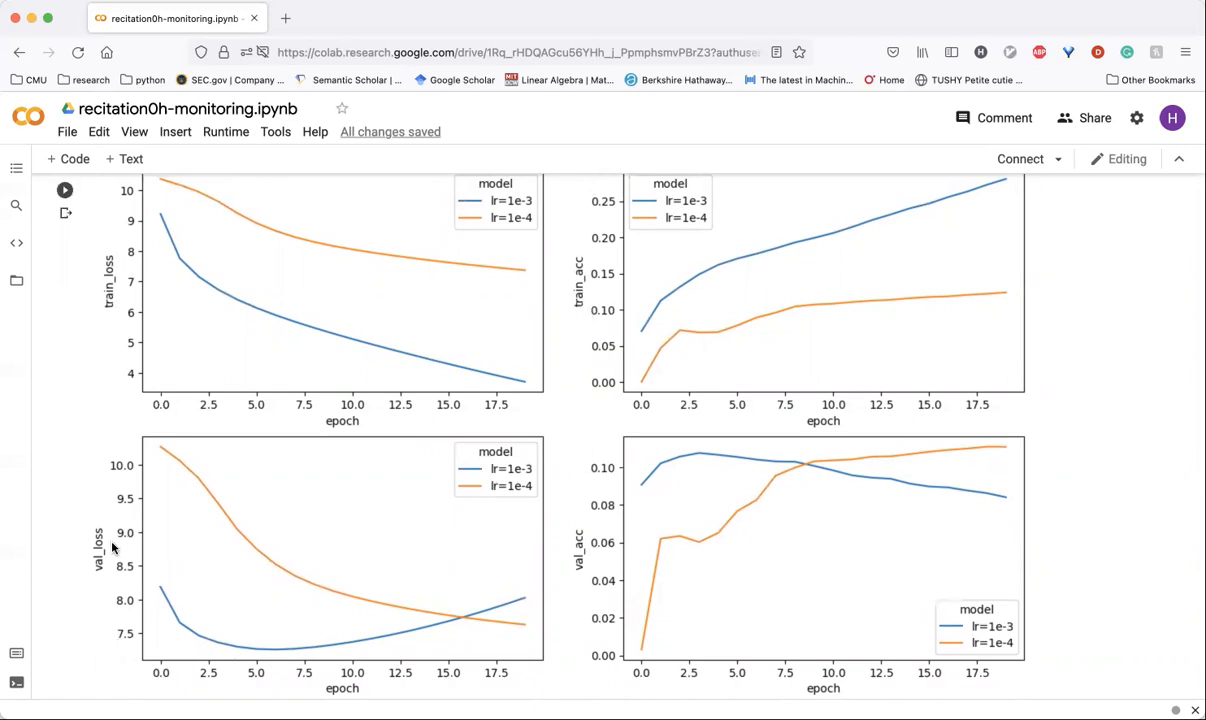
pyautogui.moveTo(158, 425)
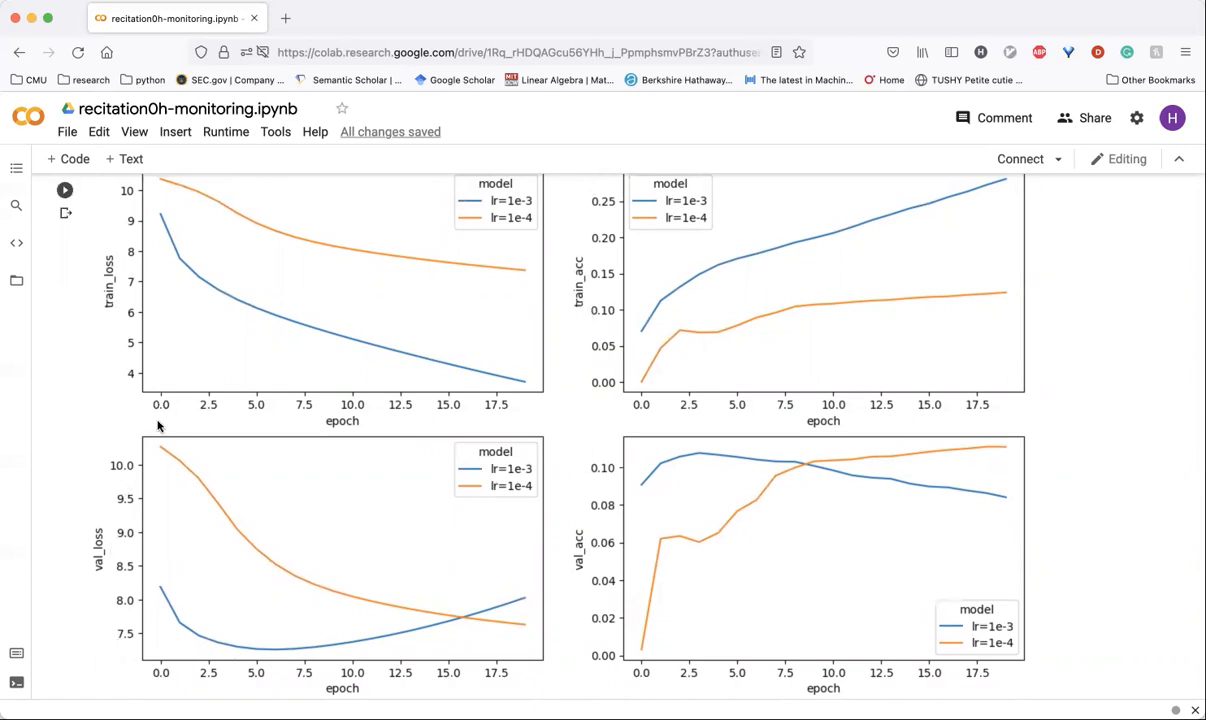
pyautogui.moveTo(290, 408)
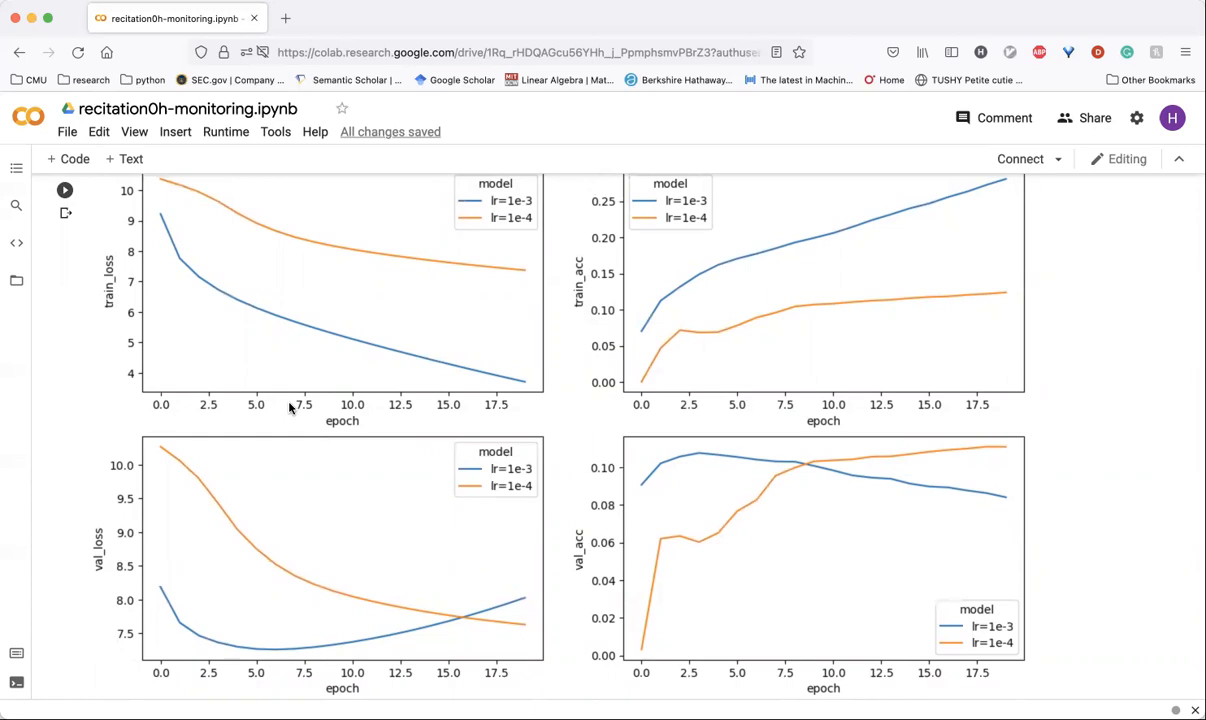
pyautogui.moveTo(504, 418)
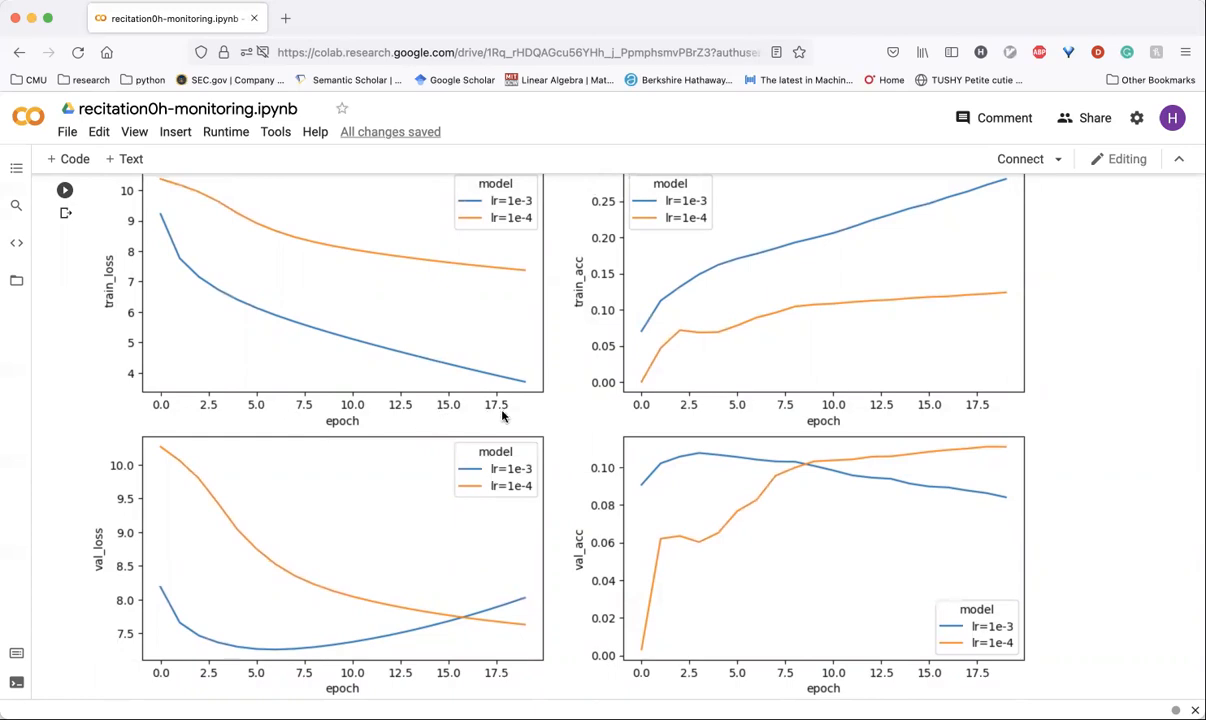
pyautogui.moveTo(492, 228)
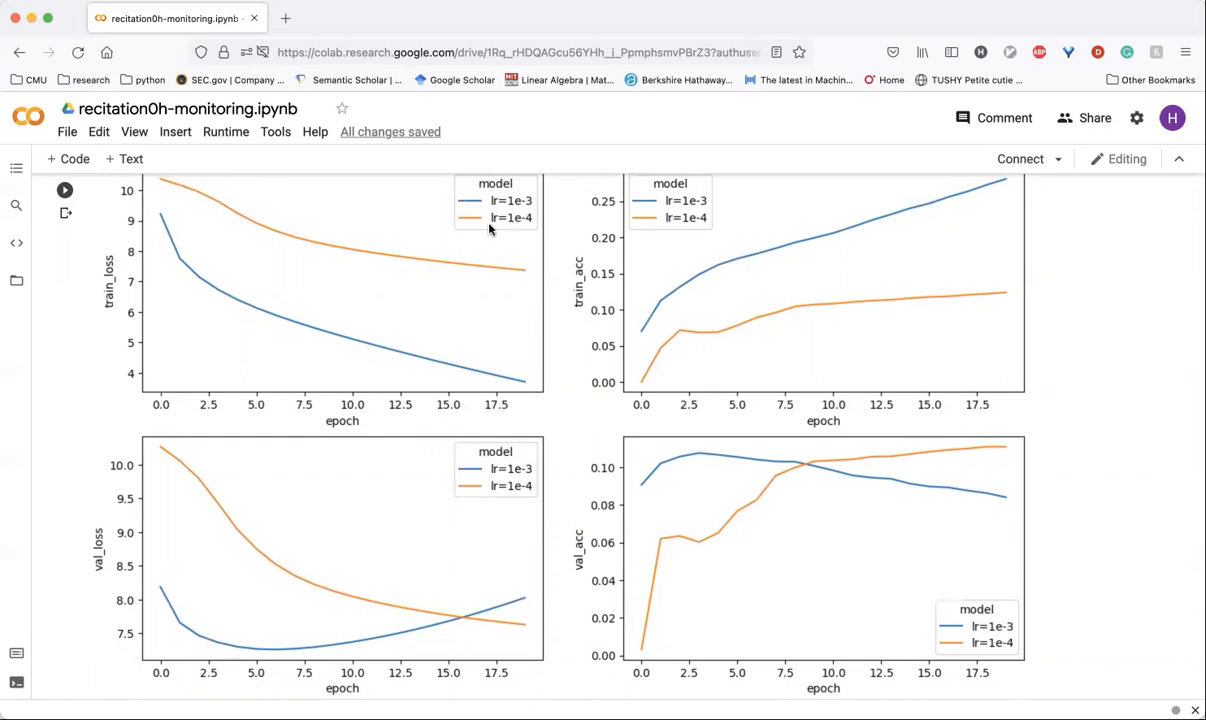
pyautogui.moveTo(413, 365)
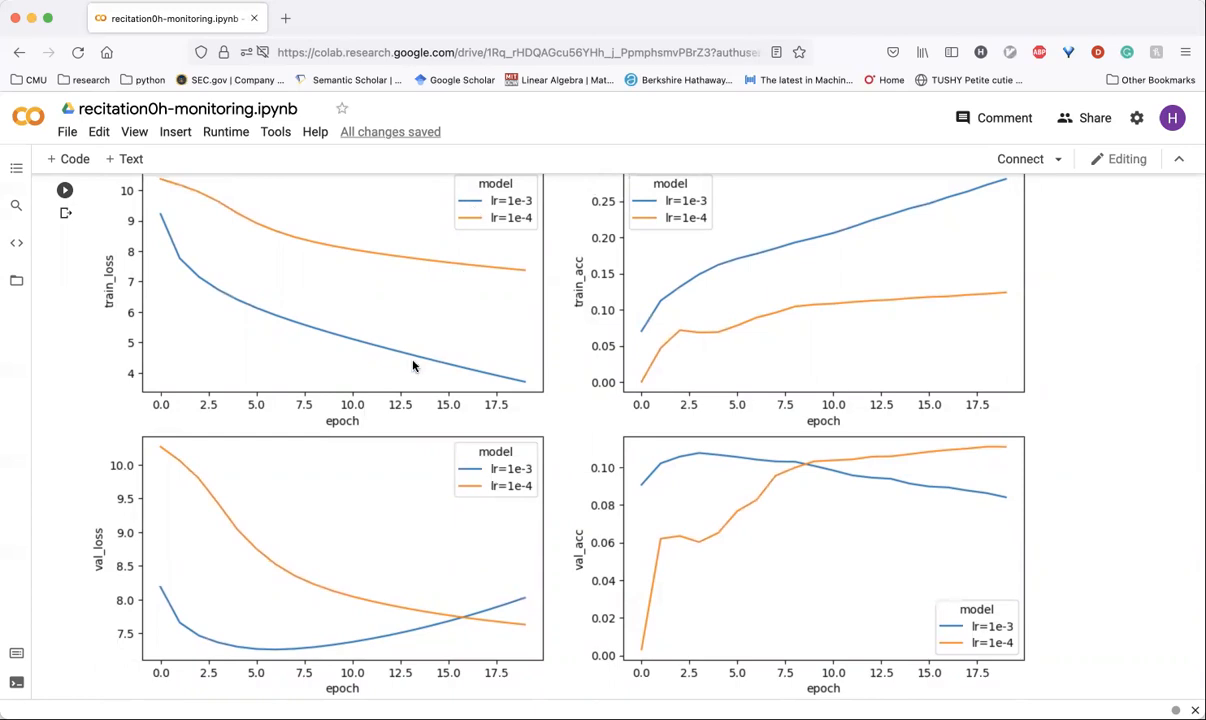
pyautogui.moveTo(530, 212)
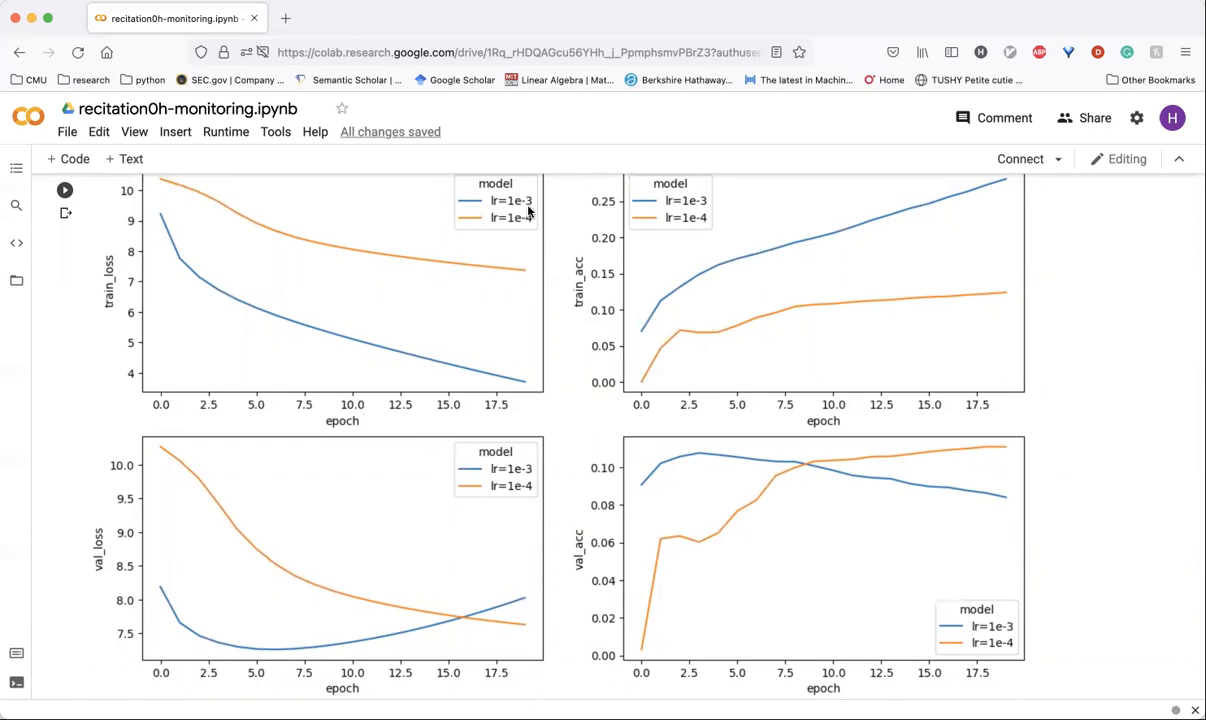
pyautogui.moveTo(492, 227)
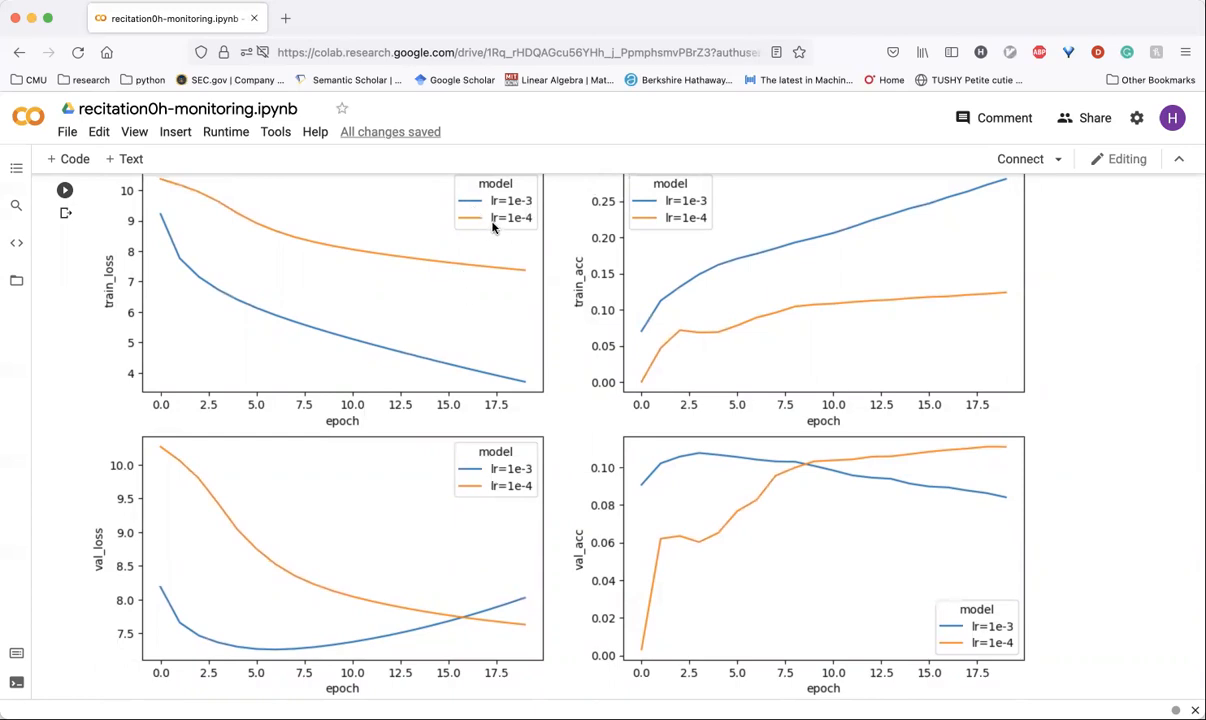
pyautogui.moveTo(462, 227)
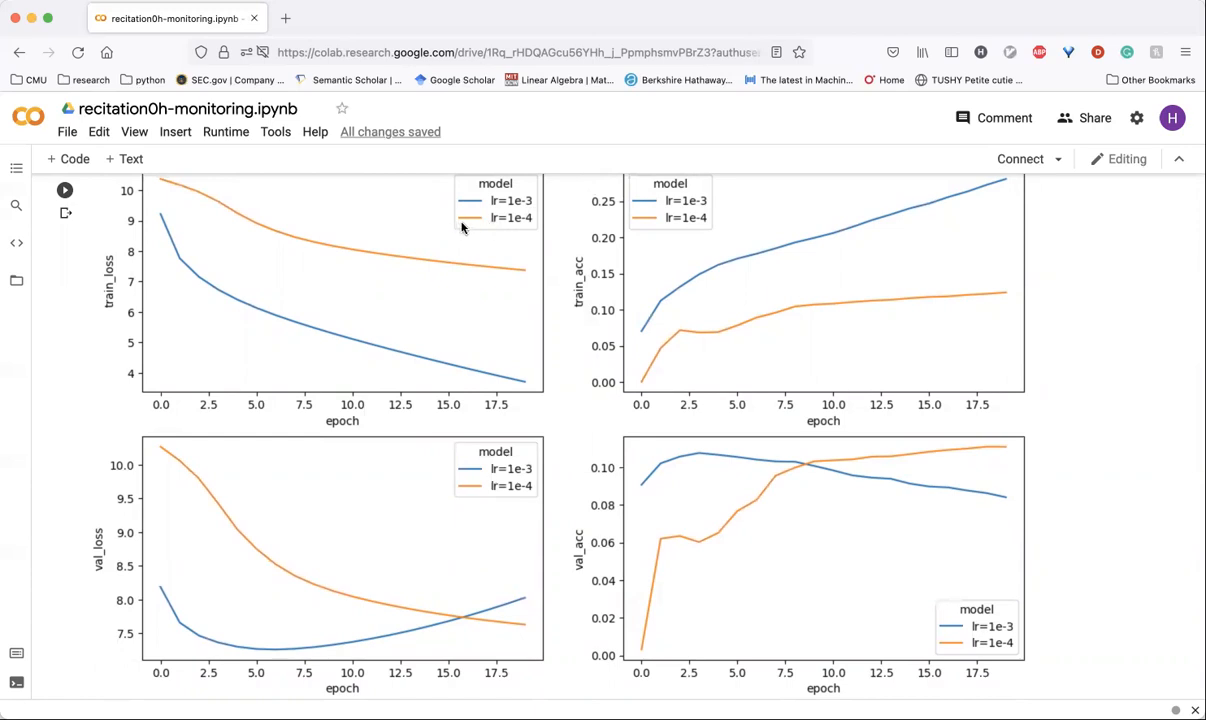
pyautogui.moveTo(497, 225)
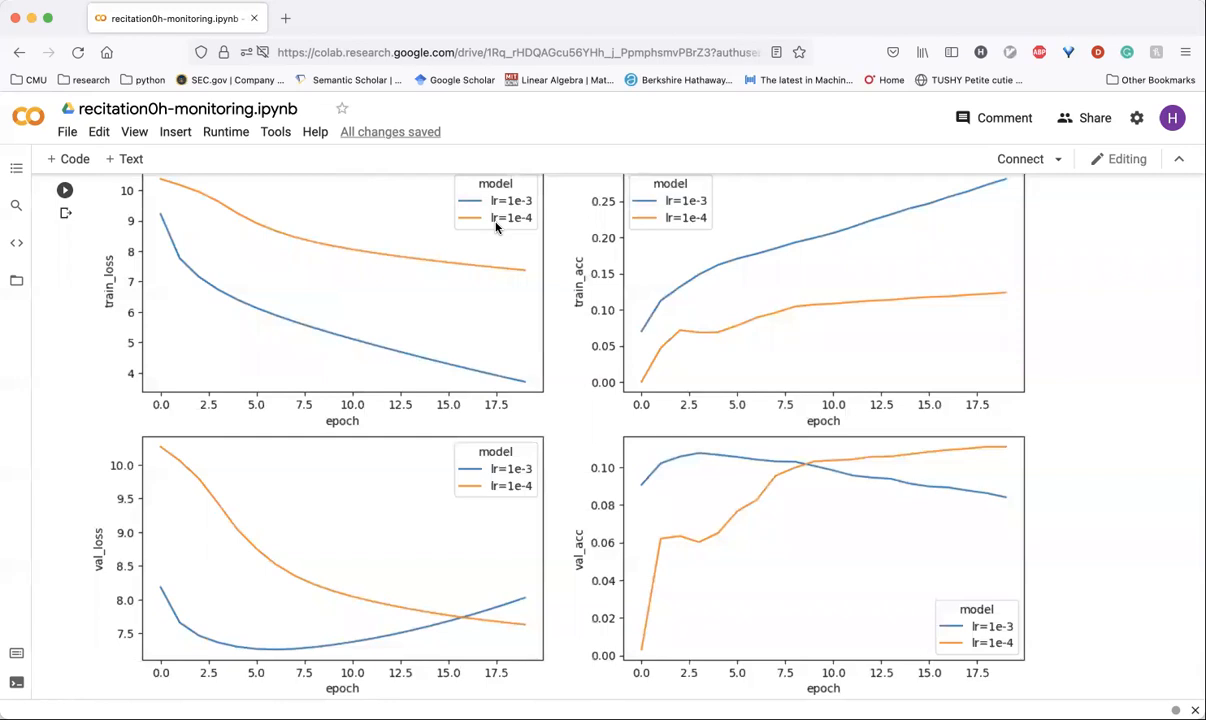
pyautogui.moveTo(97, 520)
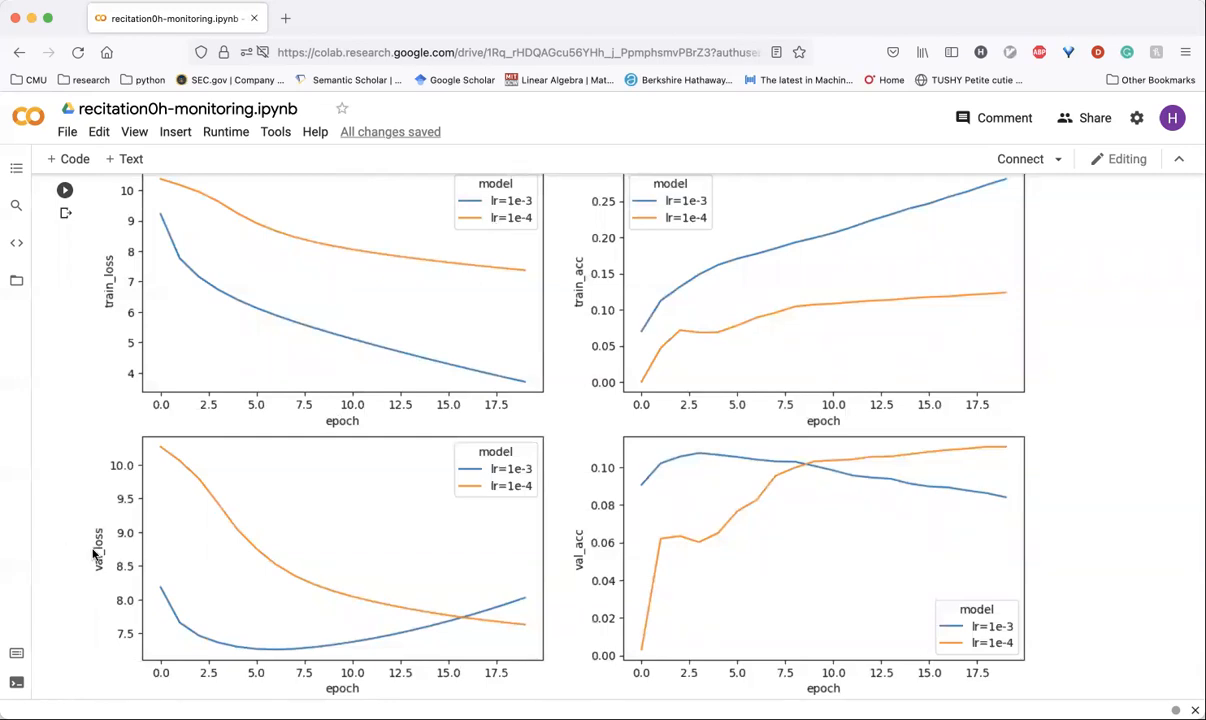
pyautogui.moveTo(120, 573)
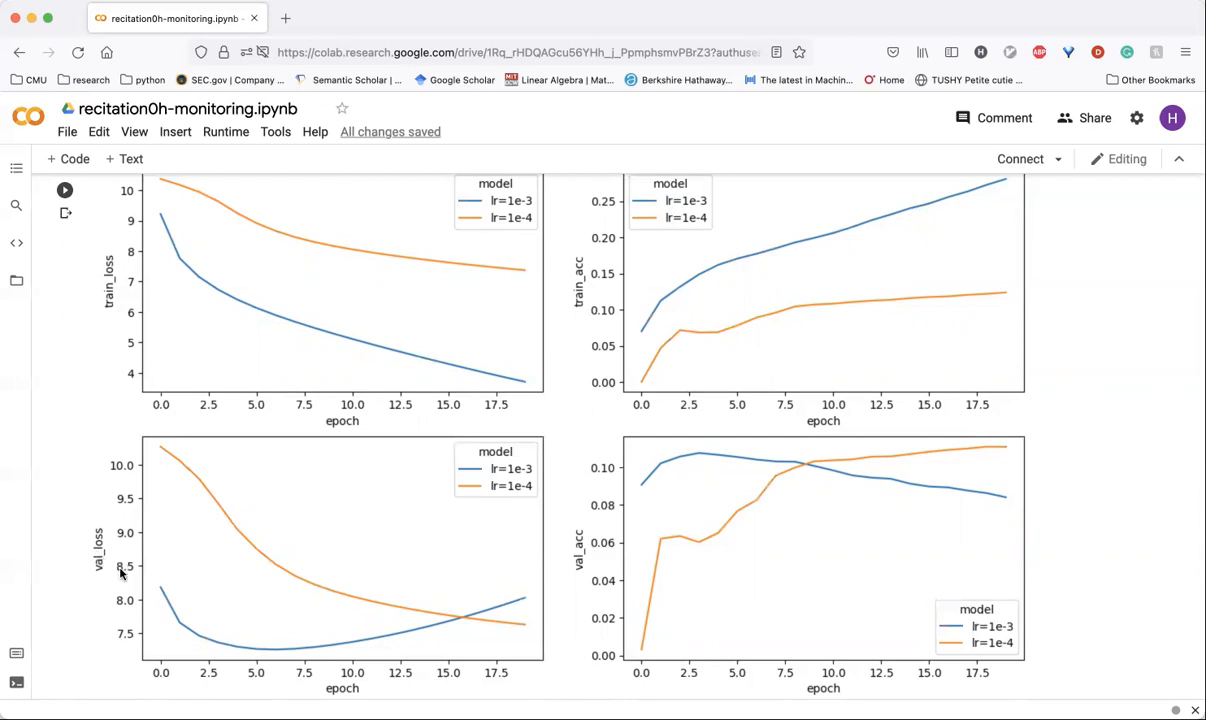
pyautogui.moveTo(197, 257)
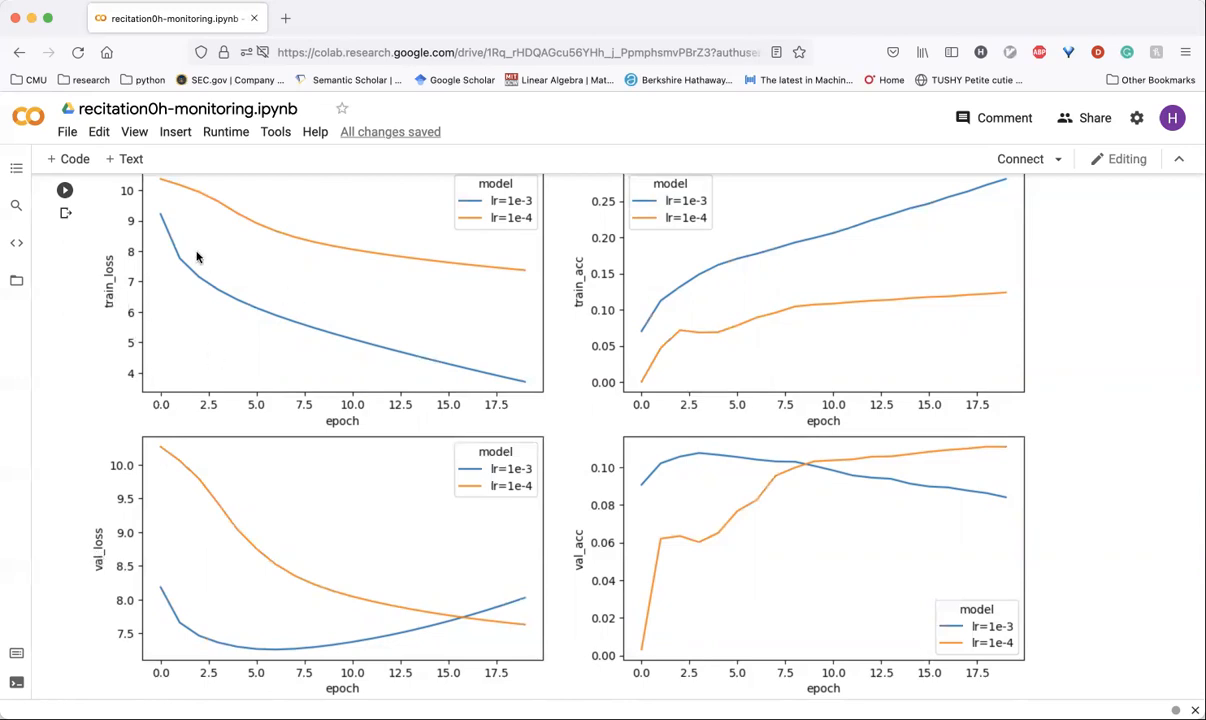
pyautogui.moveTo(190, 248)
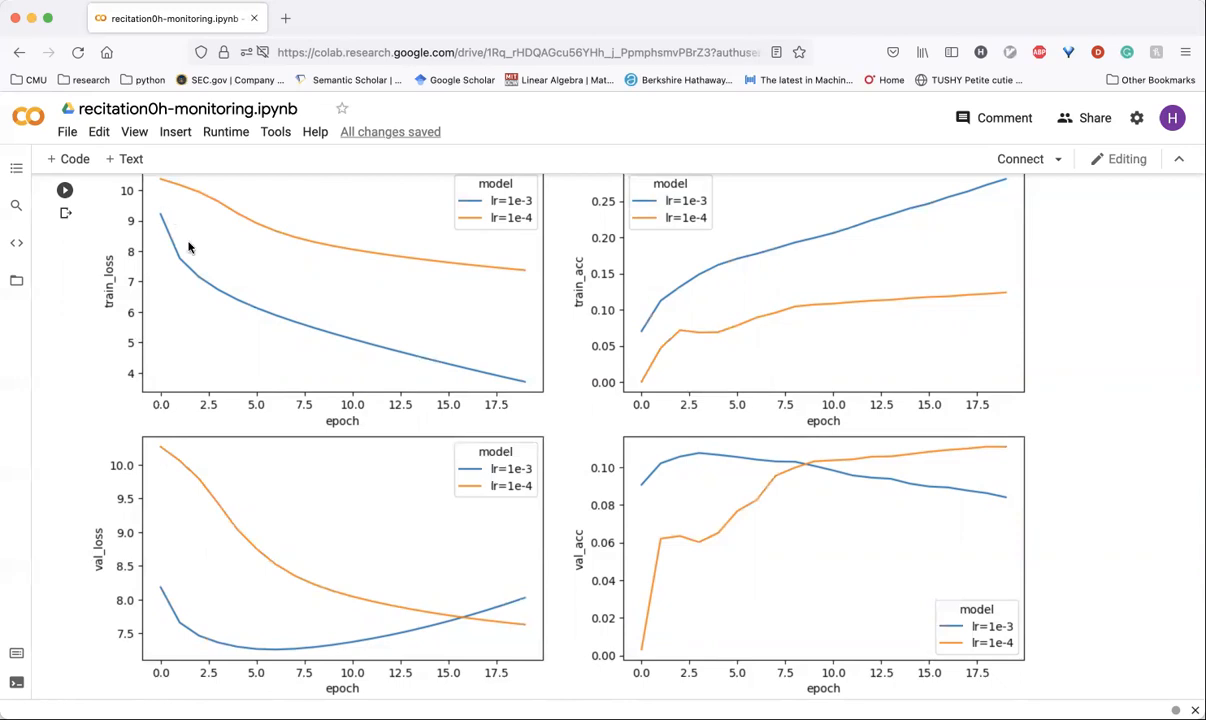
pyautogui.moveTo(490, 378)
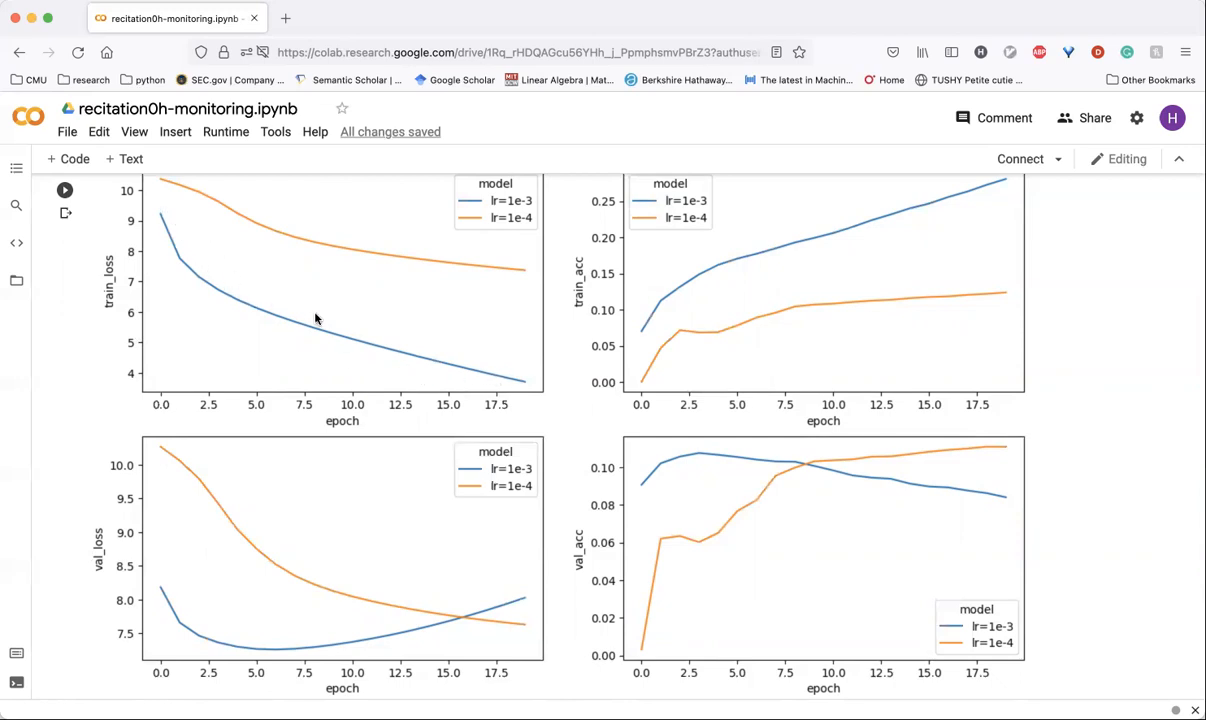
pyautogui.moveTo(507, 353)
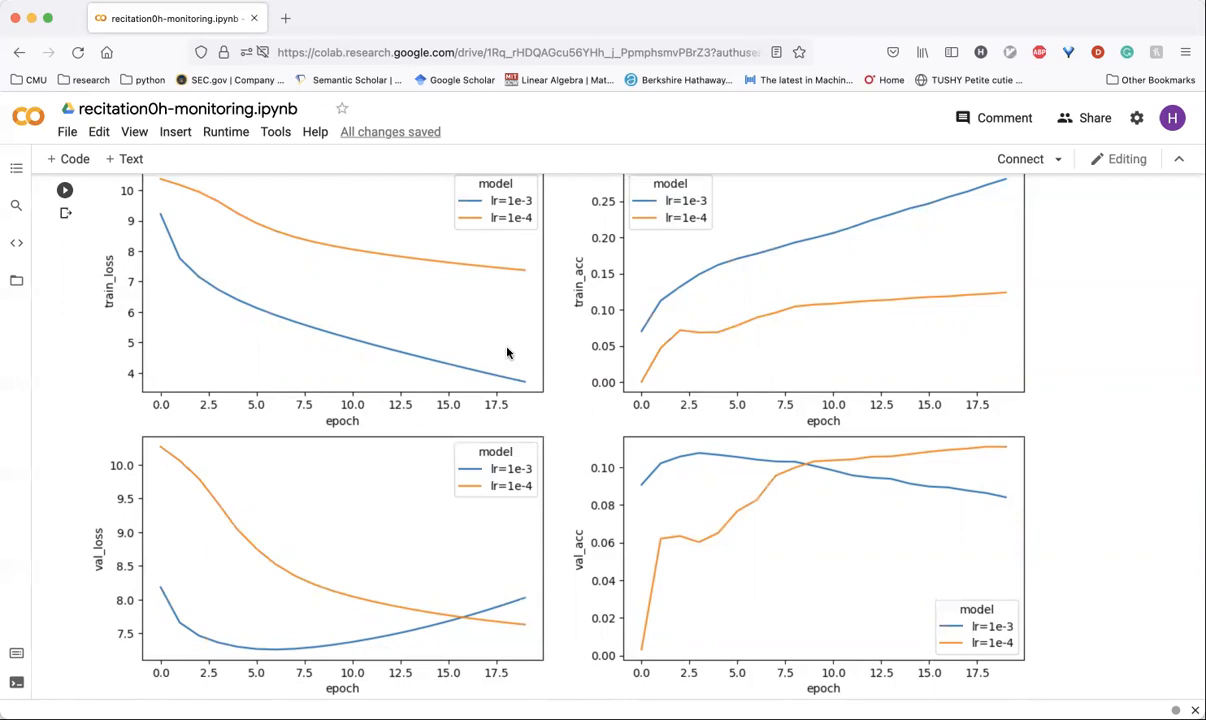
pyautogui.moveTo(172, 600)
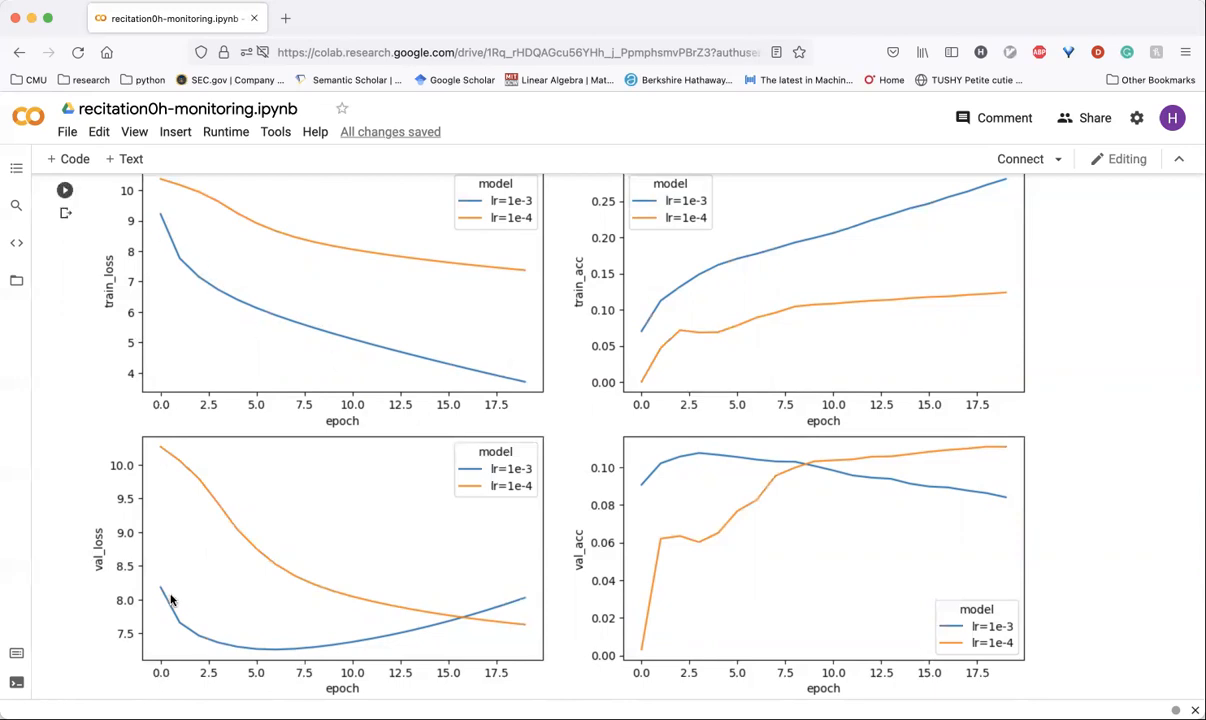
pyautogui.moveTo(168, 602)
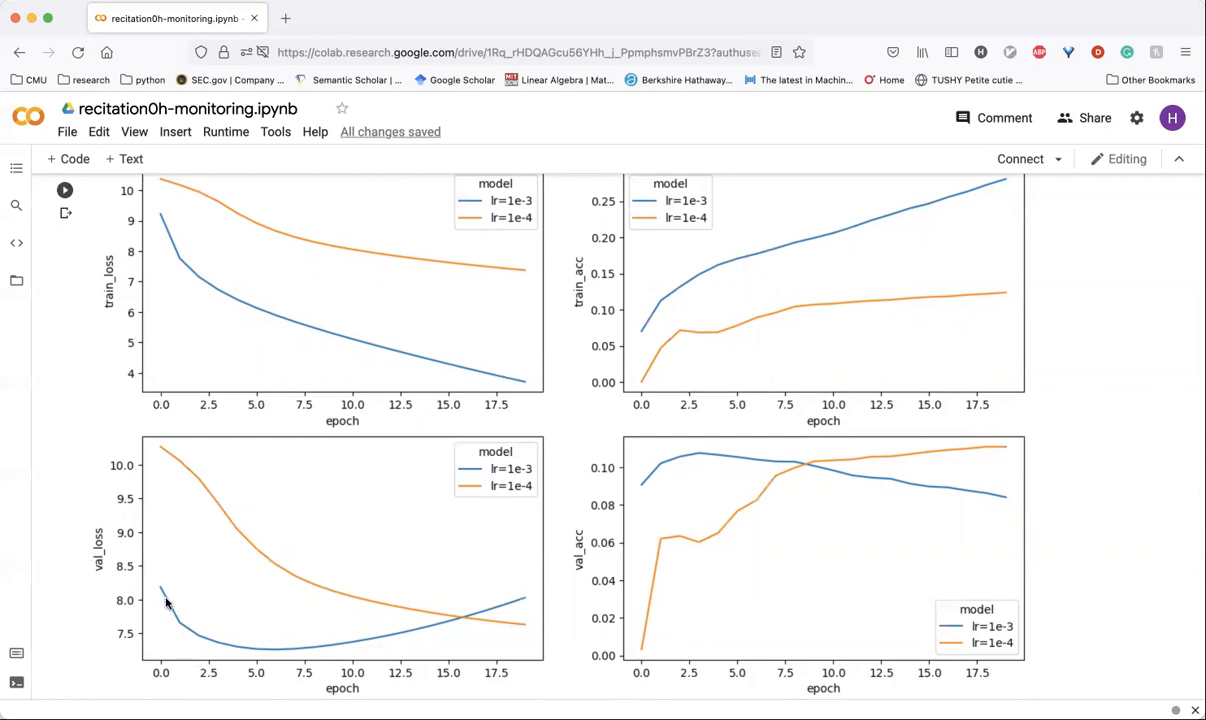
pyautogui.moveTo(141, 610)
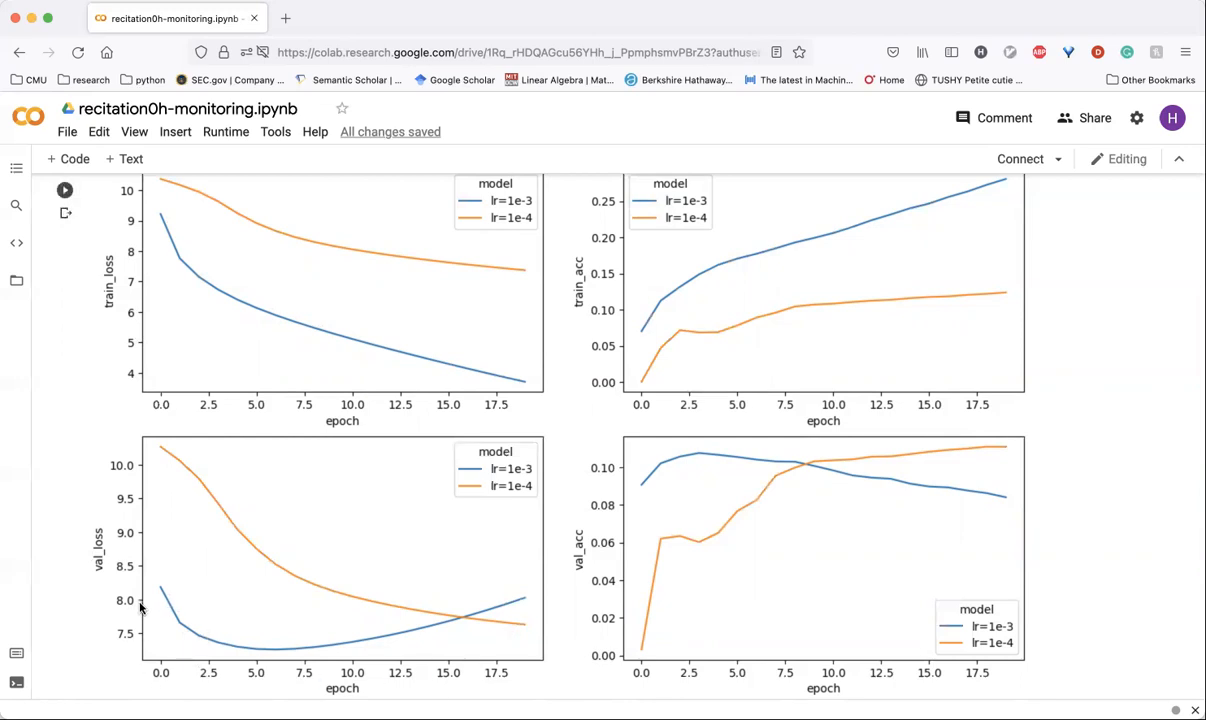
pyautogui.moveTo(162, 598)
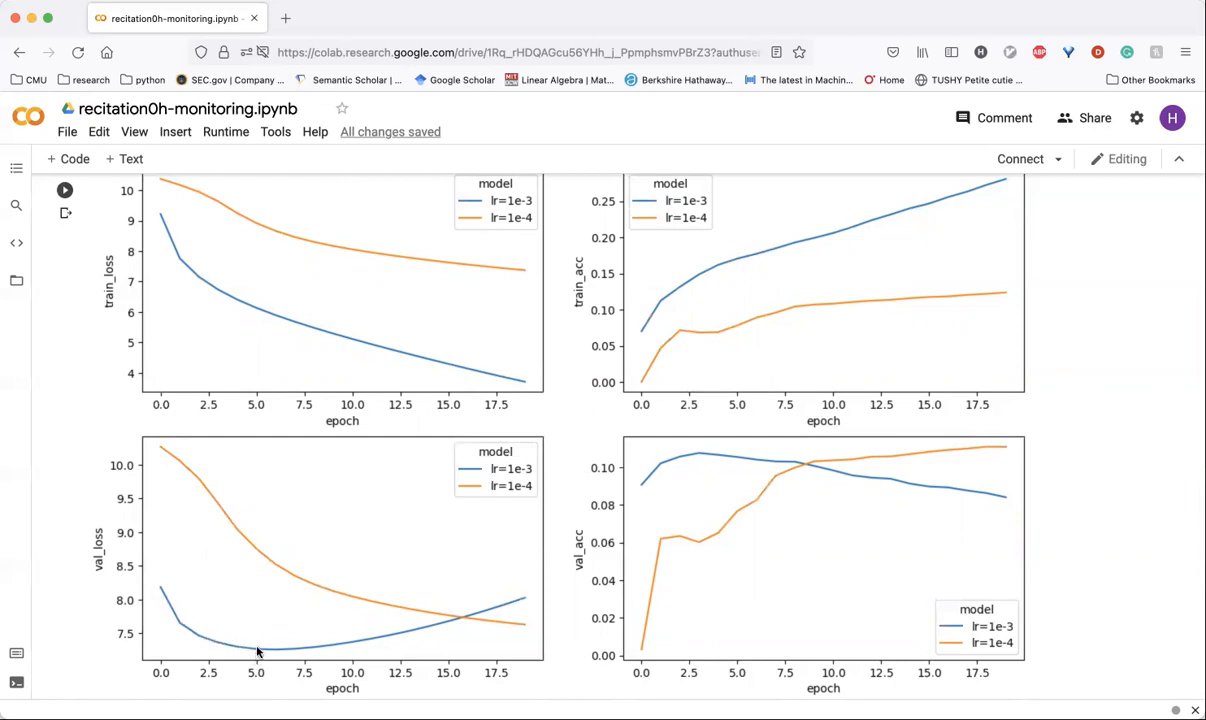
pyautogui.moveTo(421, 640)
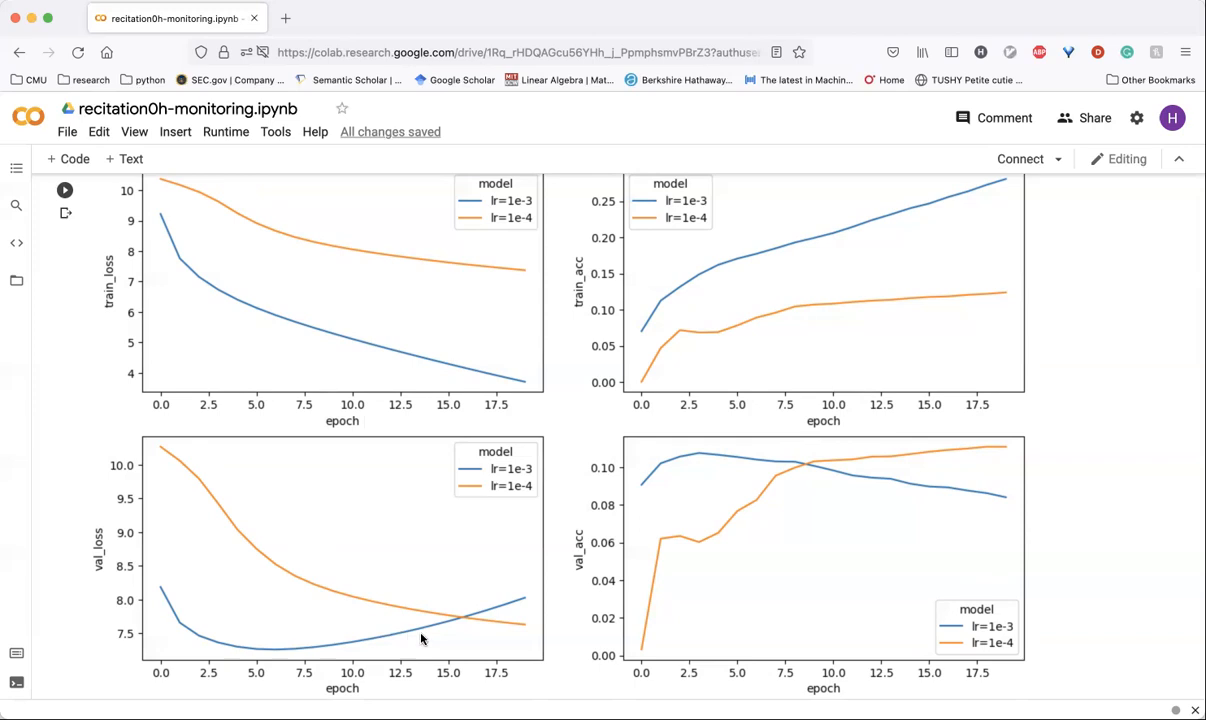
pyautogui.moveTo(430, 659)
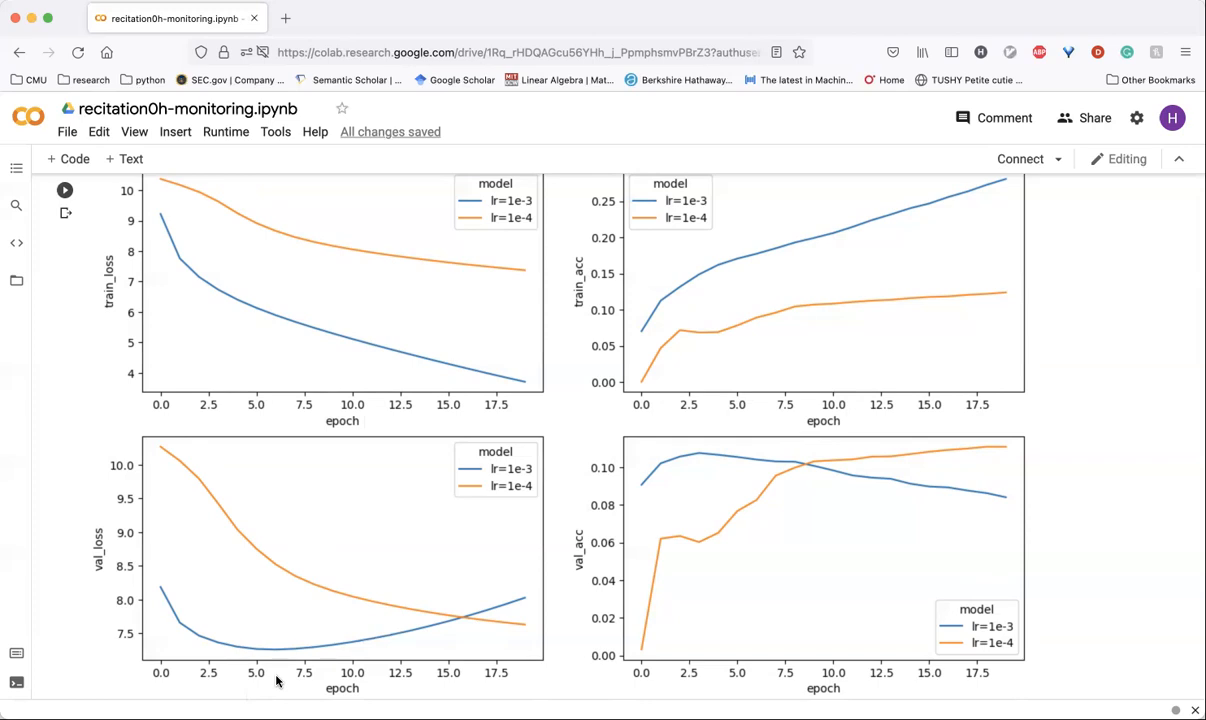
pyautogui.moveTo(261, 651)
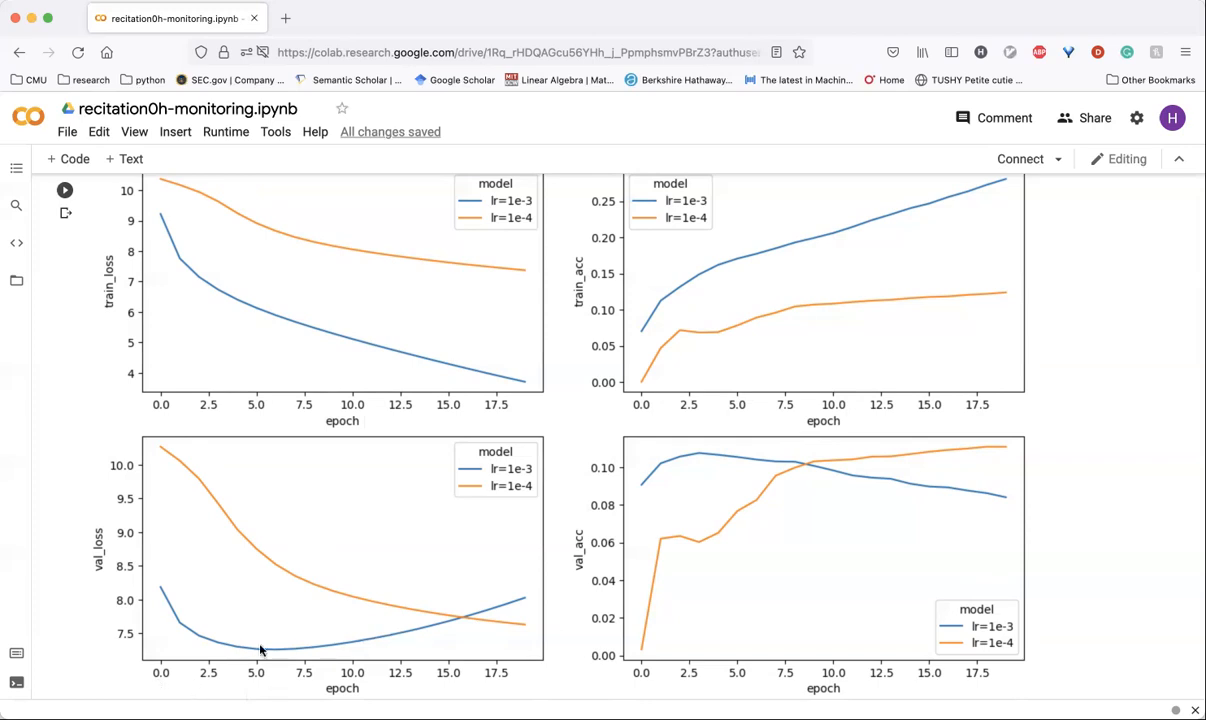
pyautogui.moveTo(193, 470)
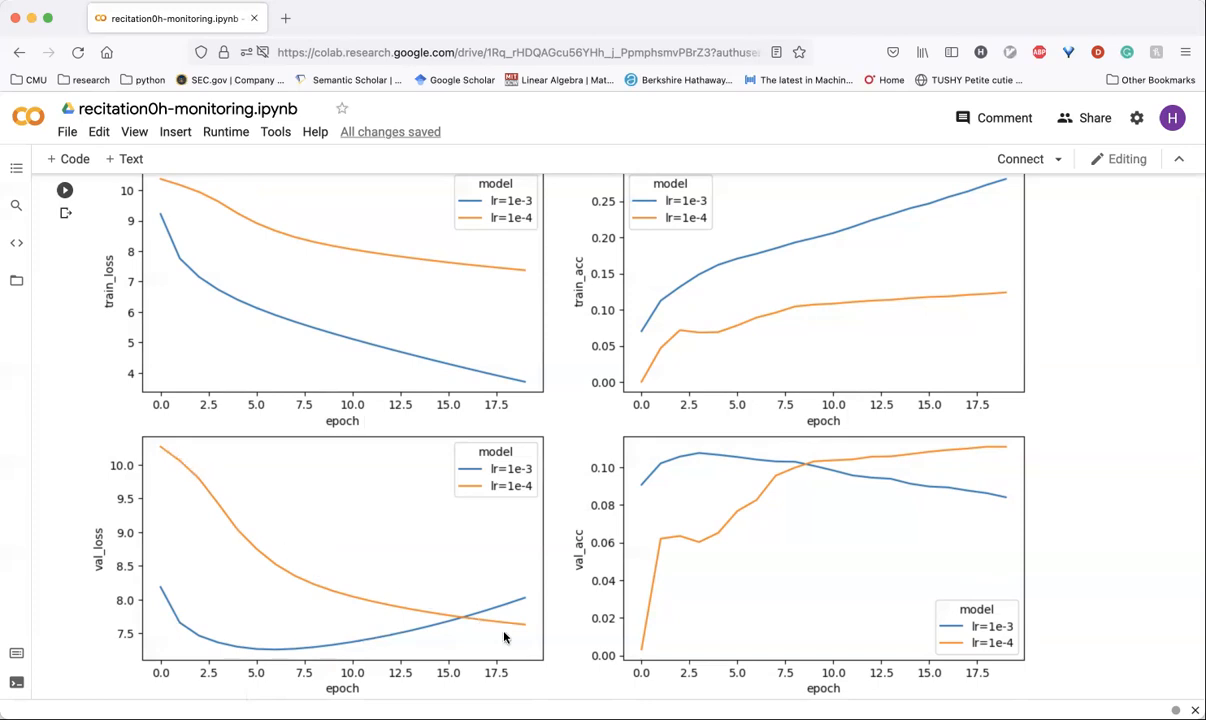
pyautogui.moveTo(510, 632)
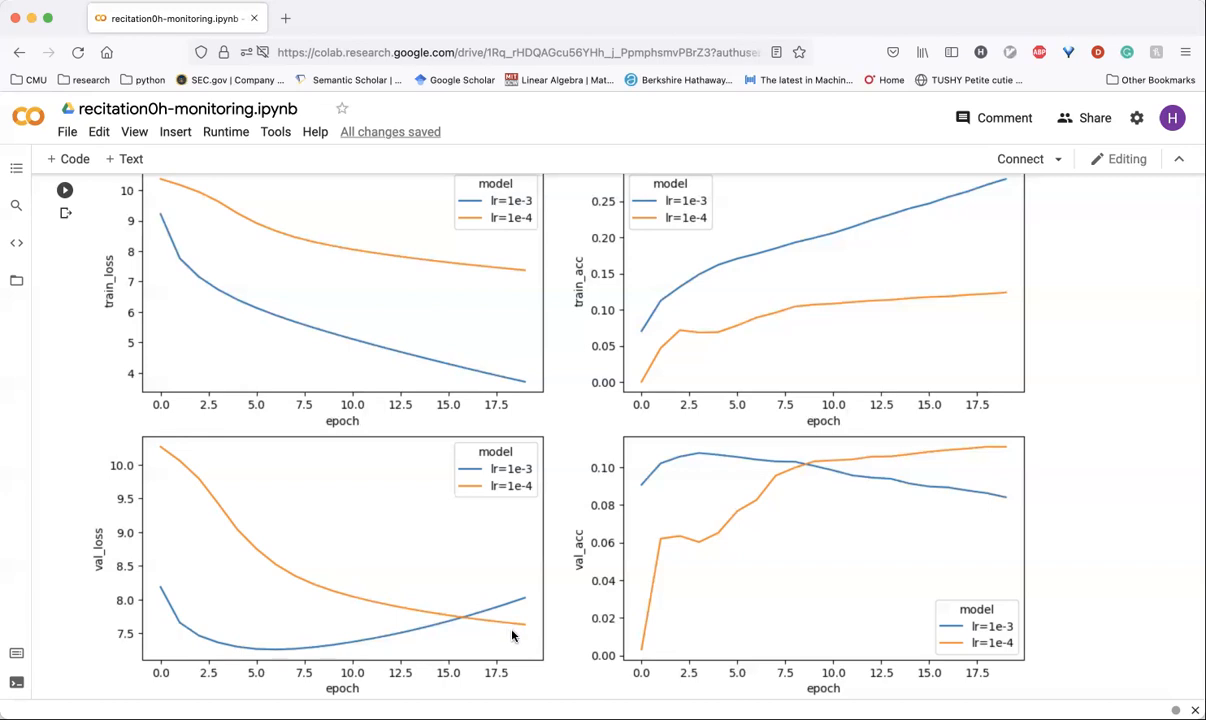
pyautogui.moveTo(524, 640)
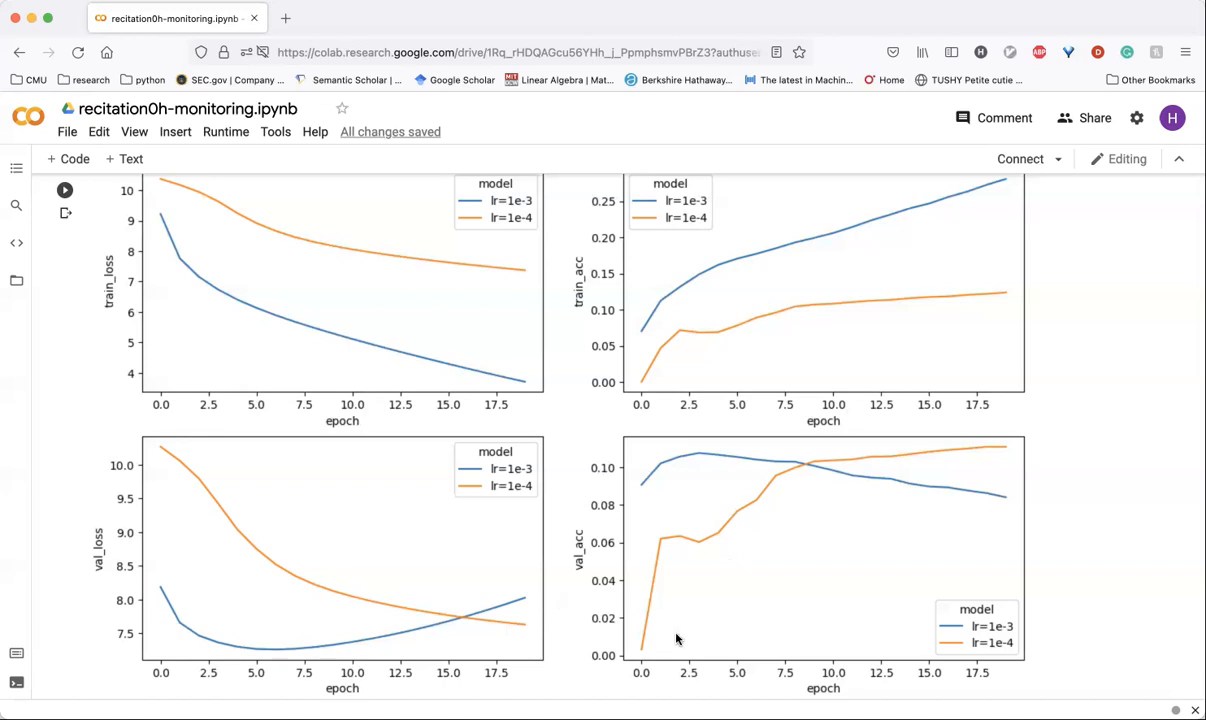
pyautogui.moveTo(716, 548)
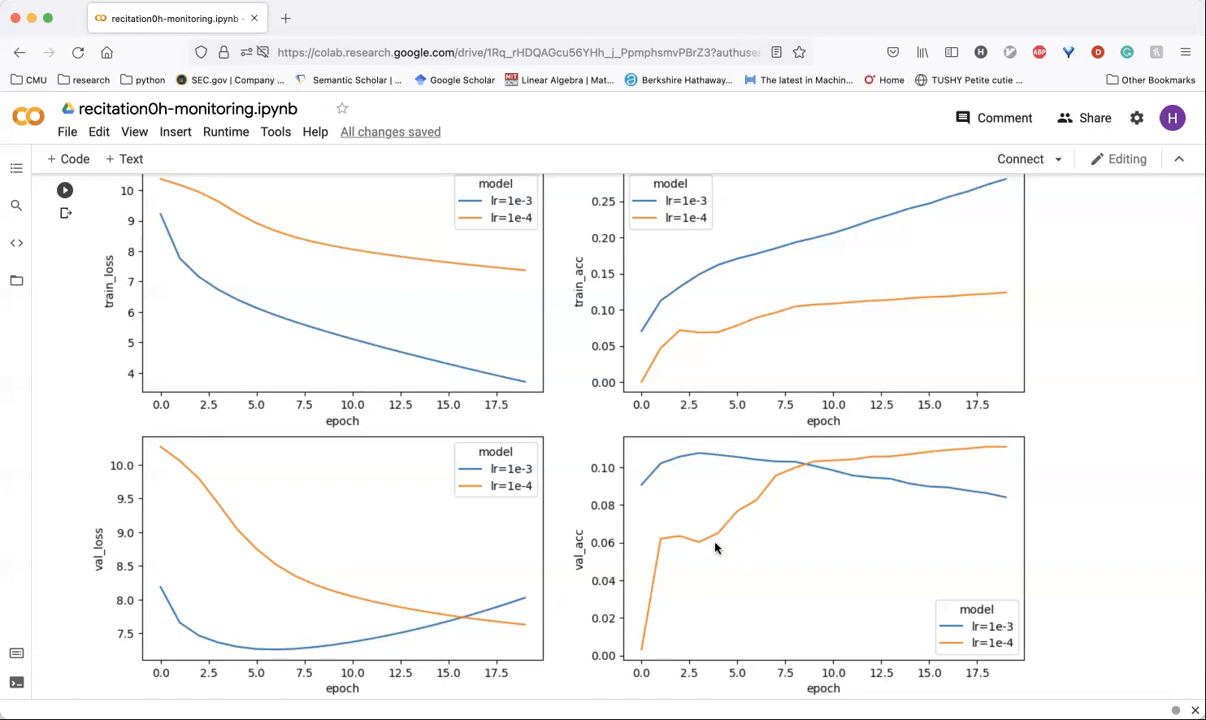
pyautogui.moveTo(665, 481)
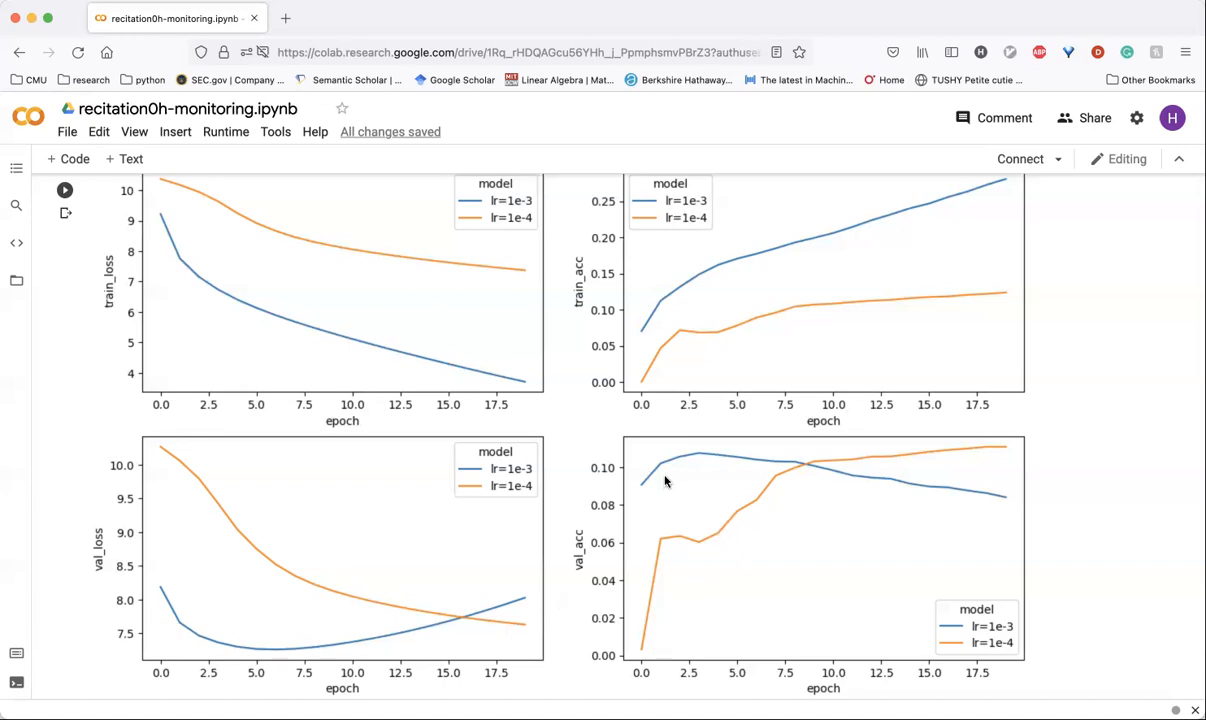
pyautogui.moveTo(701, 459)
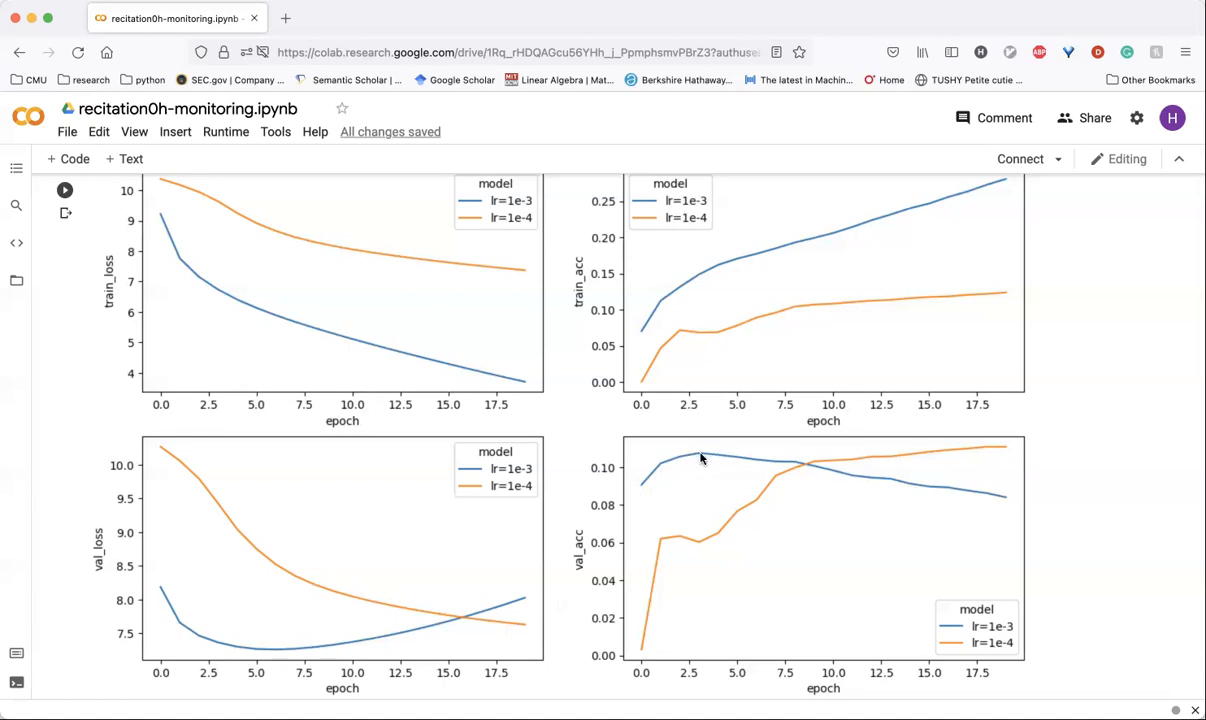
pyautogui.moveTo(698, 450)
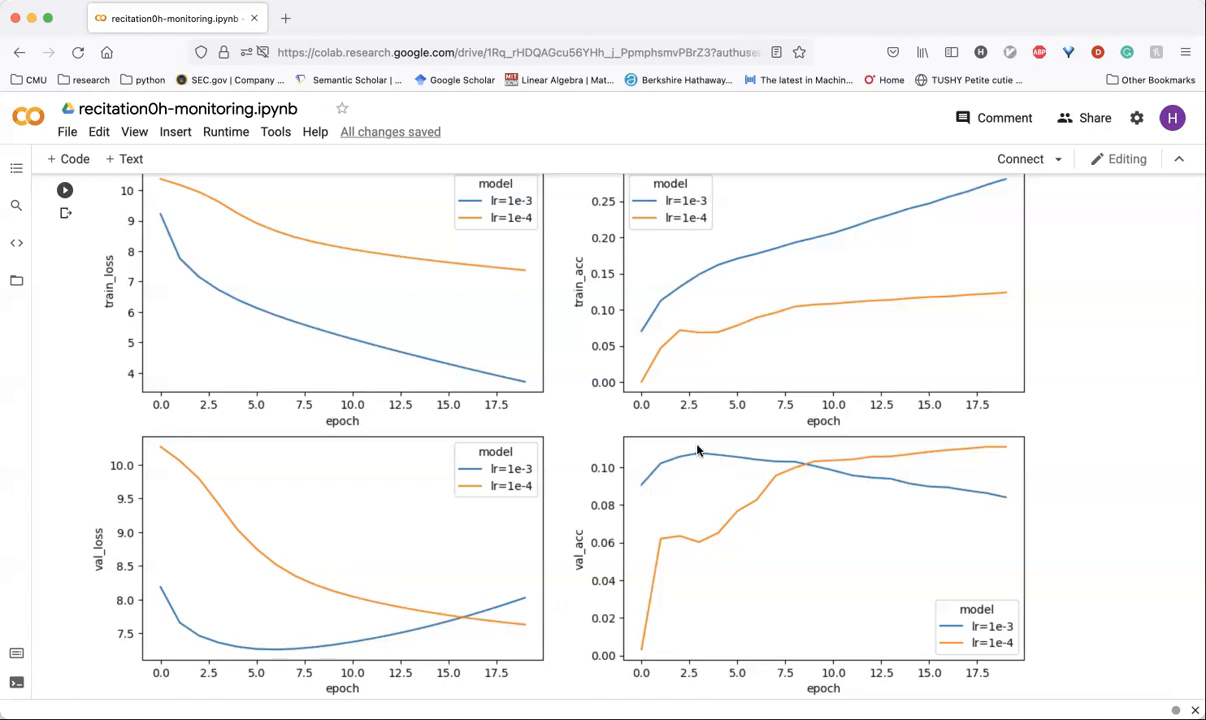
pyautogui.moveTo(714, 528)
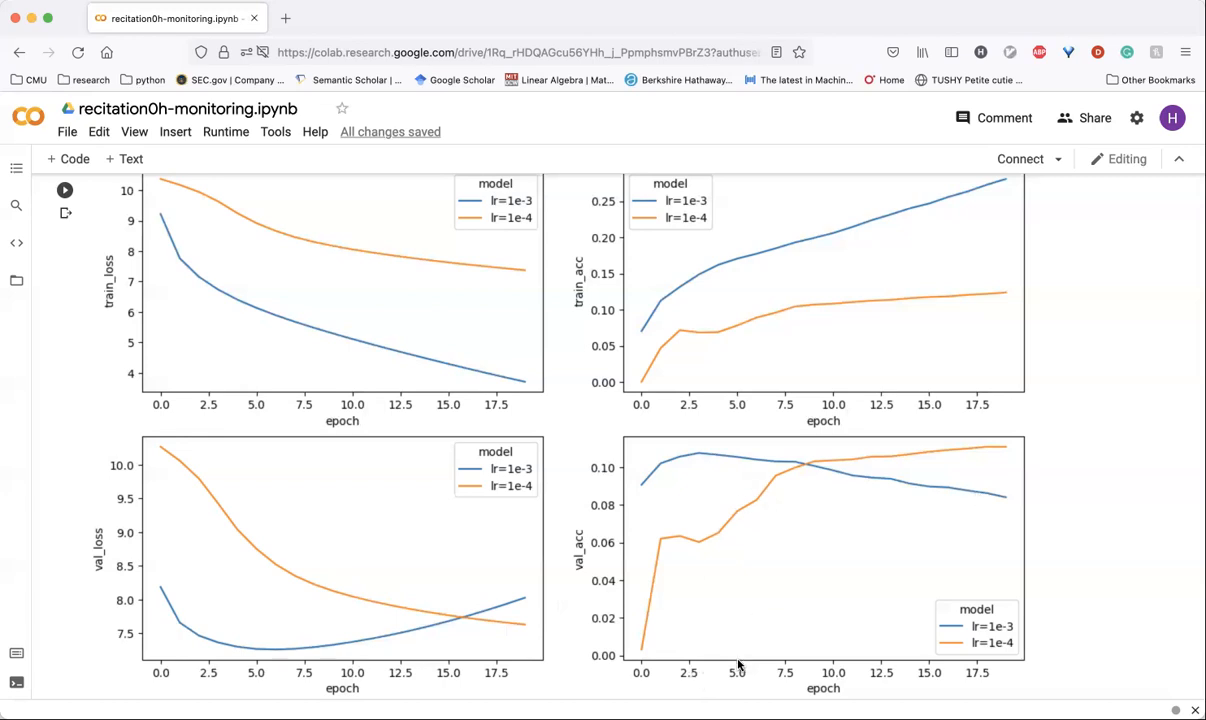
pyautogui.moveTo(672, 445)
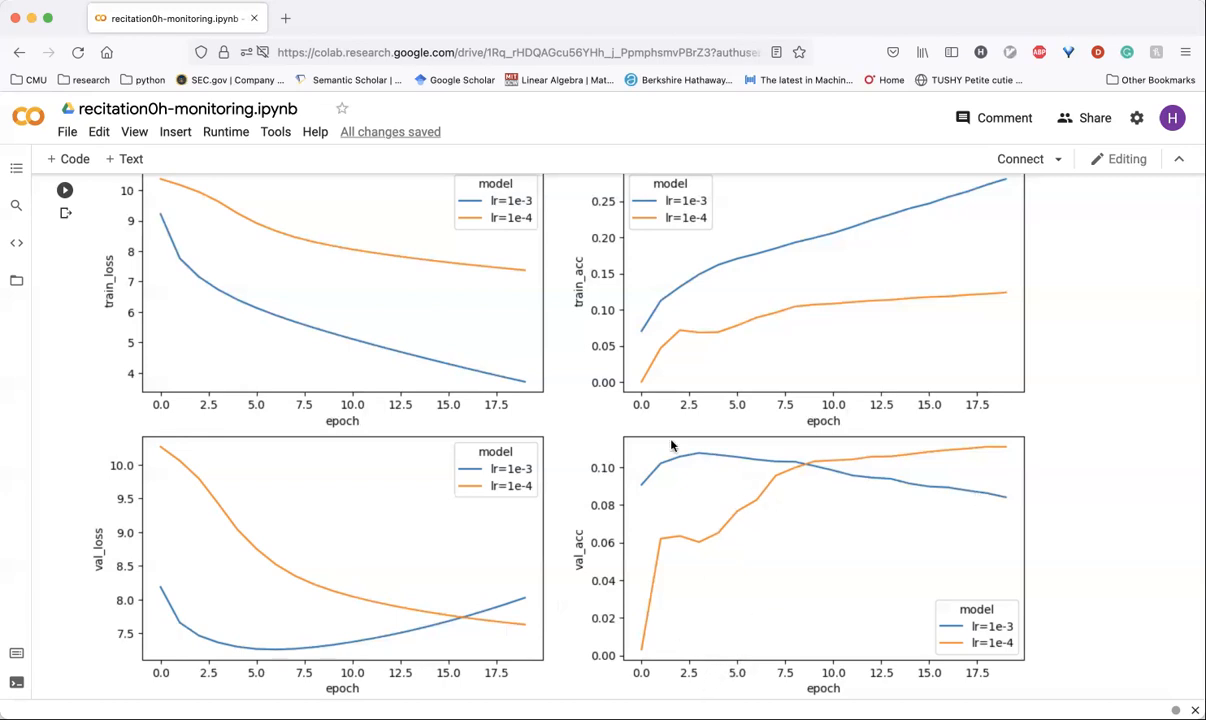
pyautogui.moveTo(698, 456)
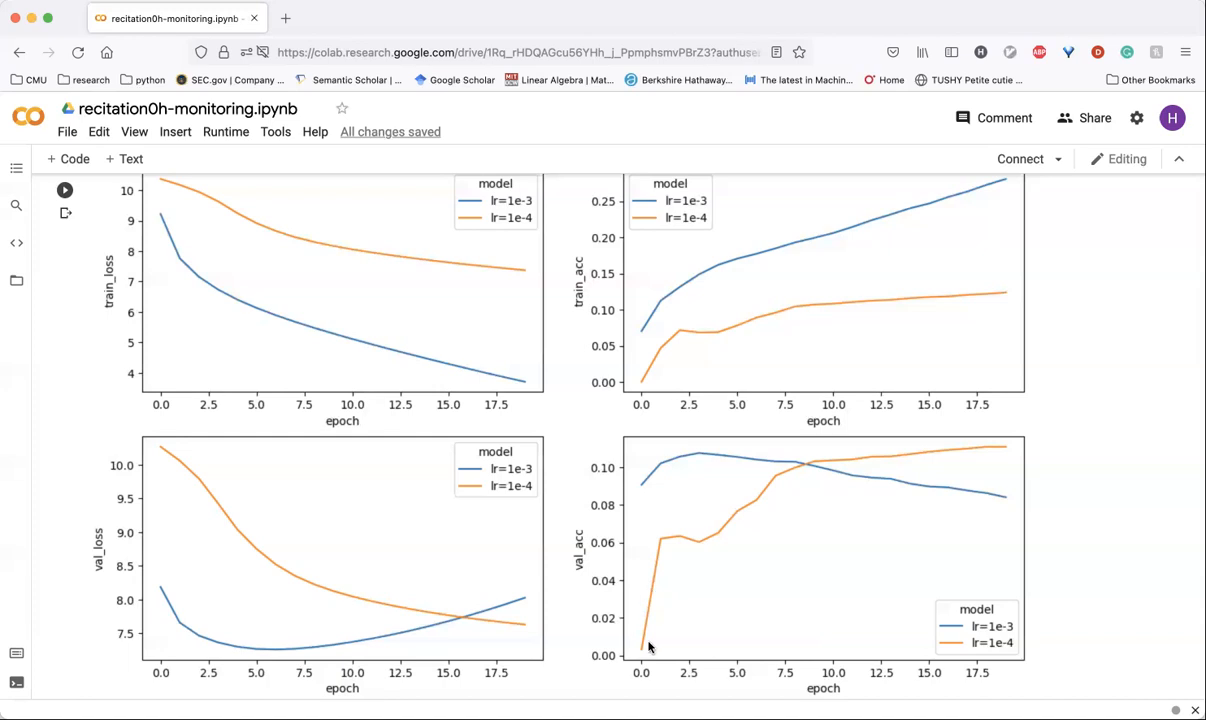
pyautogui.moveTo(784, 549)
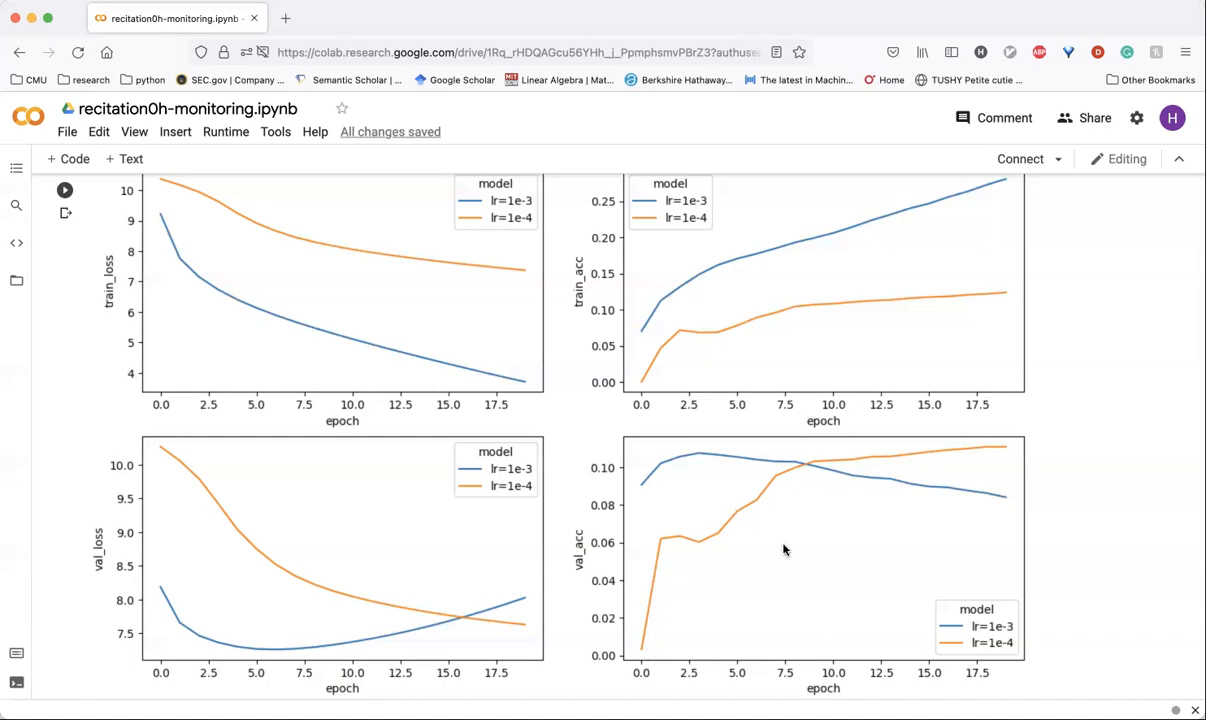
pyautogui.moveTo(797, 488)
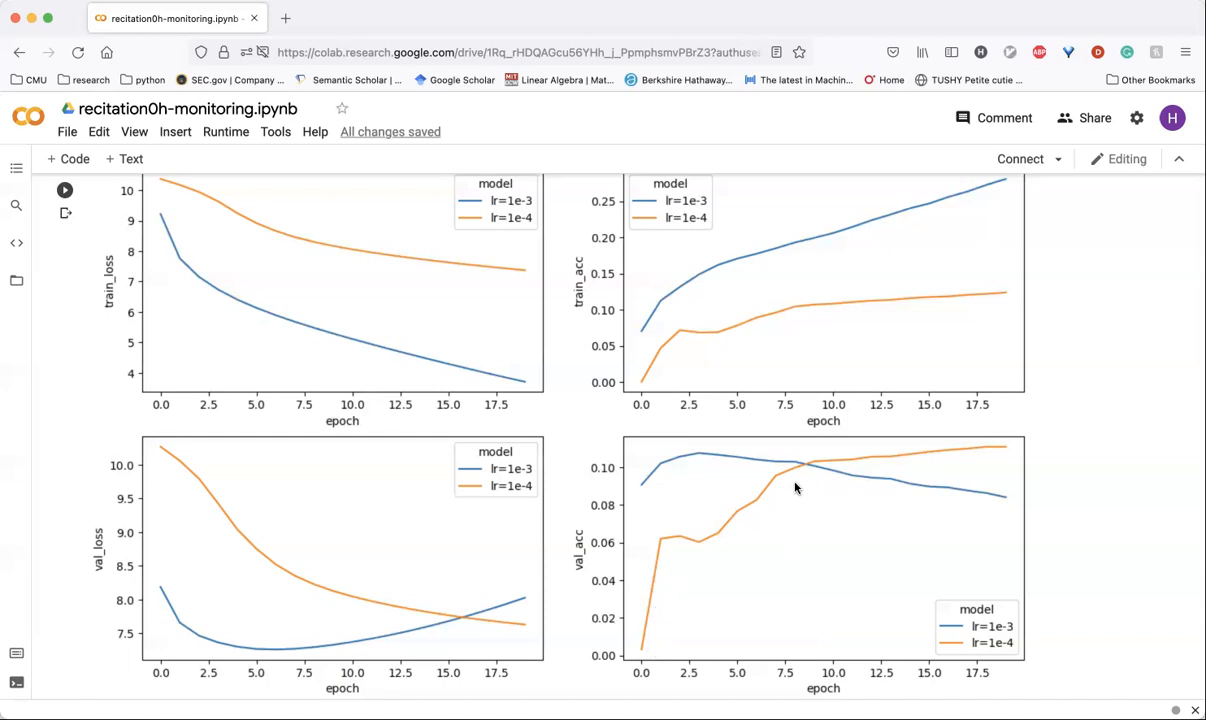
pyautogui.moveTo(788, 498)
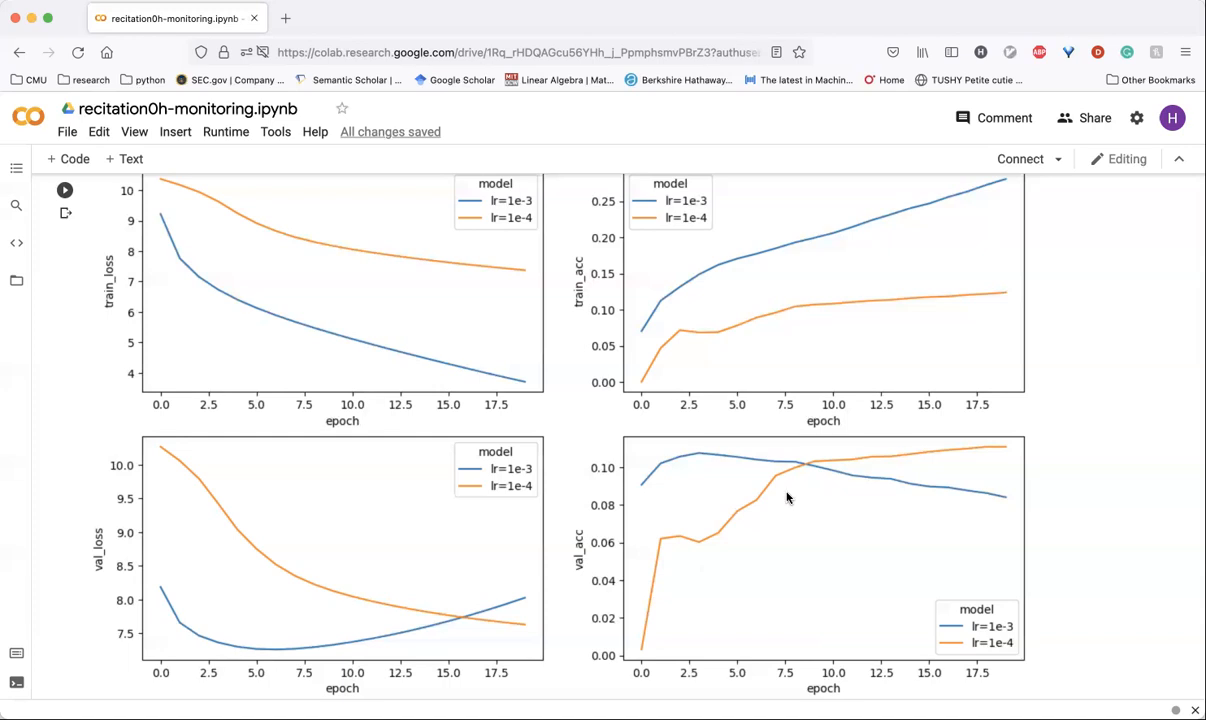
pyautogui.moveTo(804, 477)
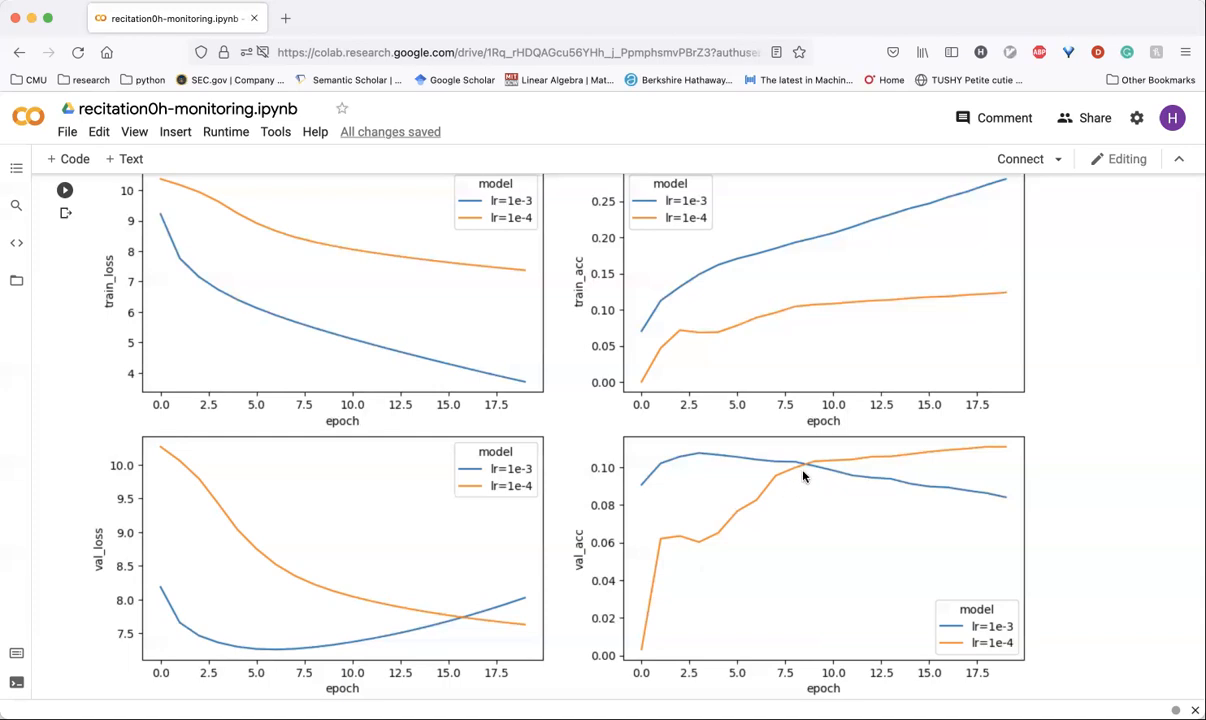
pyautogui.moveTo(811, 621)
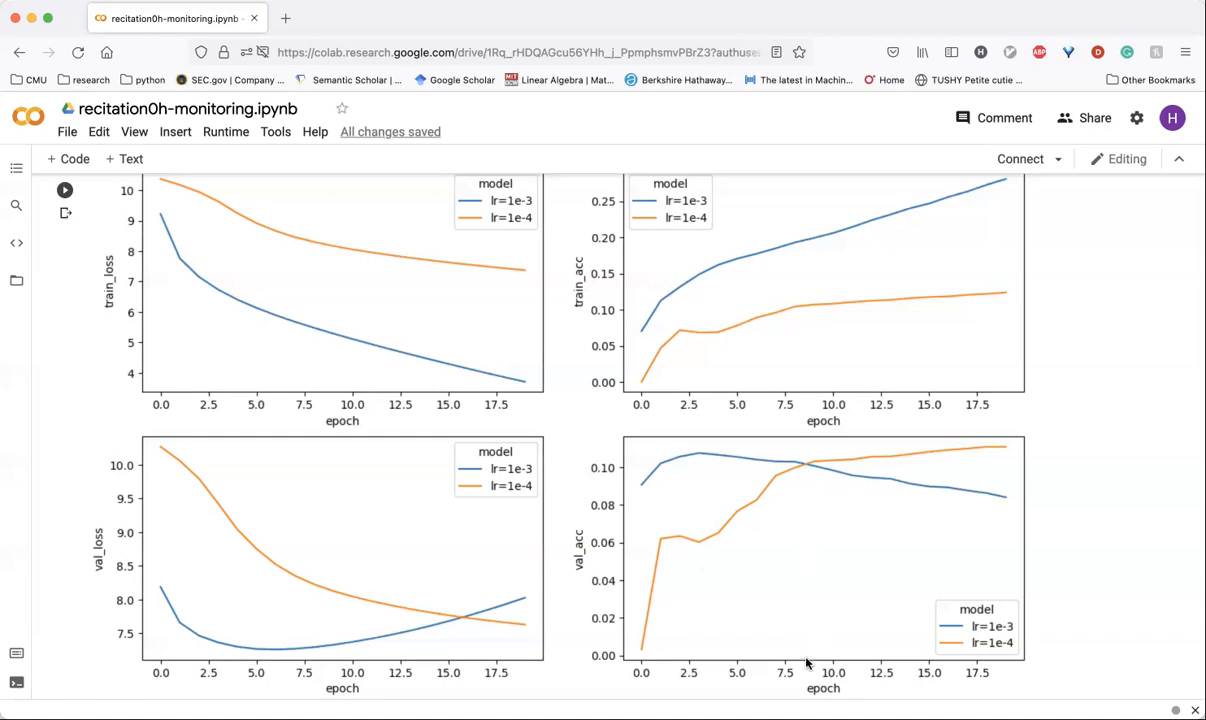
pyautogui.moveTo(817, 618)
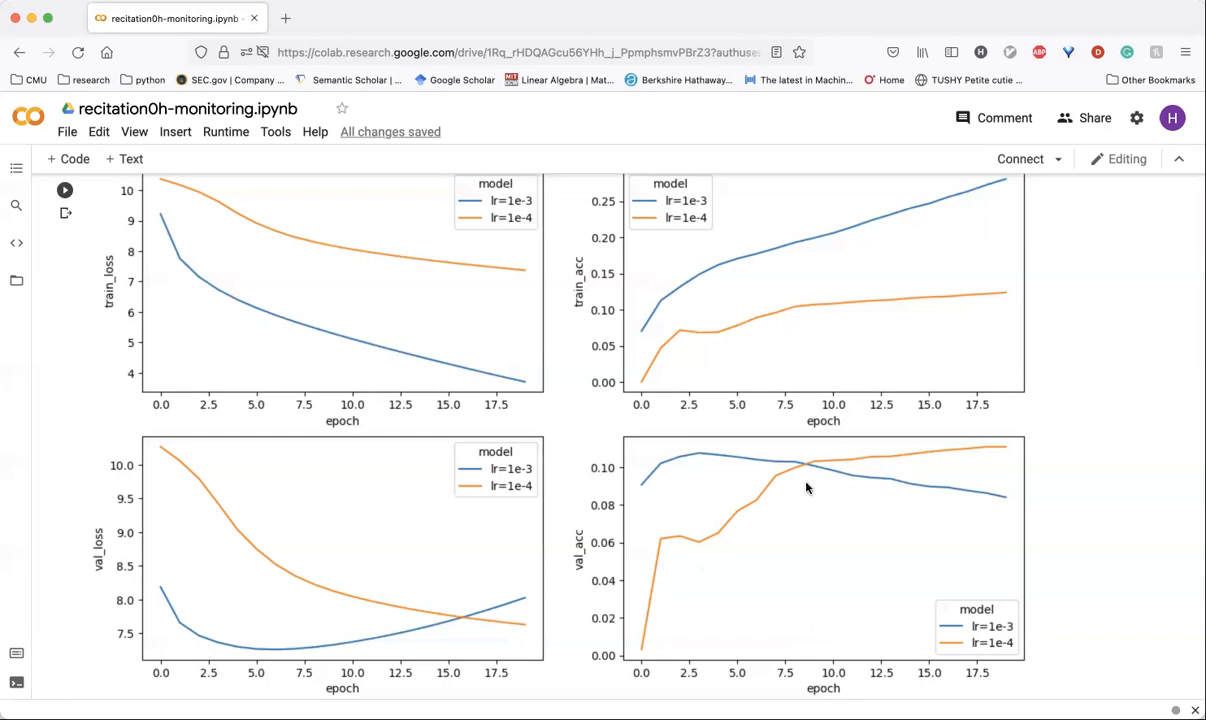
pyautogui.moveTo(823, 465)
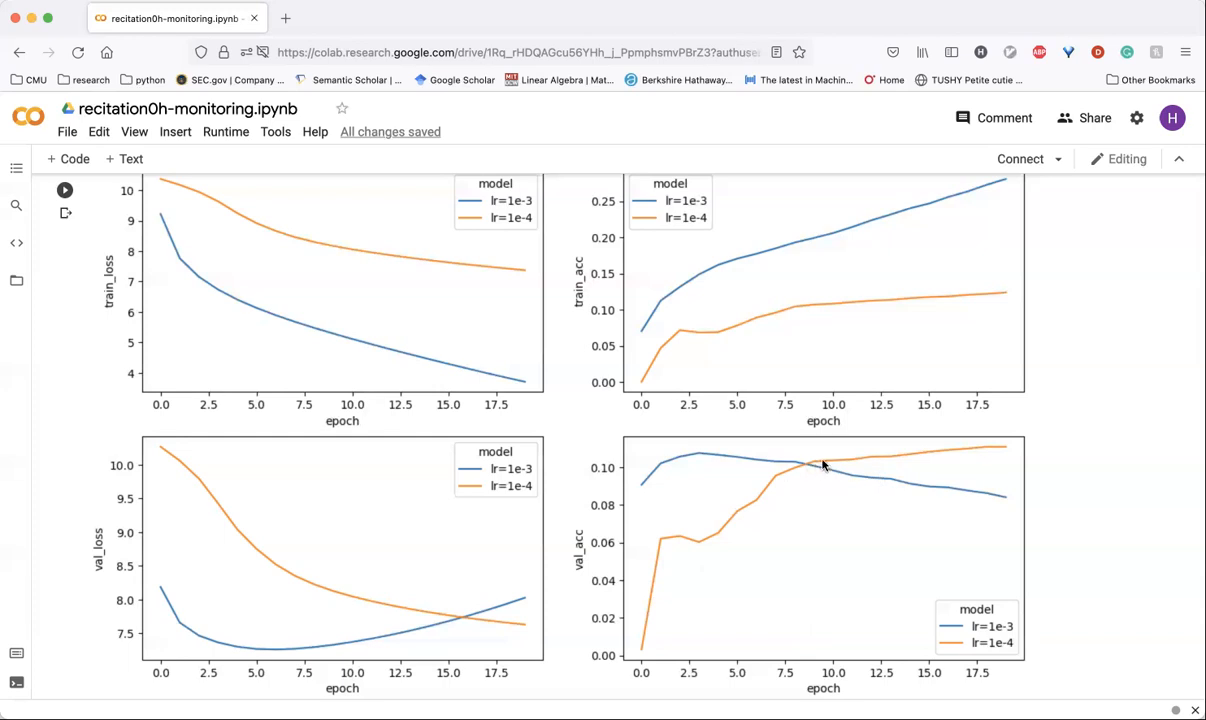
pyautogui.moveTo(943, 475)
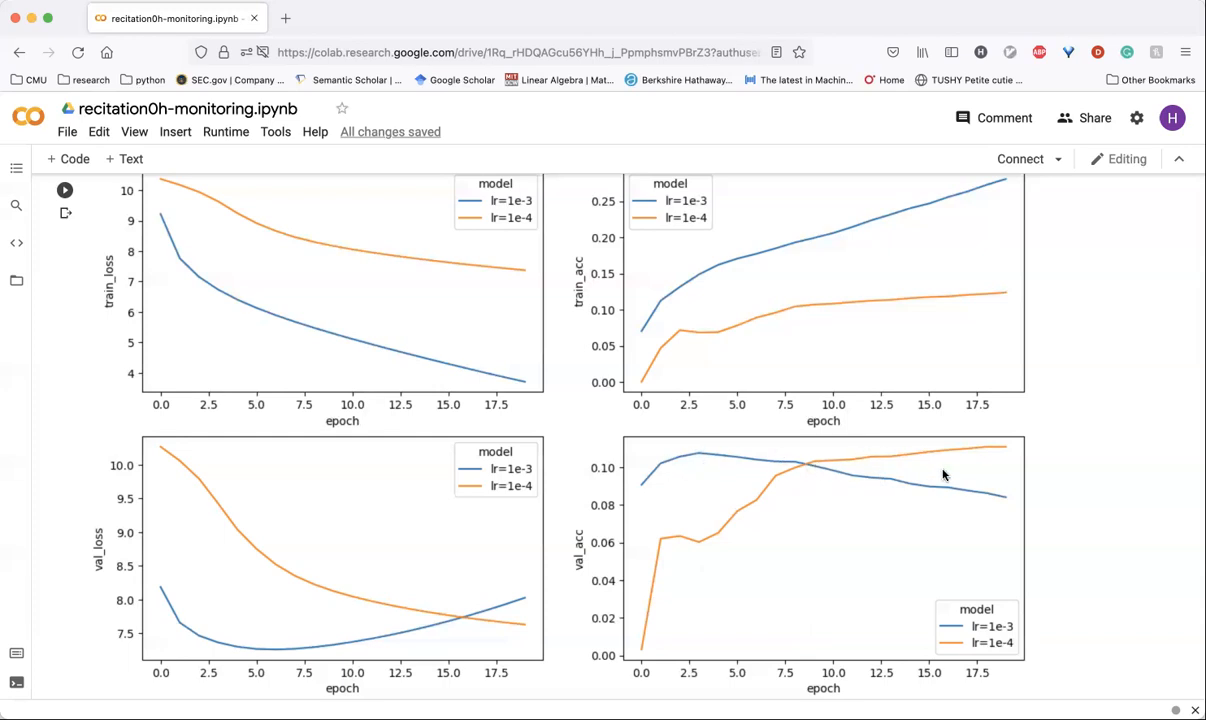
pyautogui.moveTo(1016, 443)
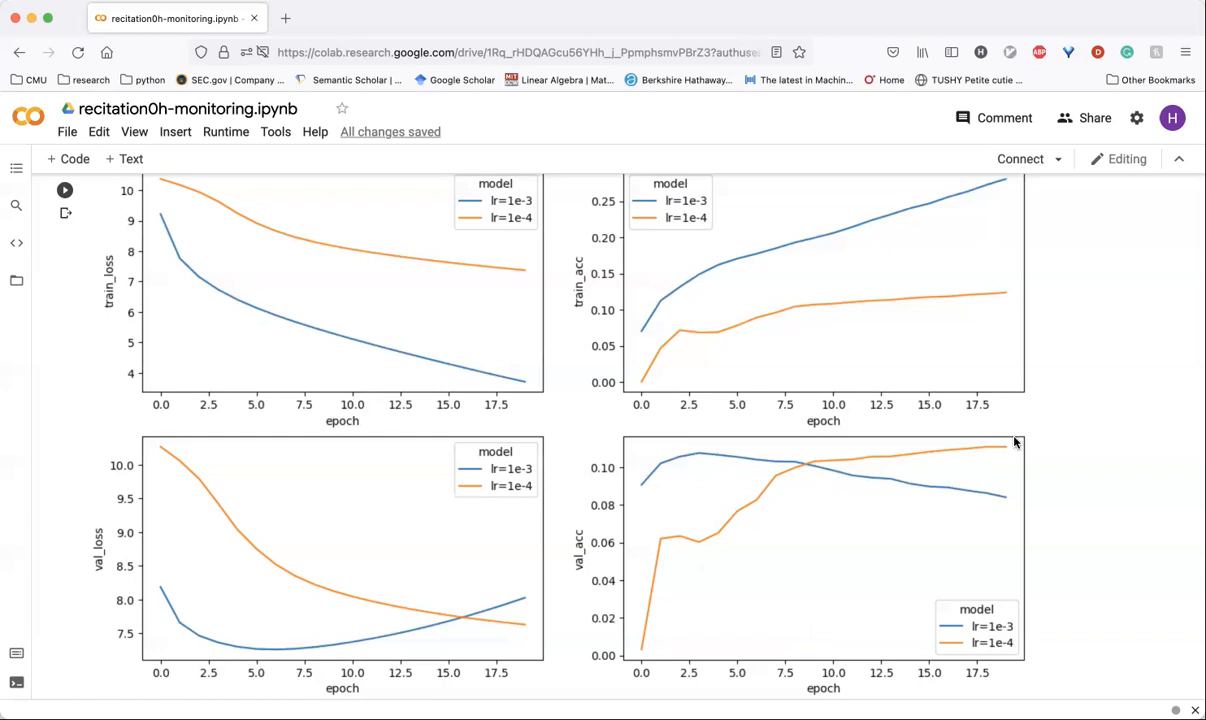
pyautogui.moveTo(1017, 465)
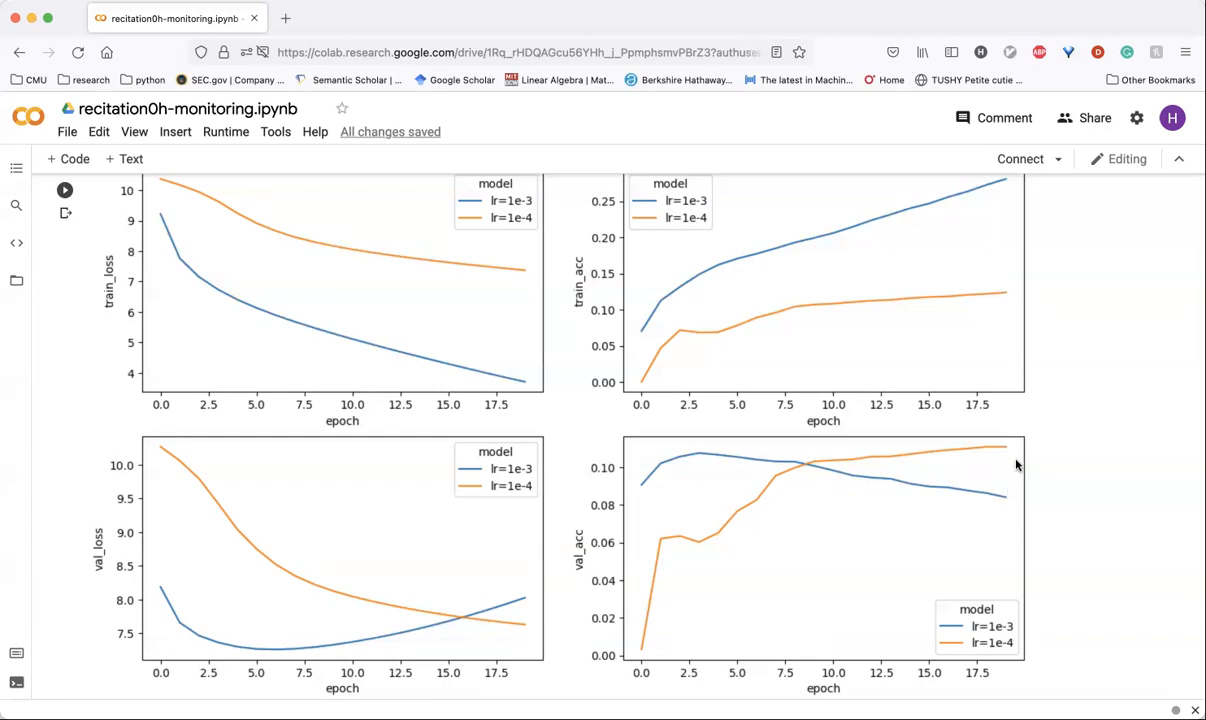
pyautogui.moveTo(1015, 457)
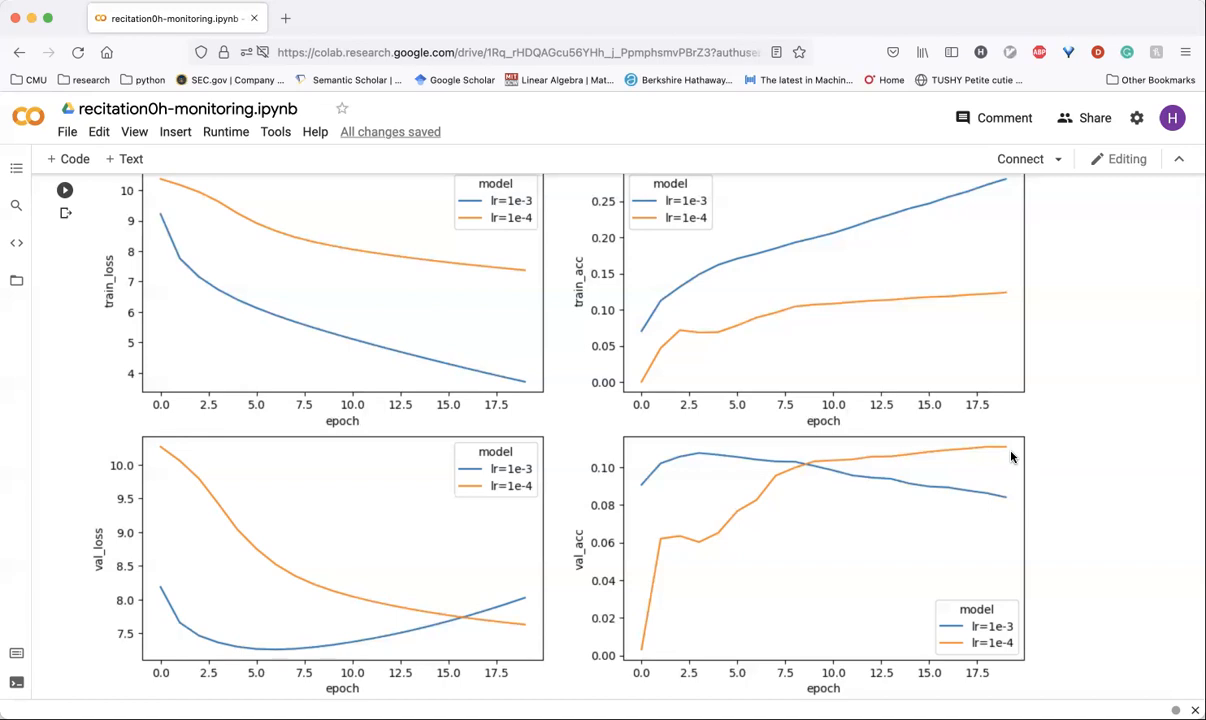
pyautogui.moveTo(87, 471)
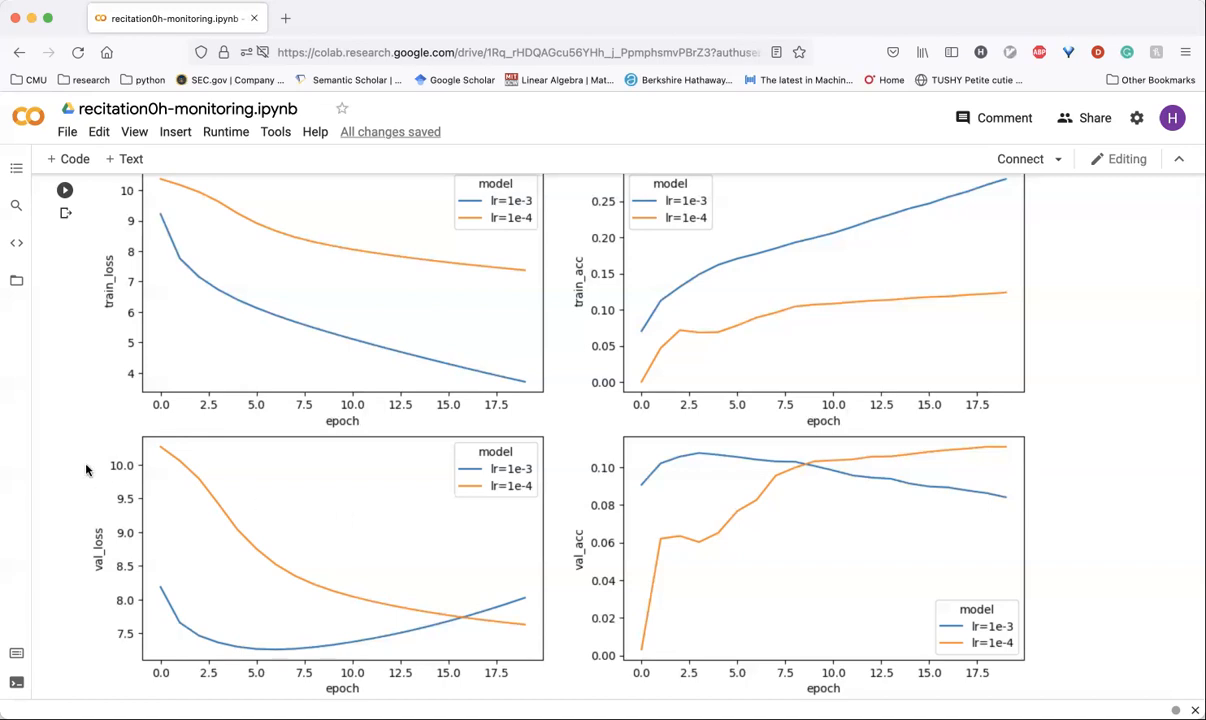
pyautogui.moveTo(67, 460)
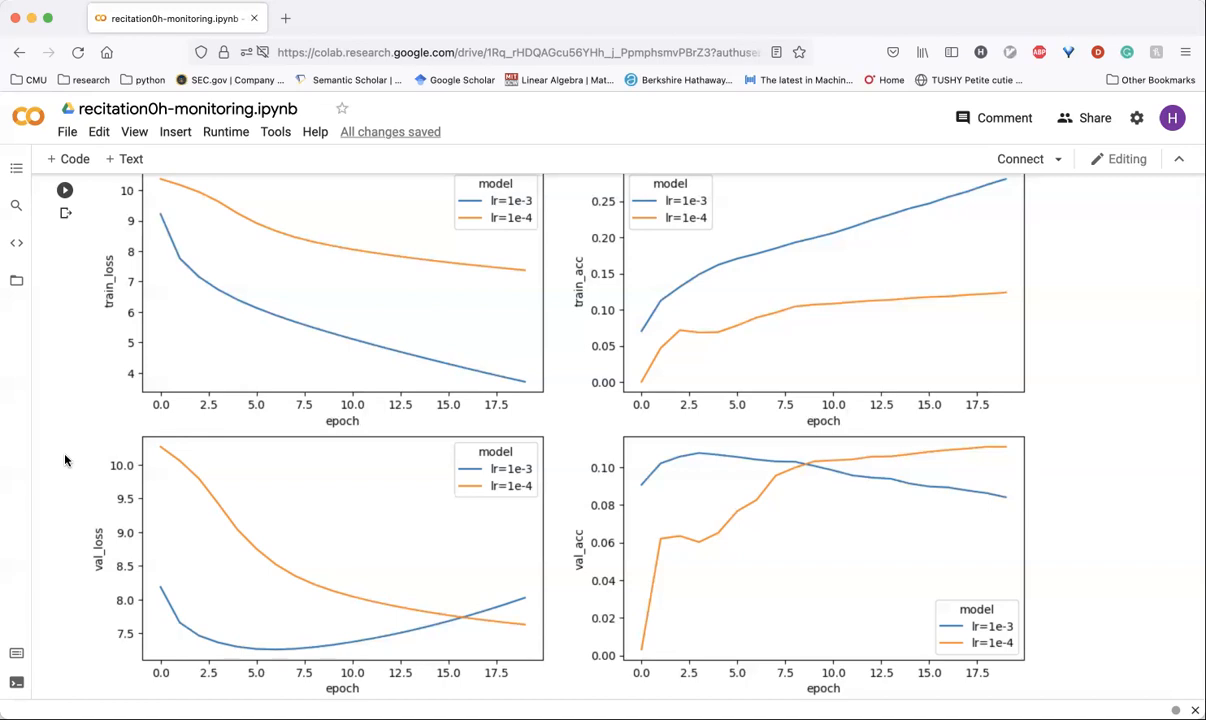